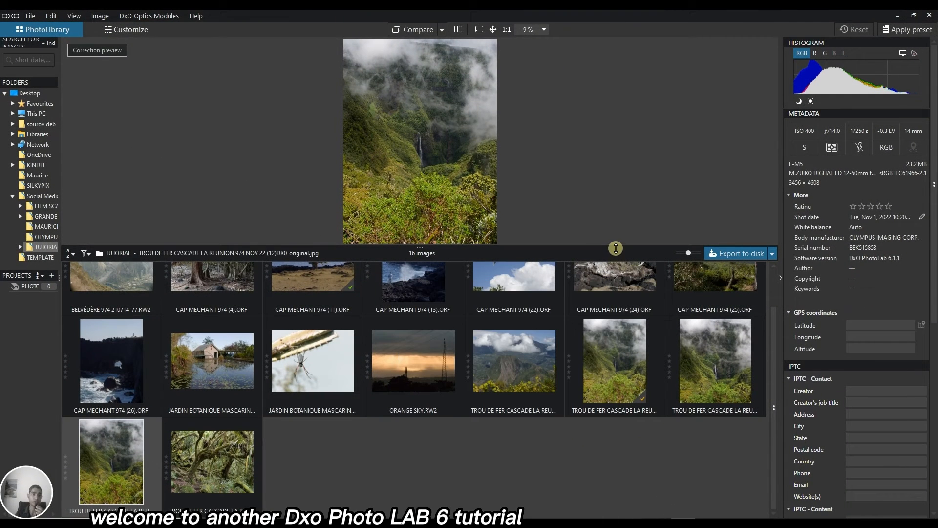
mouse_move(617, 220)
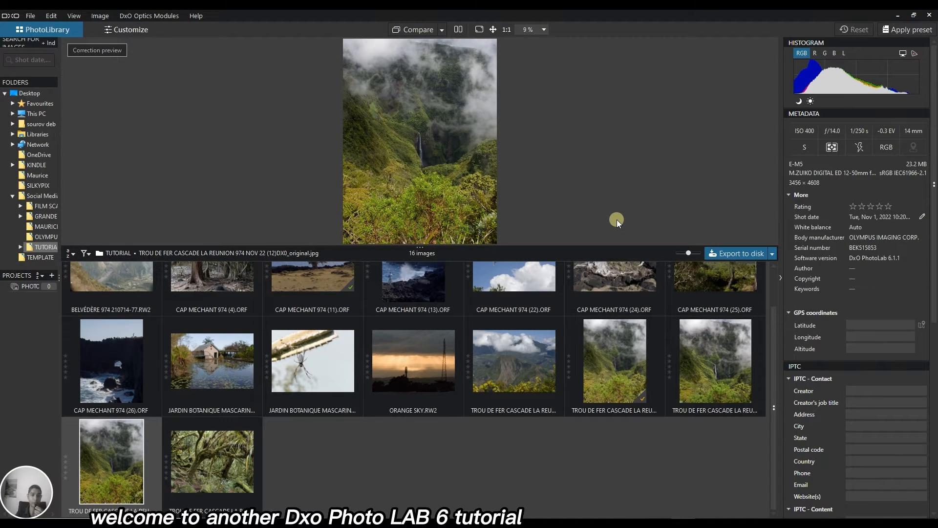
mouse_move(618, 199)
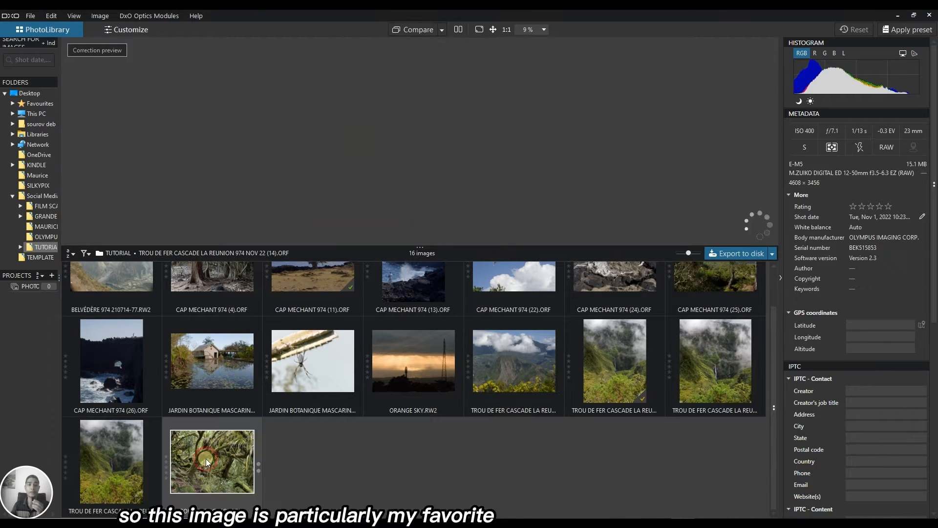
Step: Load the mossy forest photo and switch to the Customize workspace
double_click(212, 460)
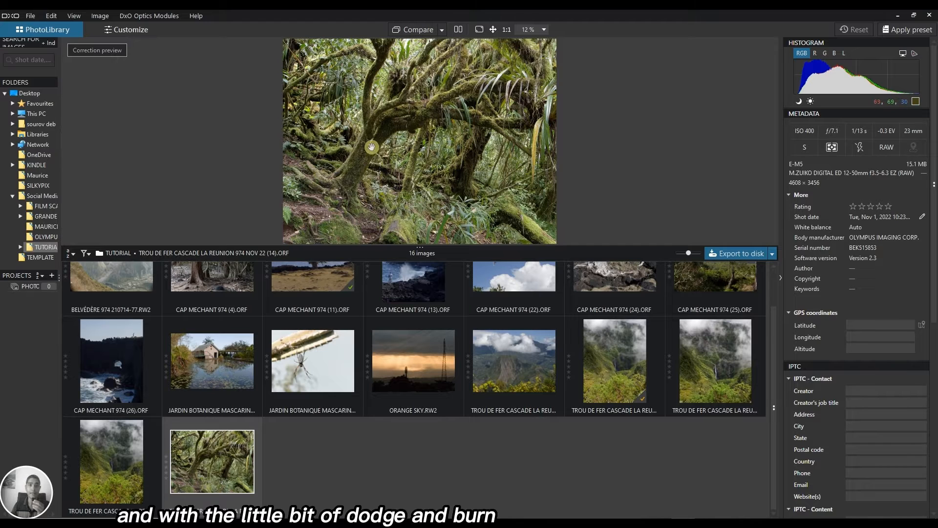
mouse_move(506, 111)
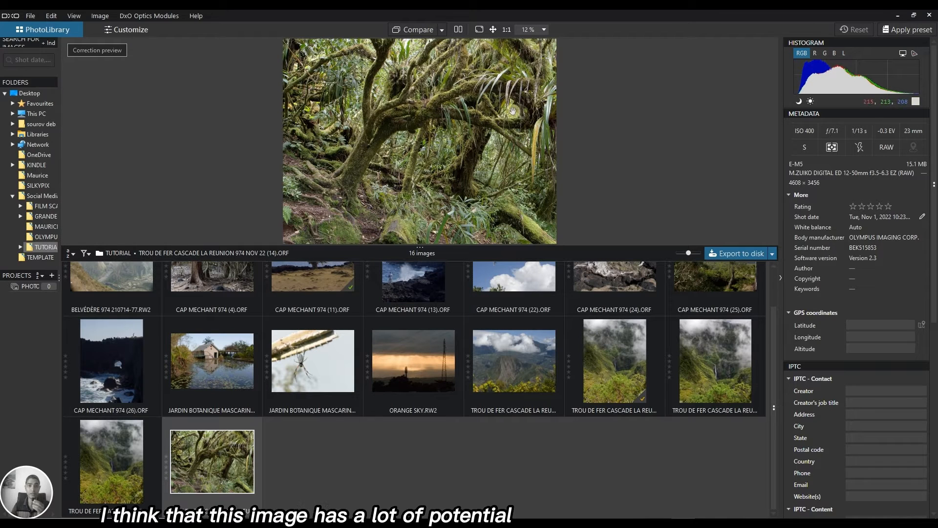
mouse_move(532, 130)
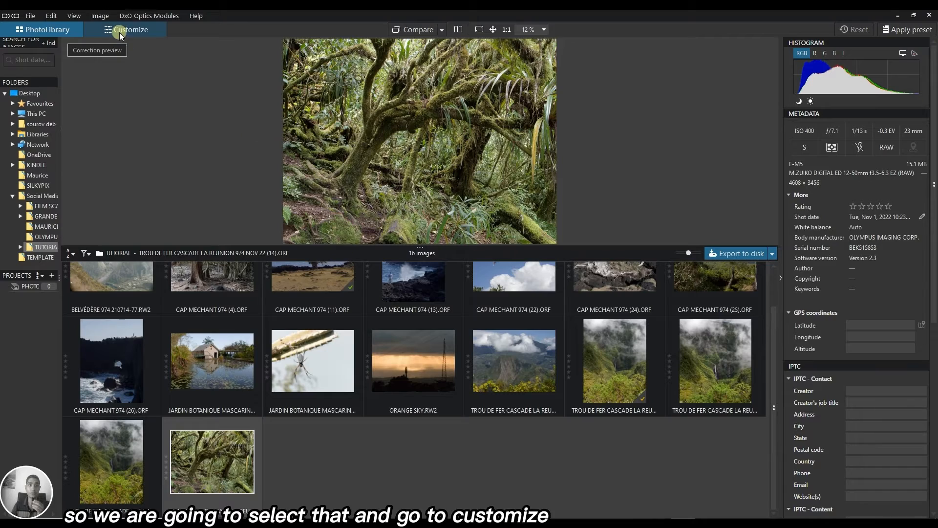
click(129, 29)
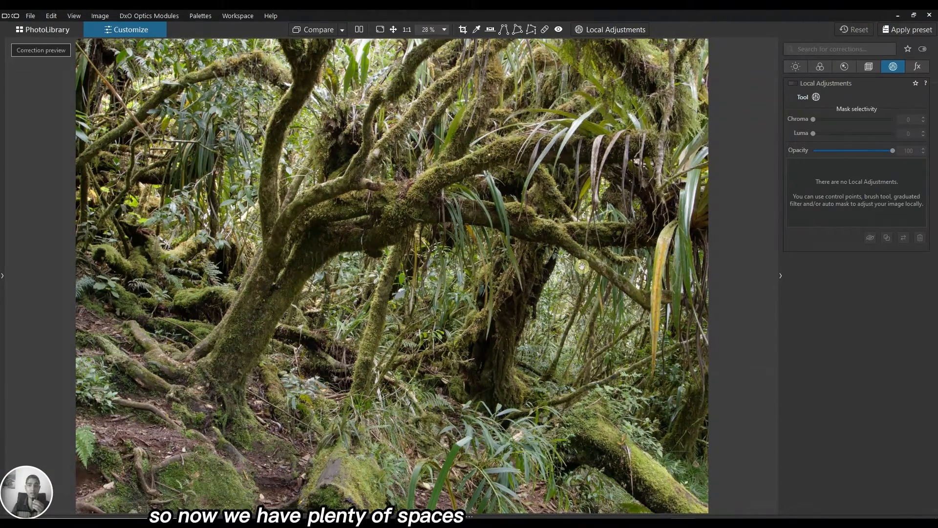
mouse_move(760, 177)
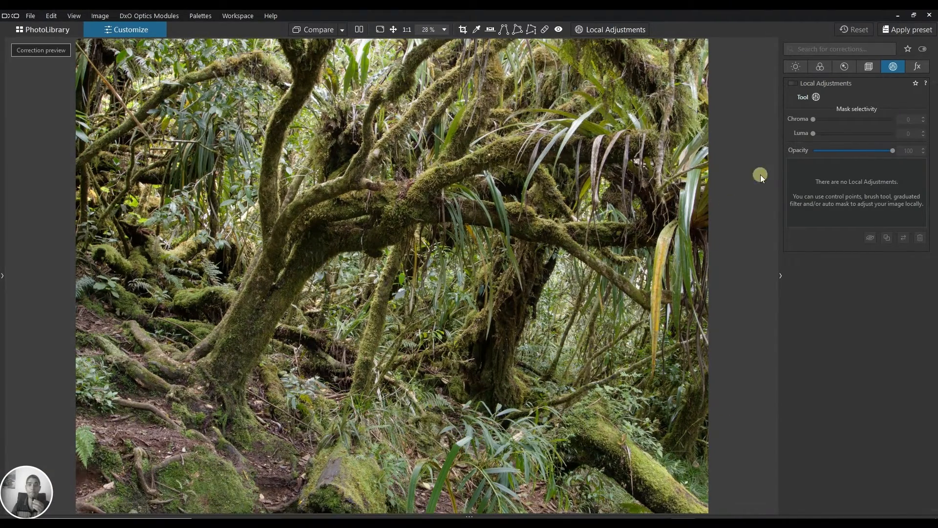
Step: Show the Light palette and detach the histogram into a floating window over the photo
click(796, 67)
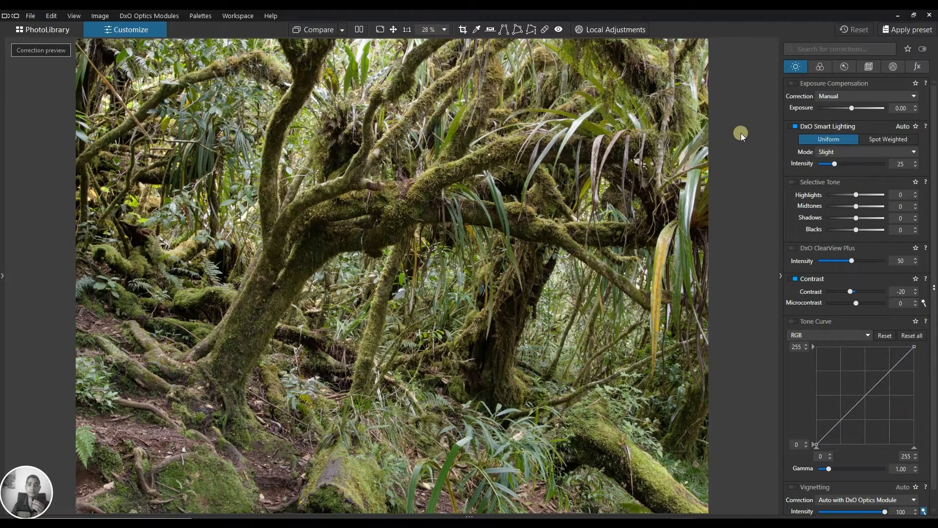
mouse_move(571, 271)
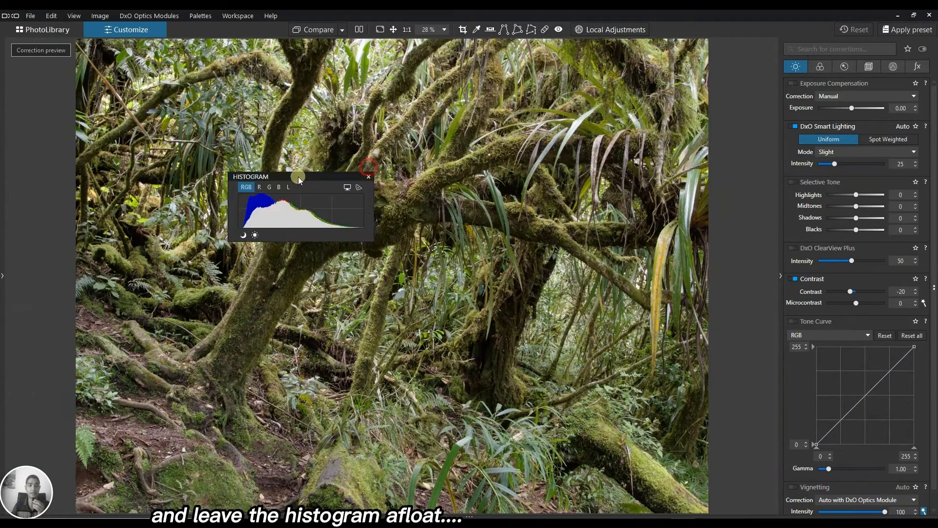
drag(299, 176, 81, 384)
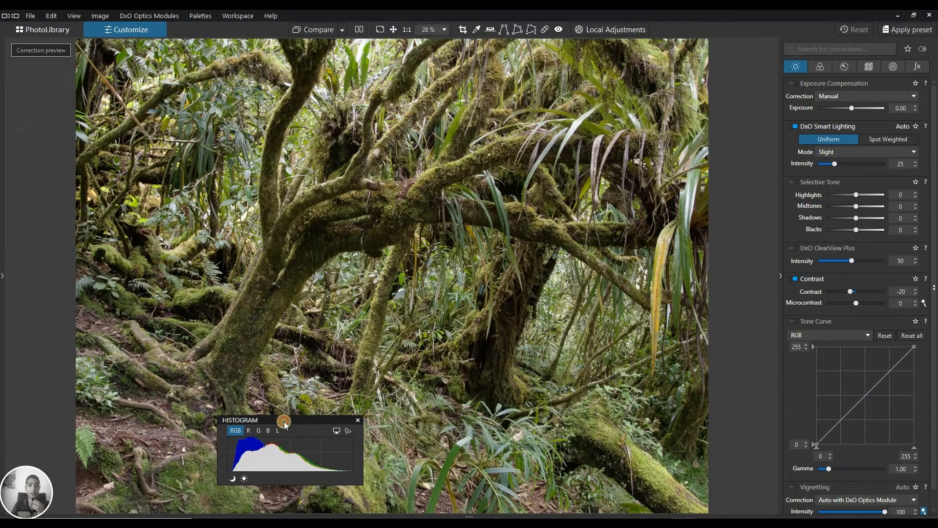
drag(283, 419, 99, 386)
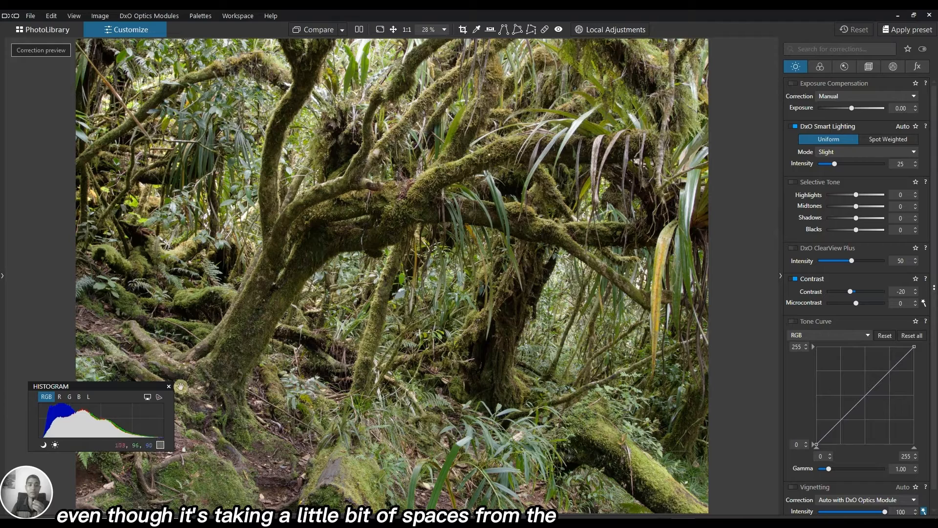
mouse_move(511, 401)
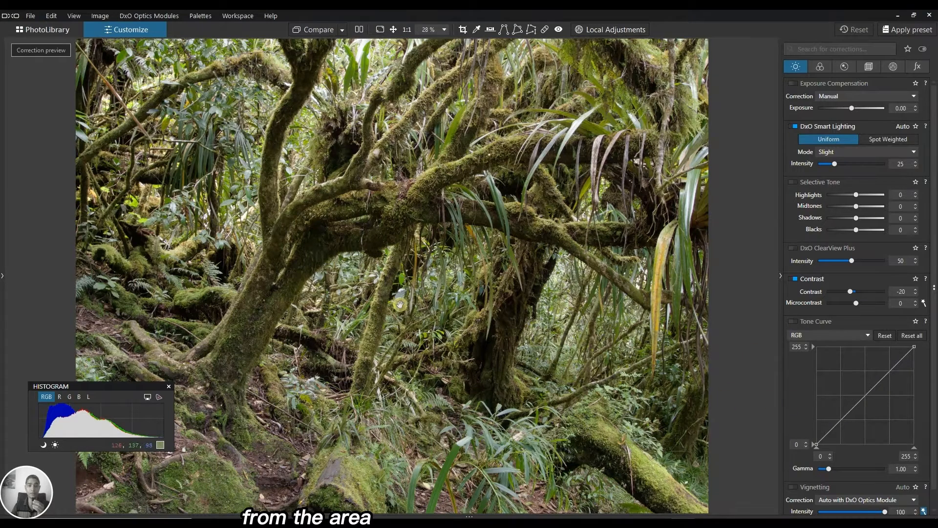
mouse_move(378, 262)
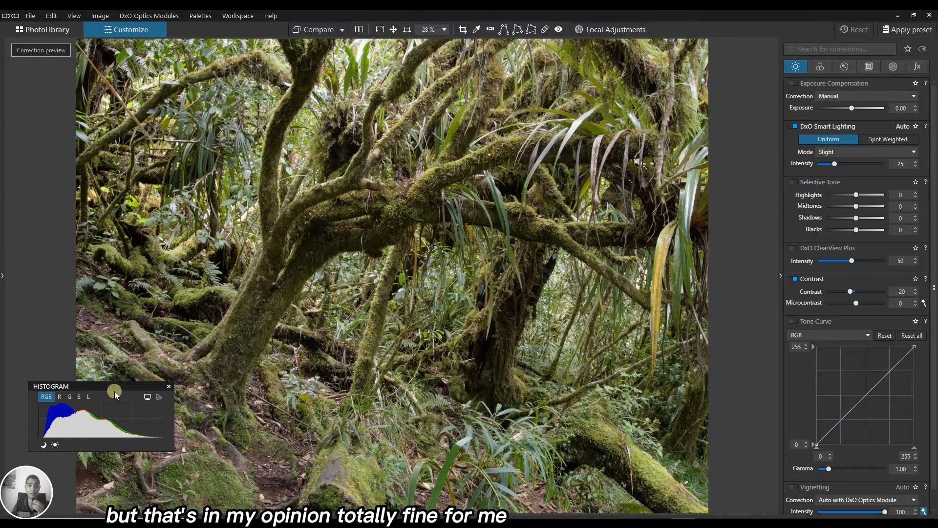
Step: Reposition the floating histogram so it sits out of the way of the image
drag(116, 392, 161, 207)
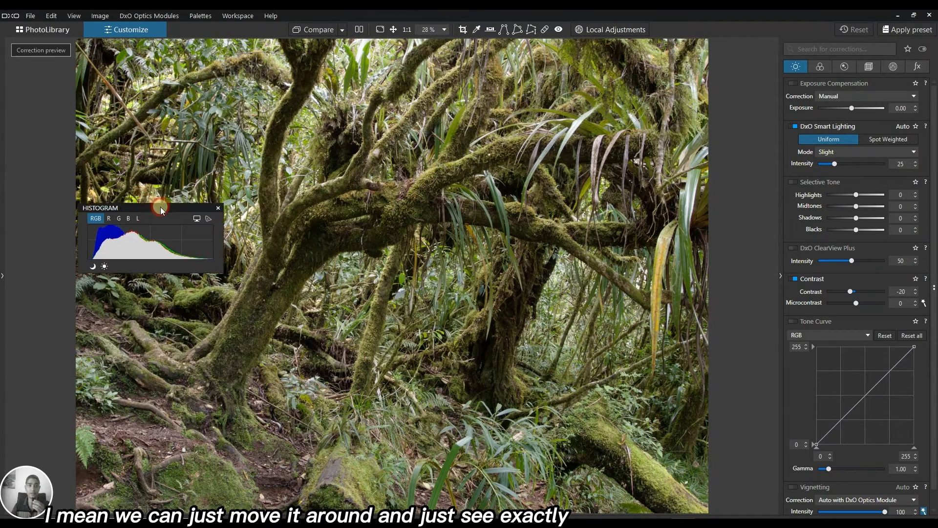
drag(162, 207, 132, 198)
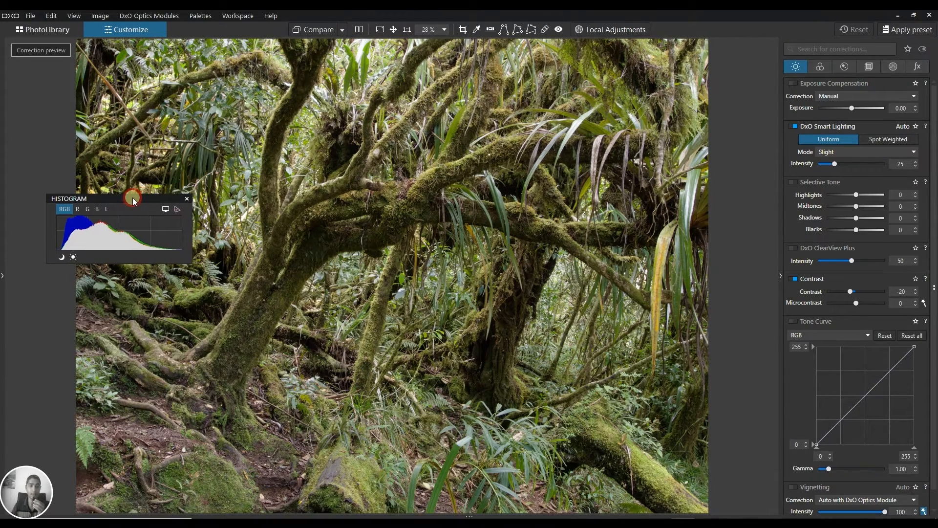
drag(131, 199, 95, 264)
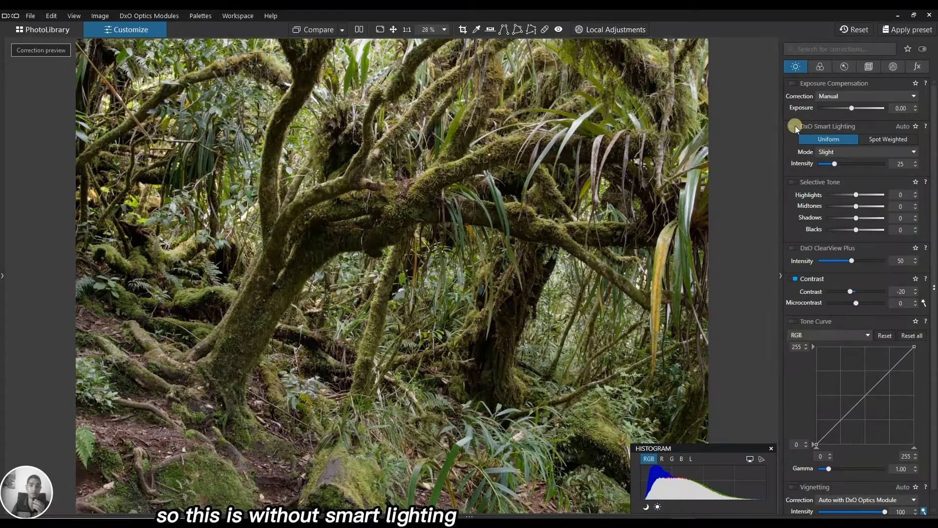
Step: Toggle DxO Smart Lighting off and on twice to compare its effect on the forest photo
click(794, 126)
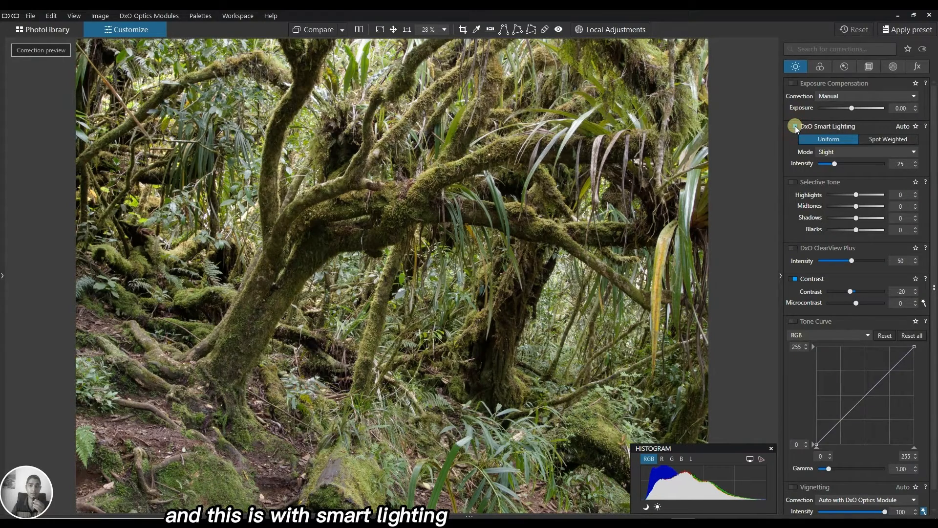
click(794, 126)
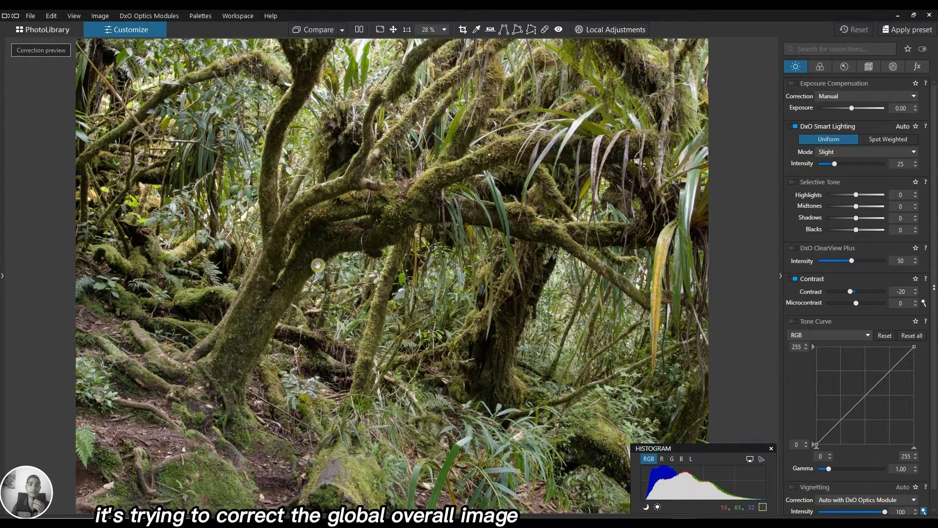
drag(318, 265, 530, 231)
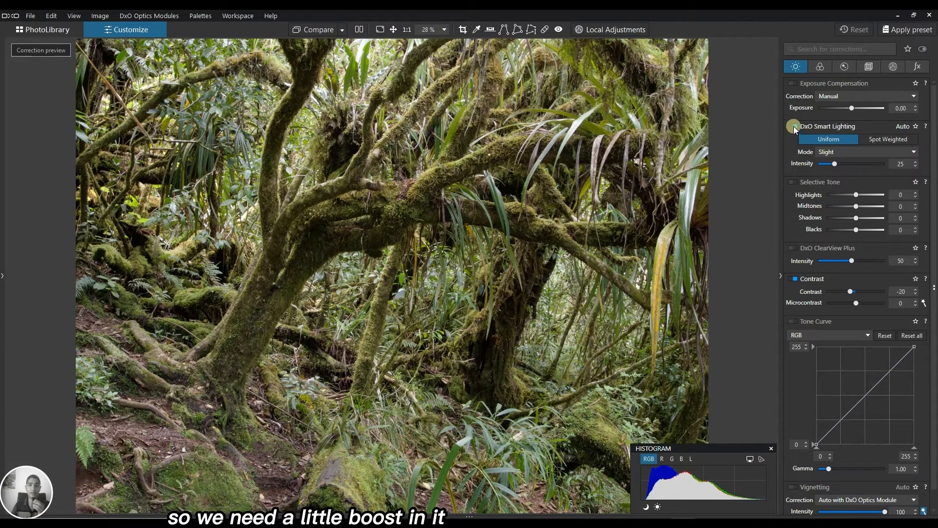
click(794, 127)
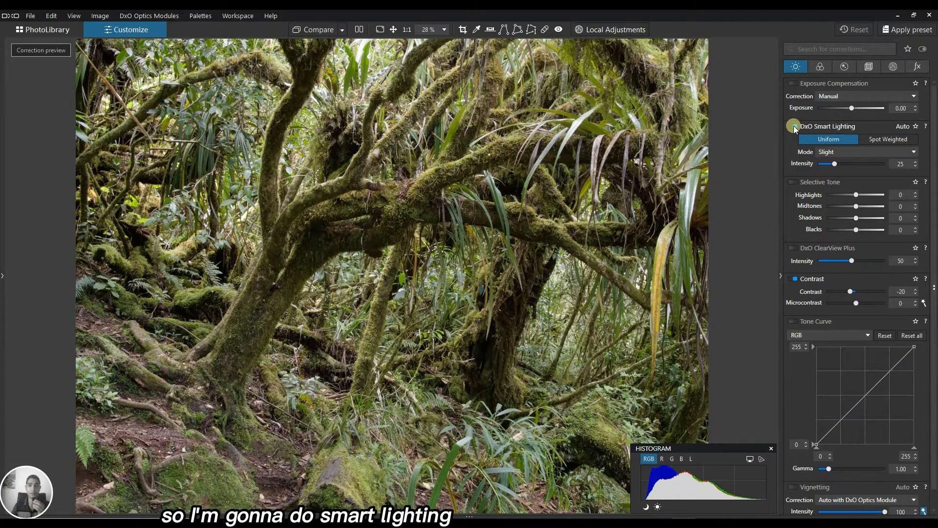
click(792, 126)
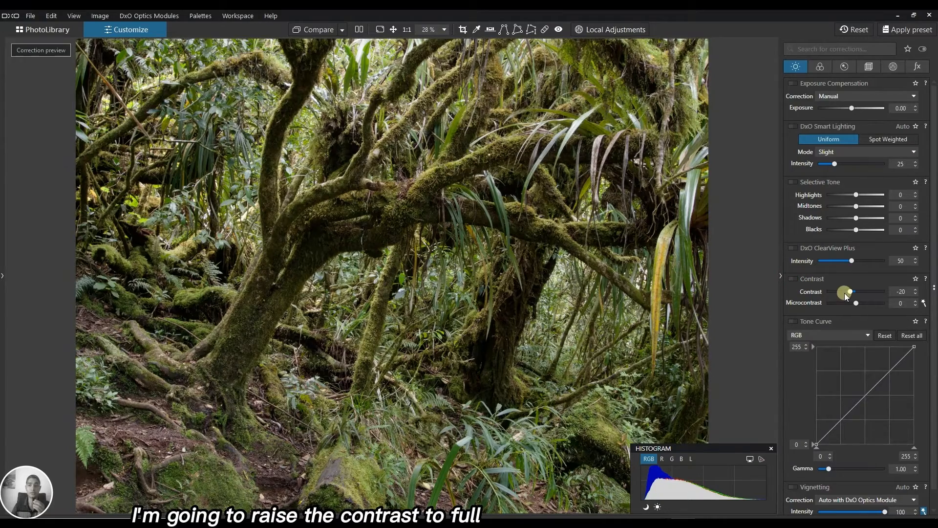
Step: Raise the global contrast from -20 to 11, briefly toggling the correction to compare
drag(847, 291, 857, 291)
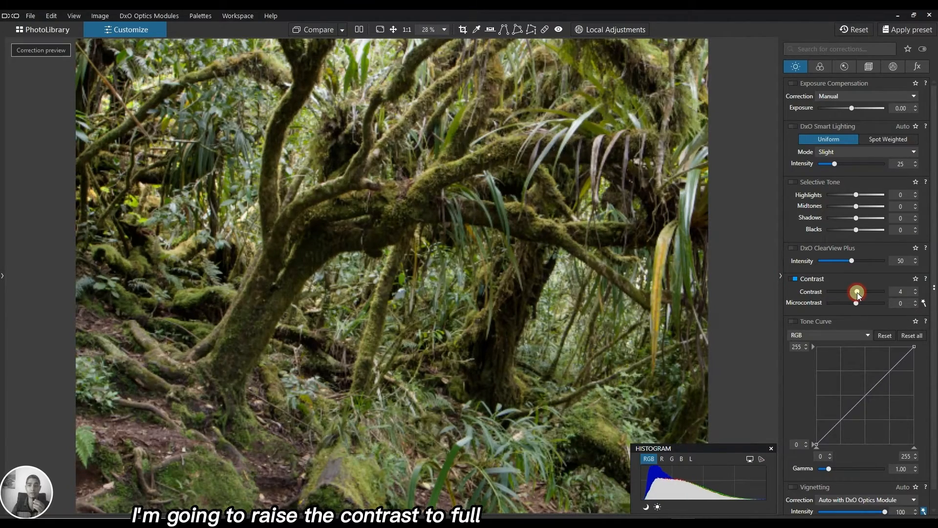
drag(856, 291, 874, 291)
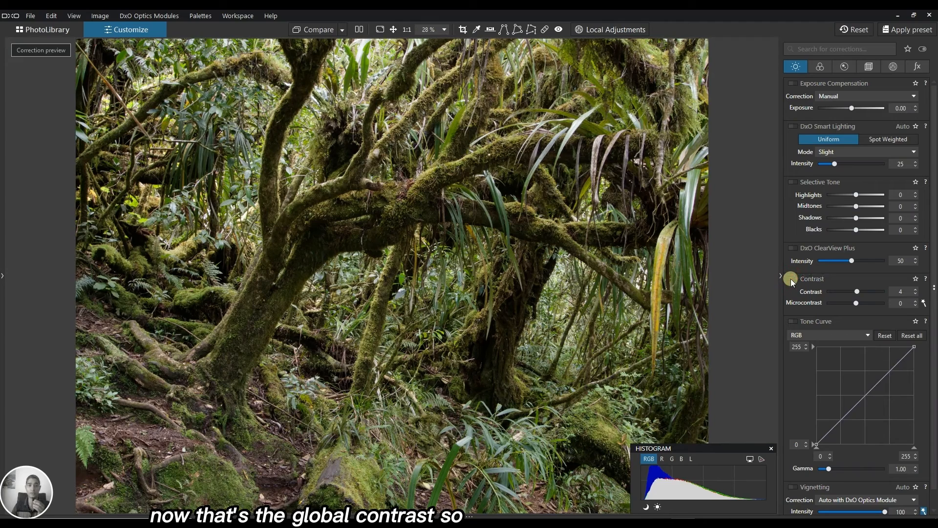
click(790, 281)
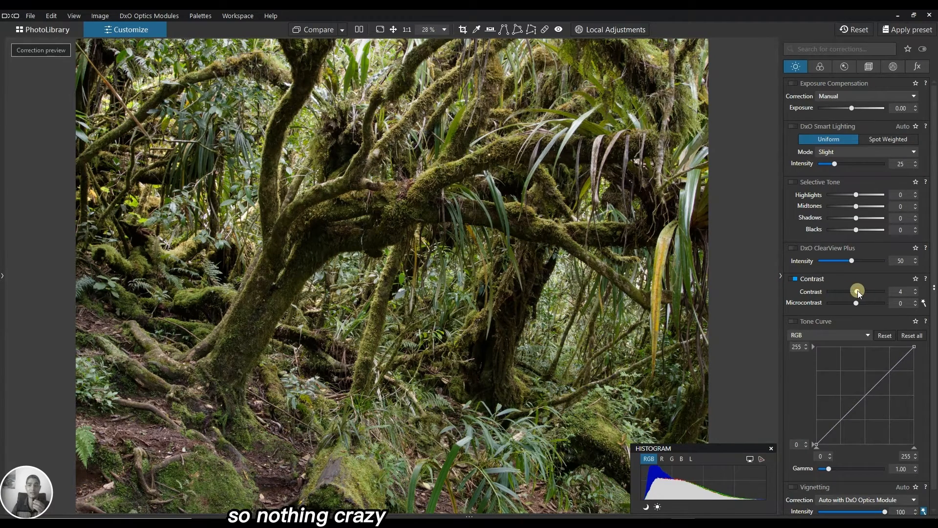
drag(857, 292, 860, 295)
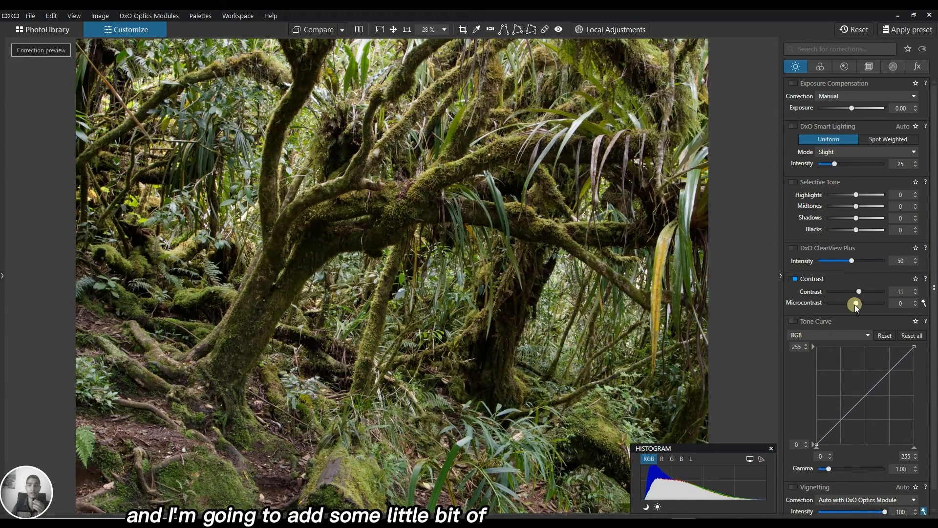
Step: Raise the microcontrast from 0 to 11
drag(852, 303, 857, 303)
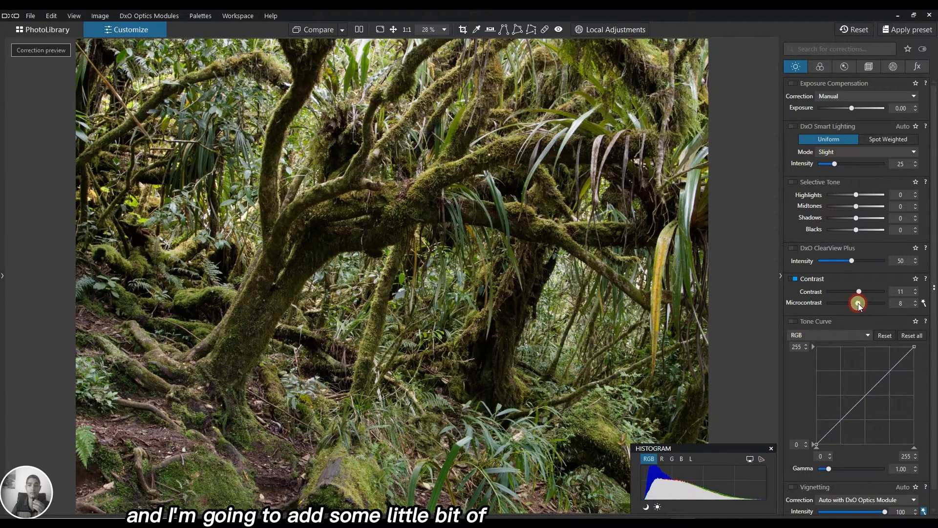
drag(860, 303, 861, 303)
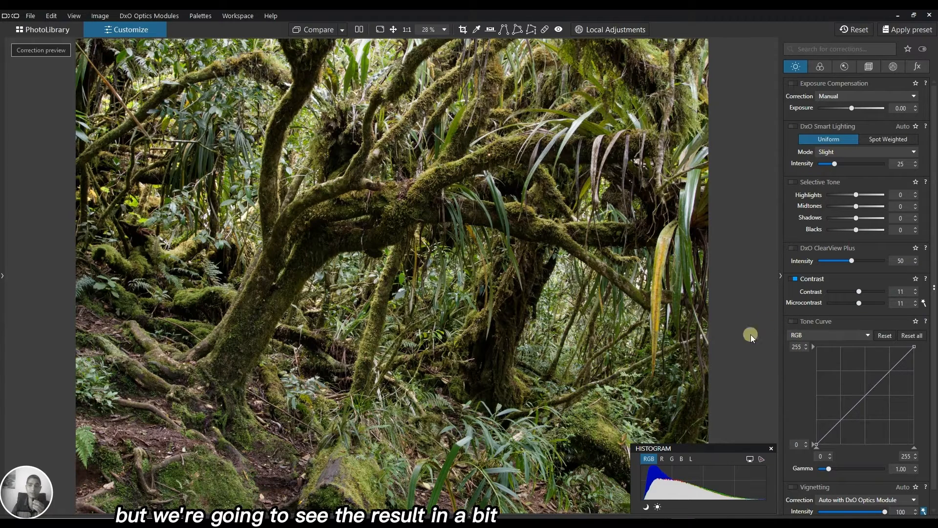
scroll(down, 3)
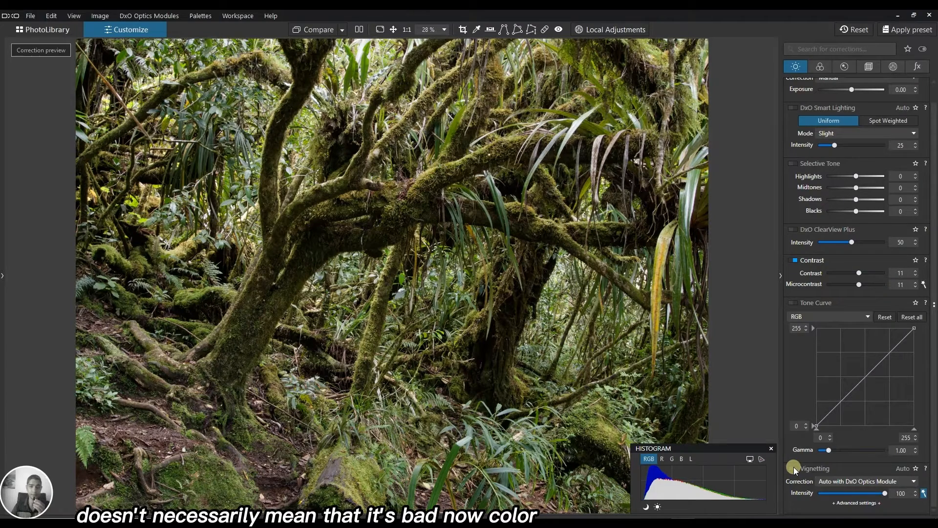
Step: In the colour corrections, try the DxO Wide Gamut working colour space, then keep Classic (Legacy)
click(821, 66)
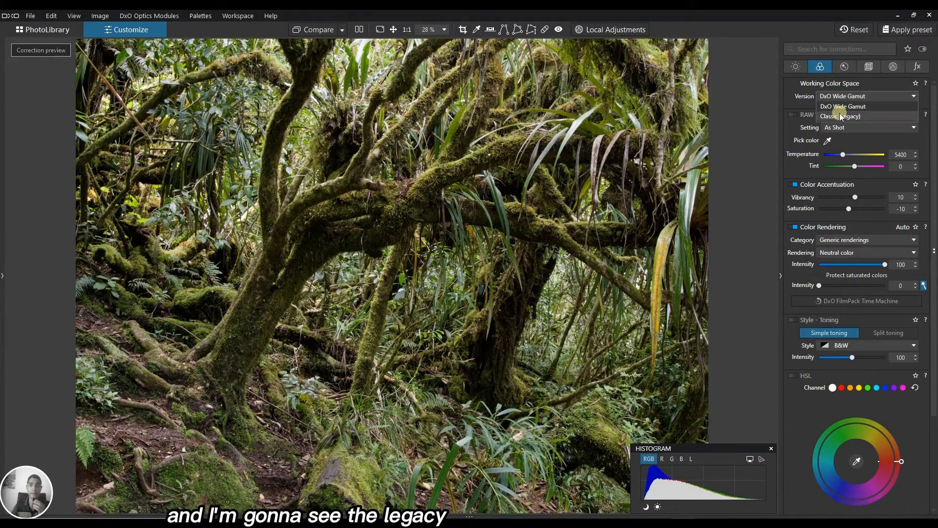
click(841, 115)
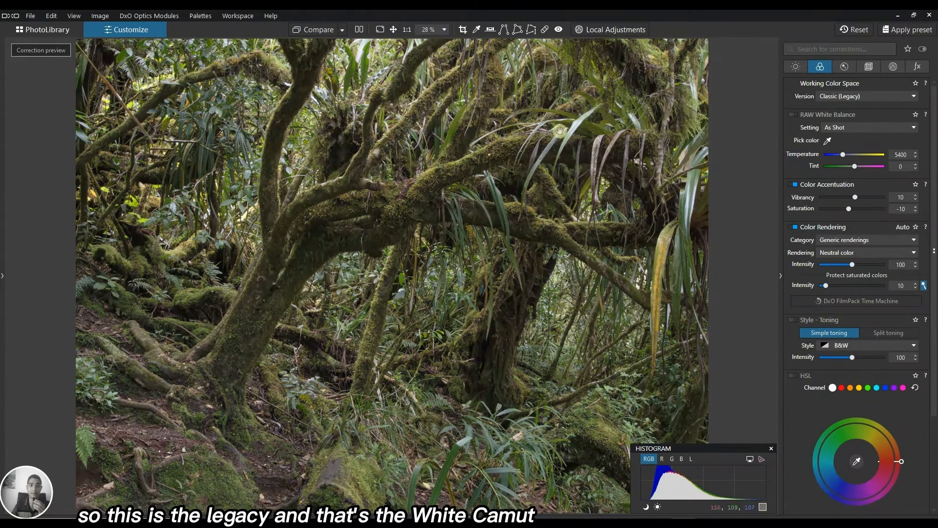
click(868, 96)
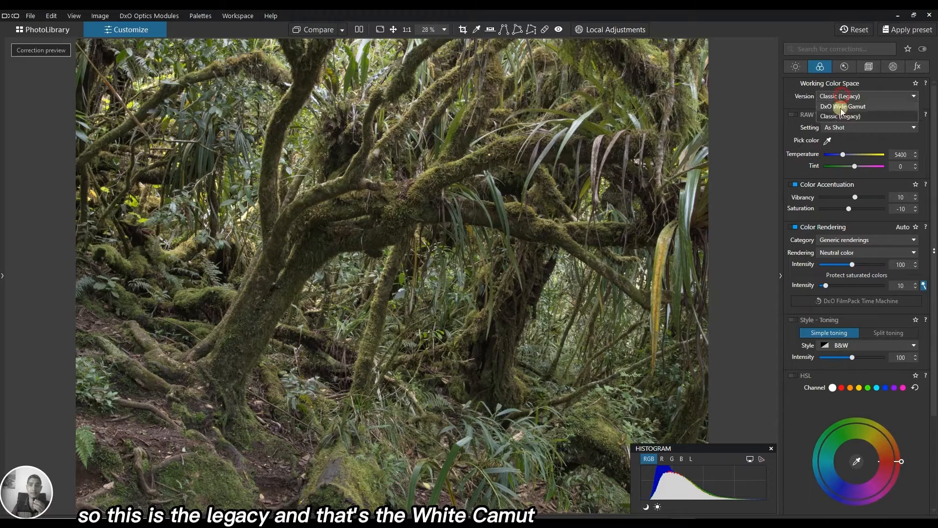
click(843, 106)
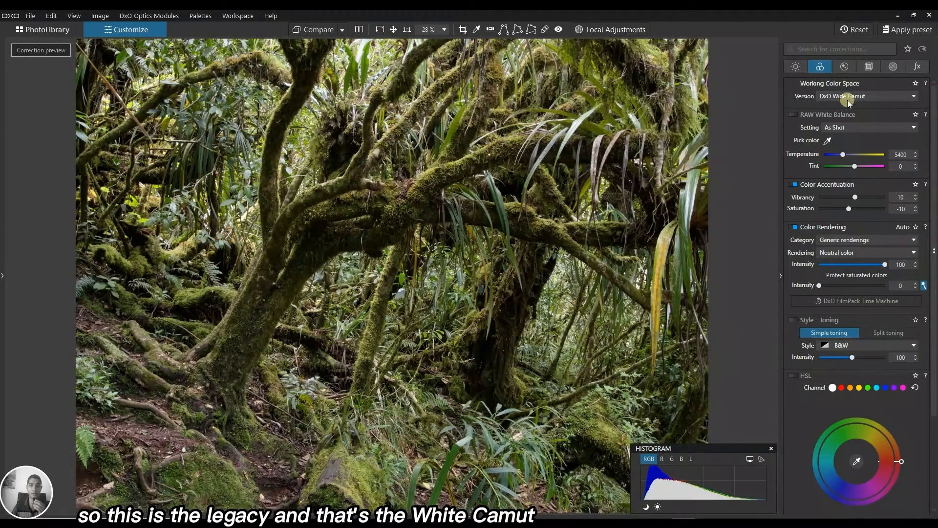
click(857, 96)
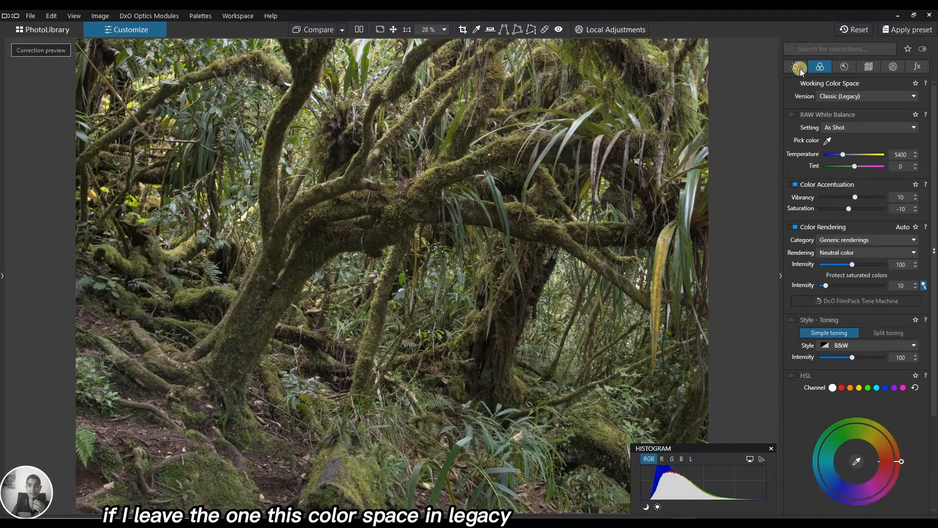
Step: Turn on DxO ClearView Plus haze removal in the light corrections
click(796, 66)
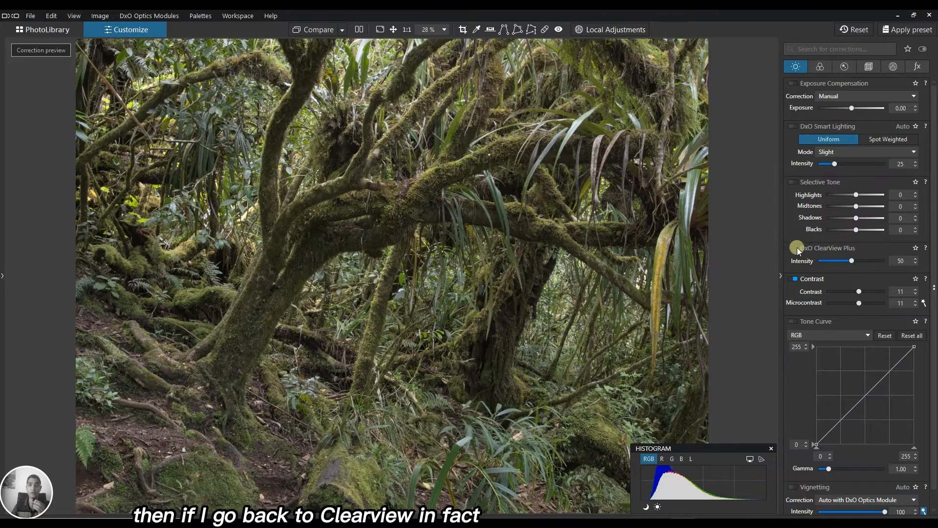
click(796, 247)
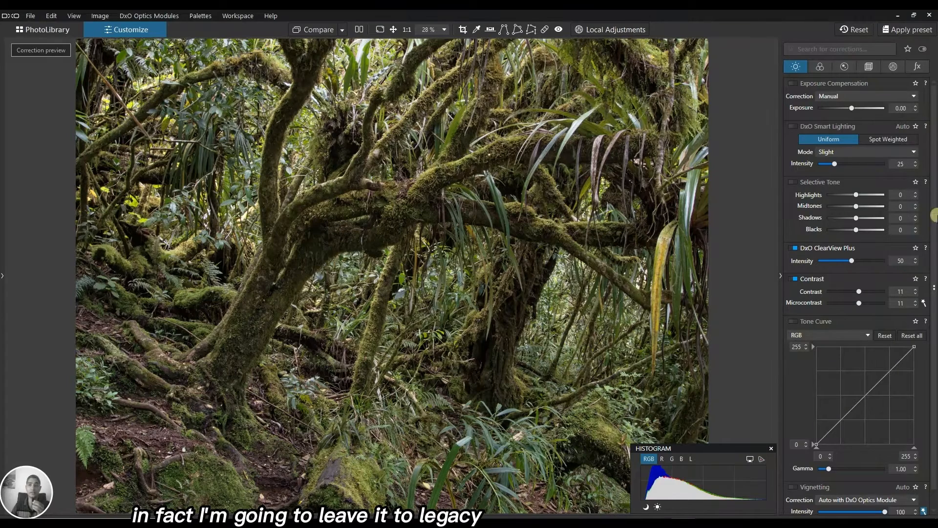
click(820, 66)
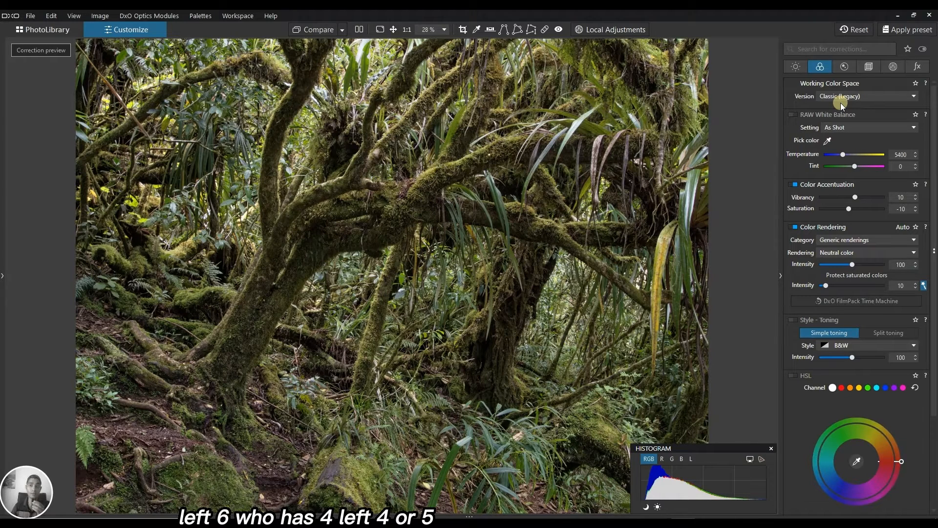
mouse_move(889, 101)
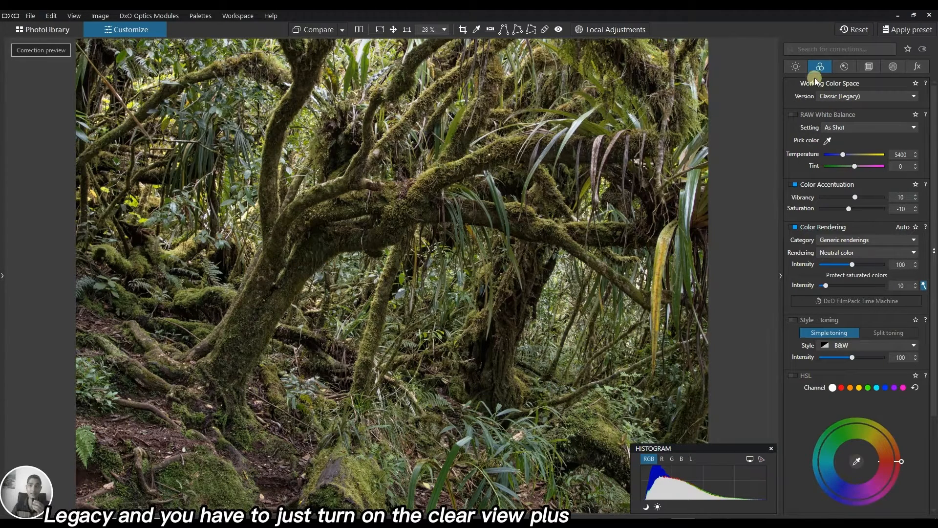
Step: Toggle ClearView Plus to compare its effect, then return to the colour corrections
click(795, 66)
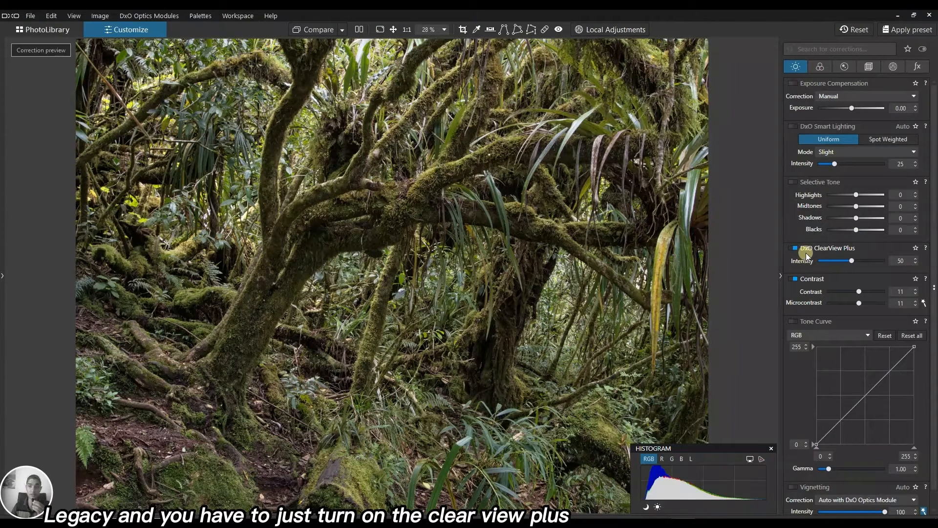
click(795, 247)
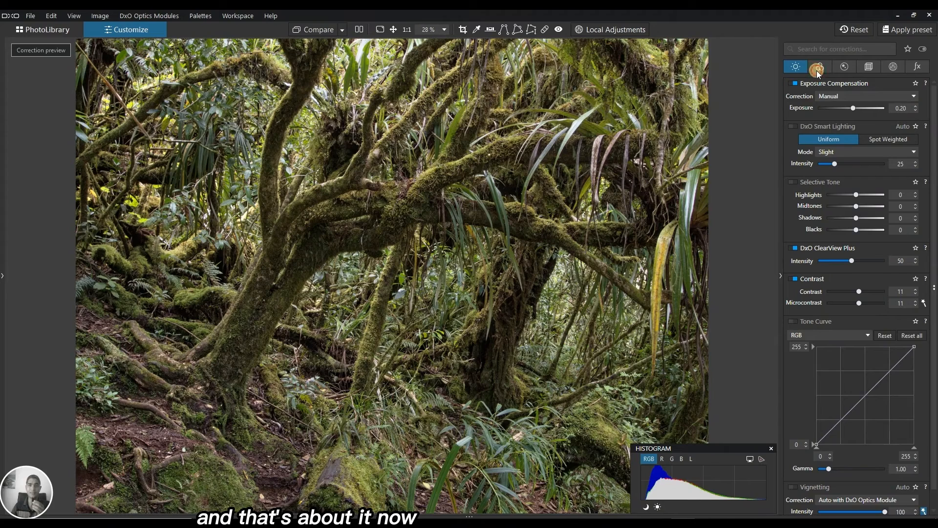
click(819, 66)
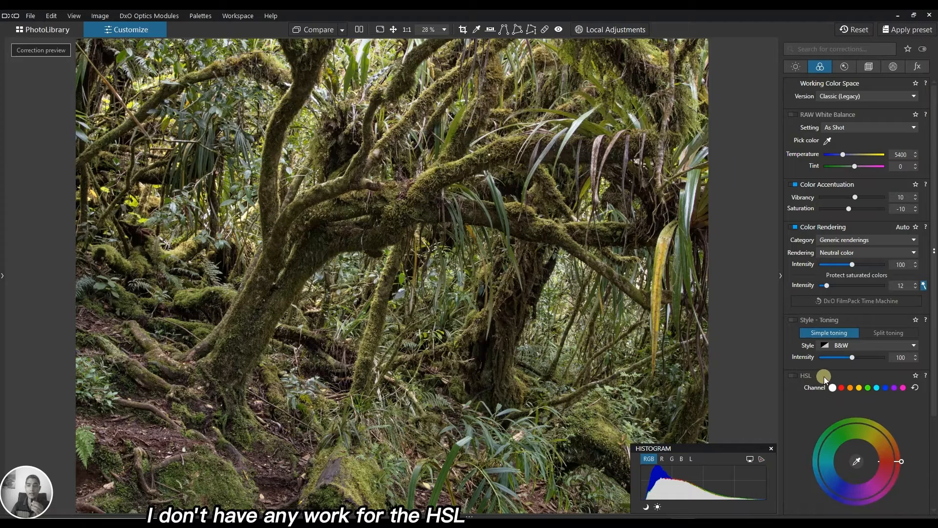
scroll(down, 3)
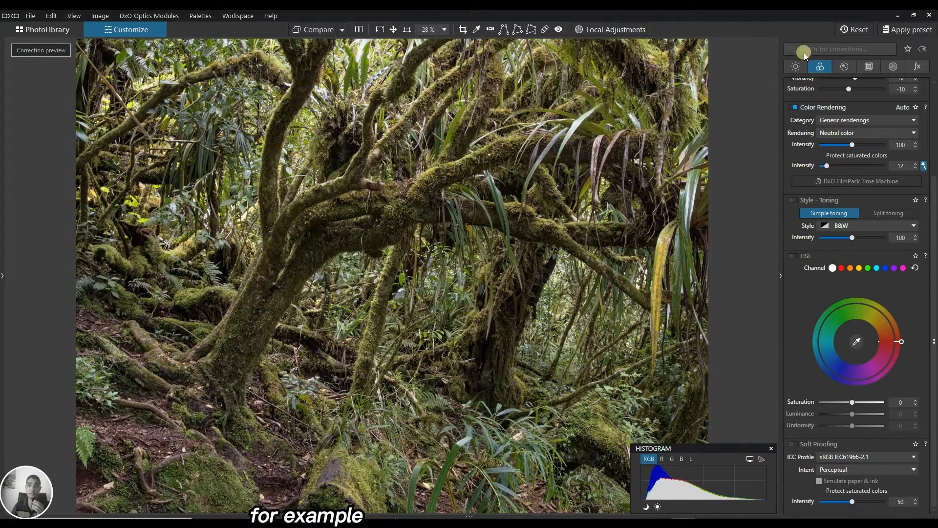
Step: Inspect the mossy branches at 100% and enable DxO denoising on High Quality at luminance 40
click(845, 67)
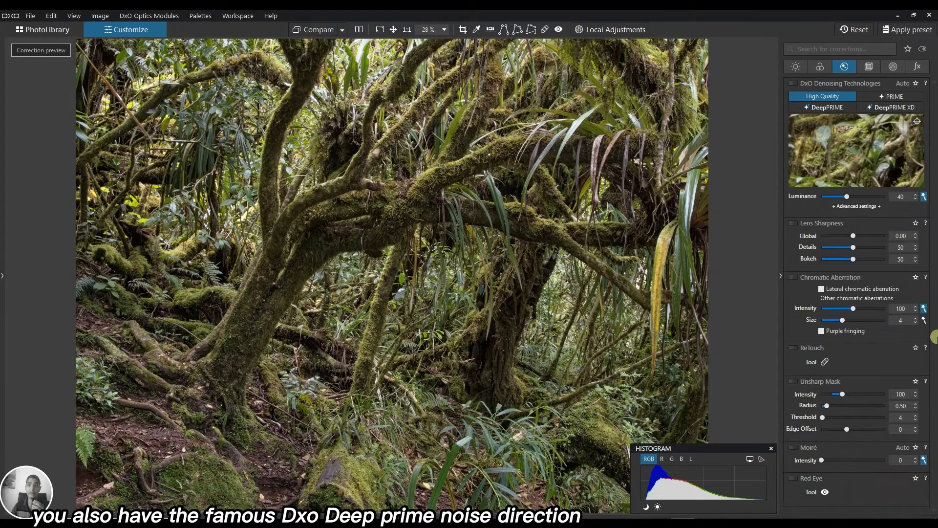
click(825, 107)
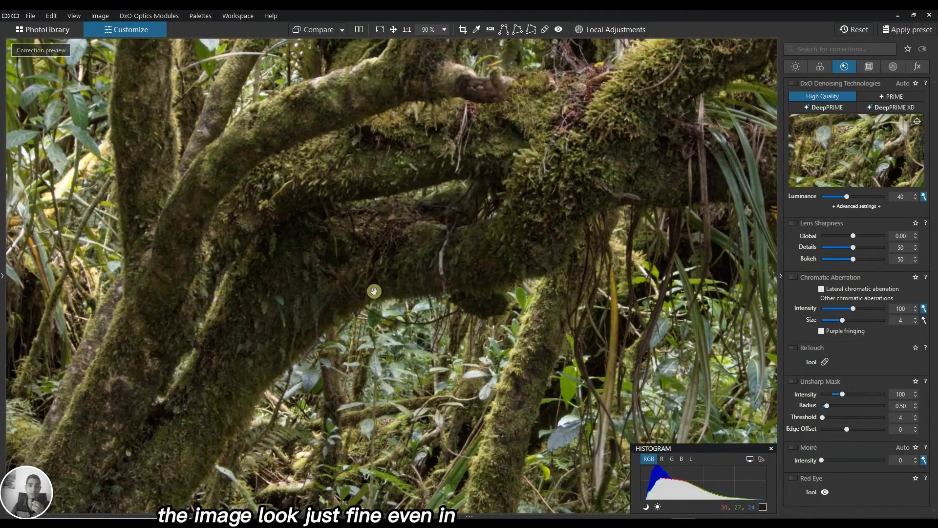
click(428, 29)
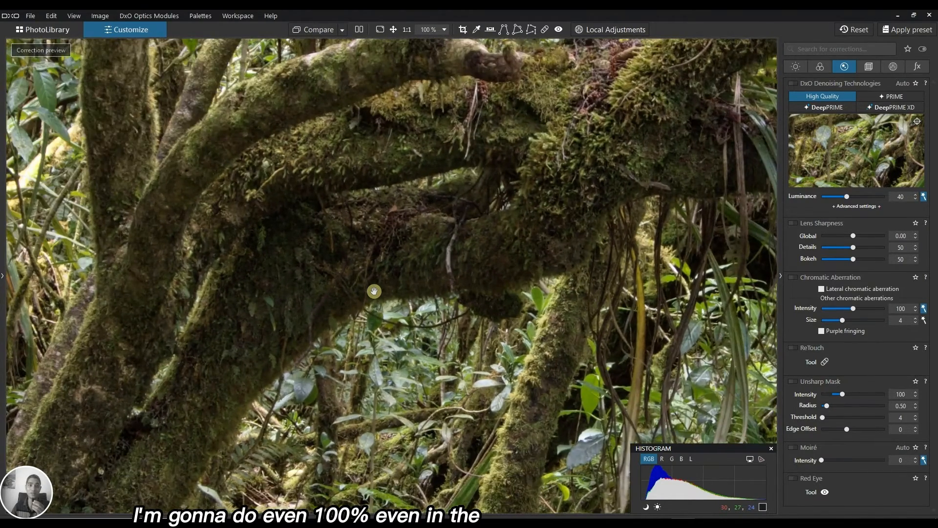
drag(375, 292, 326, 313)
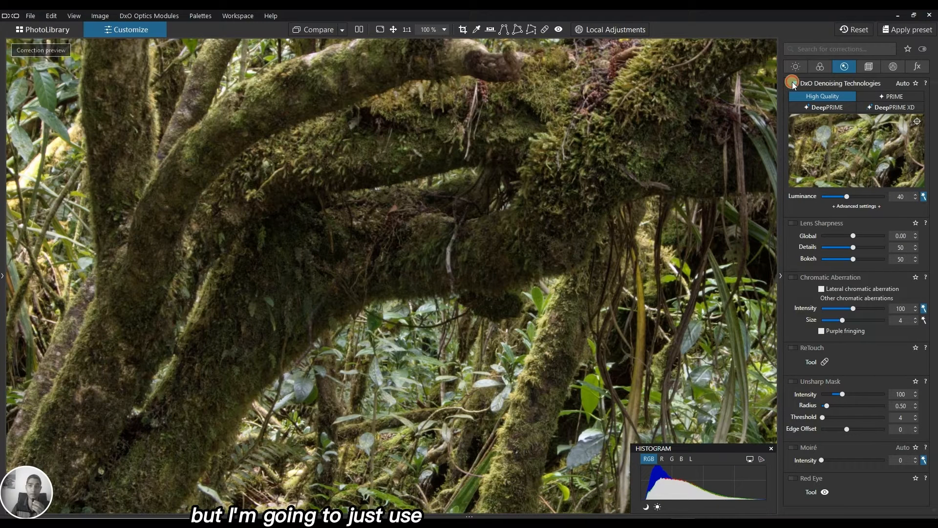
click(794, 83)
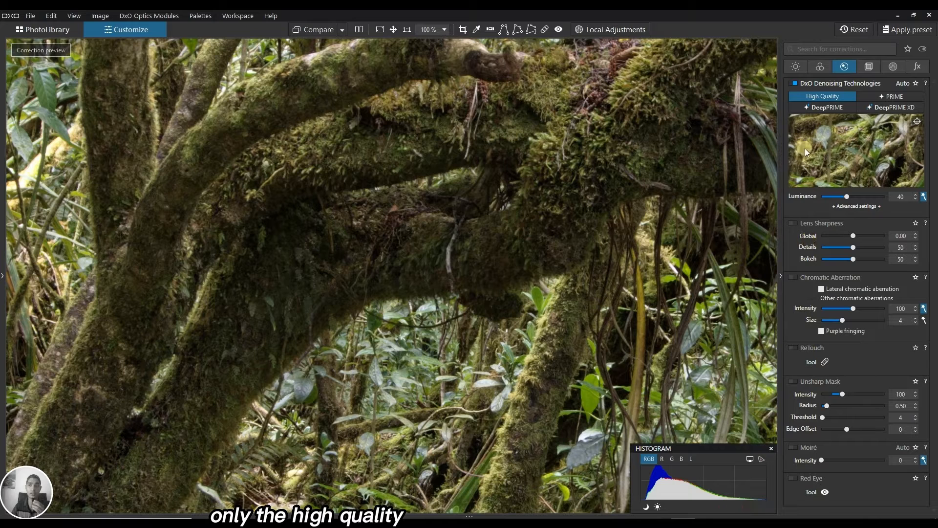
mouse_move(490, 229)
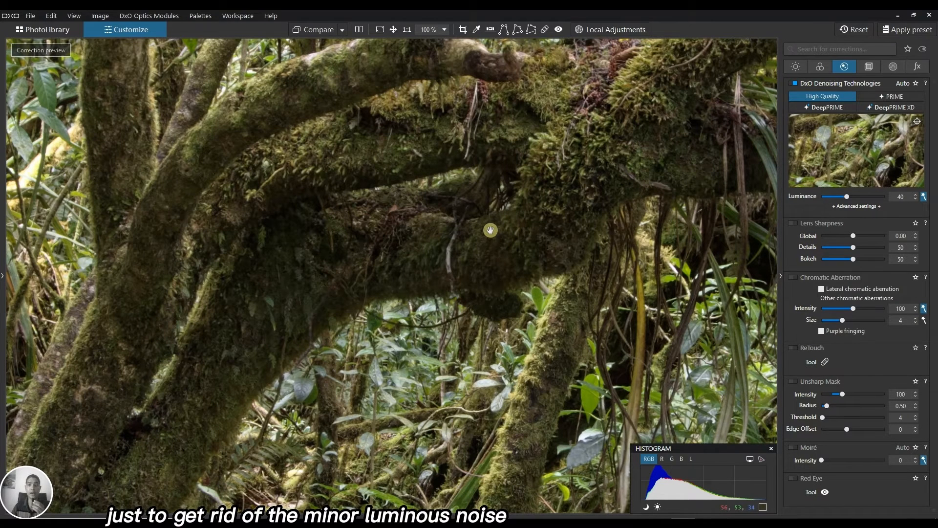
mouse_move(756, 243)
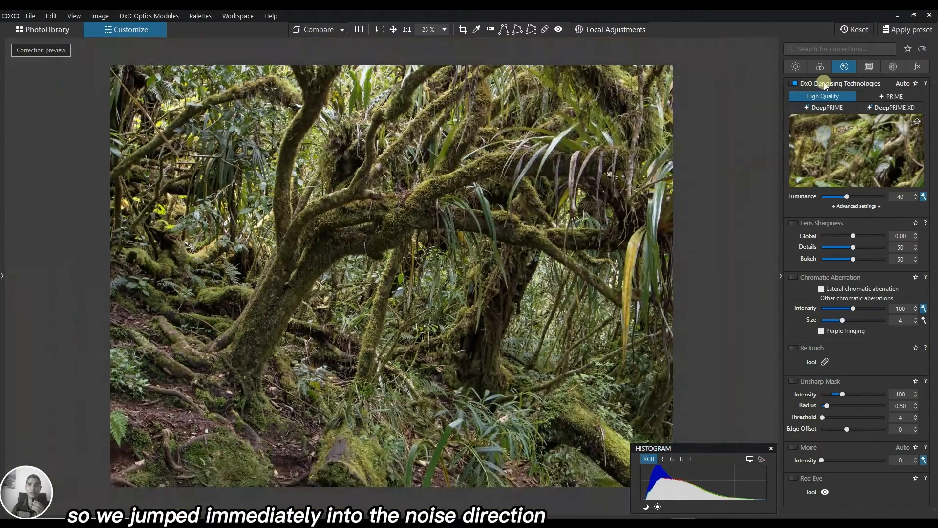
Step: Return to the colour corrections where Color Rendering reads Neutral color
click(820, 66)
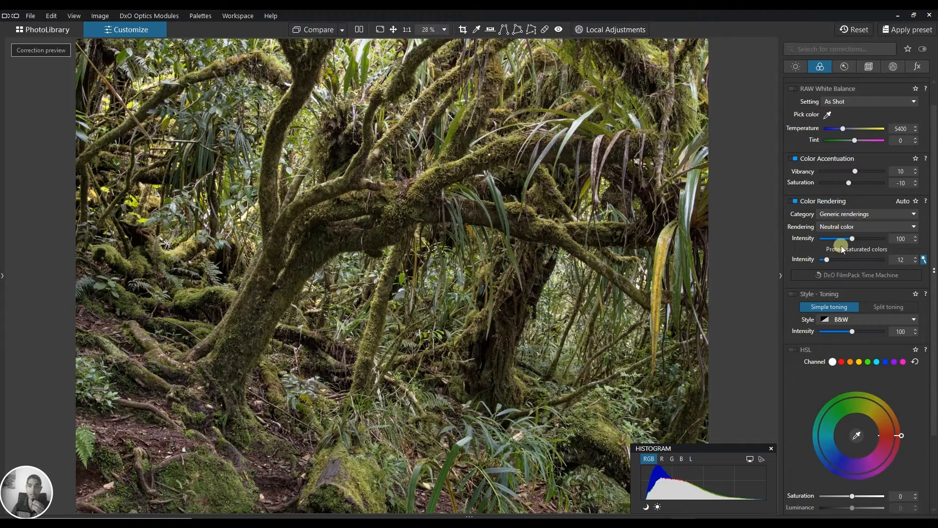
mouse_move(883, 333)
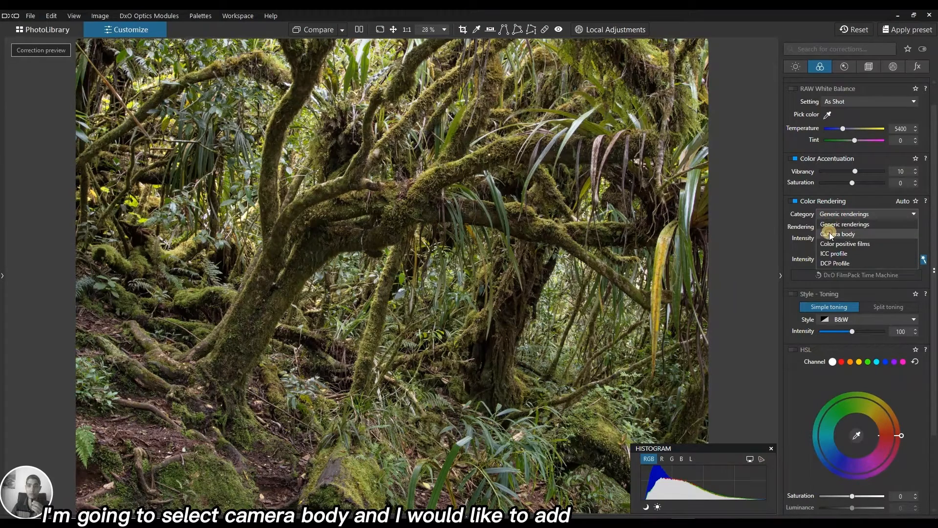
Step: Set Color Rendering to Camera body, try Leica M, then choose the Olympus OM-D E-M1 profile
click(840, 233)
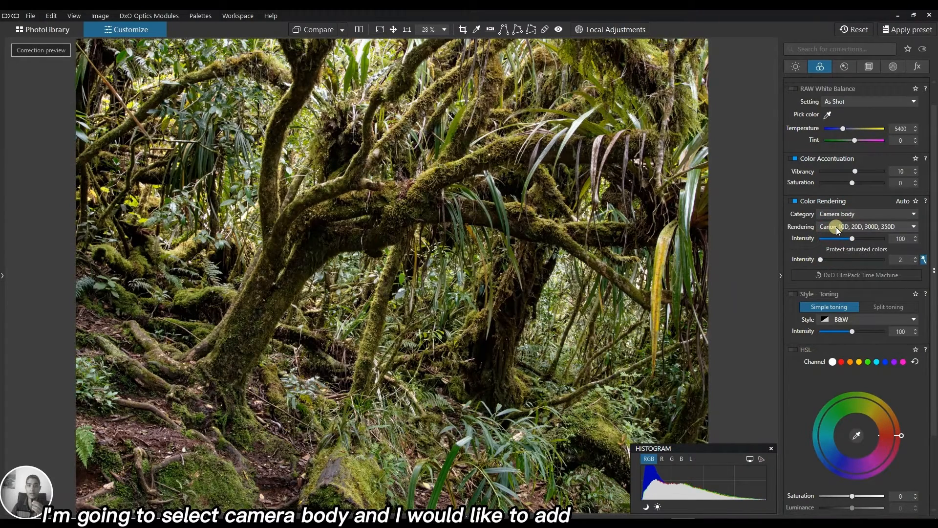
click(866, 225)
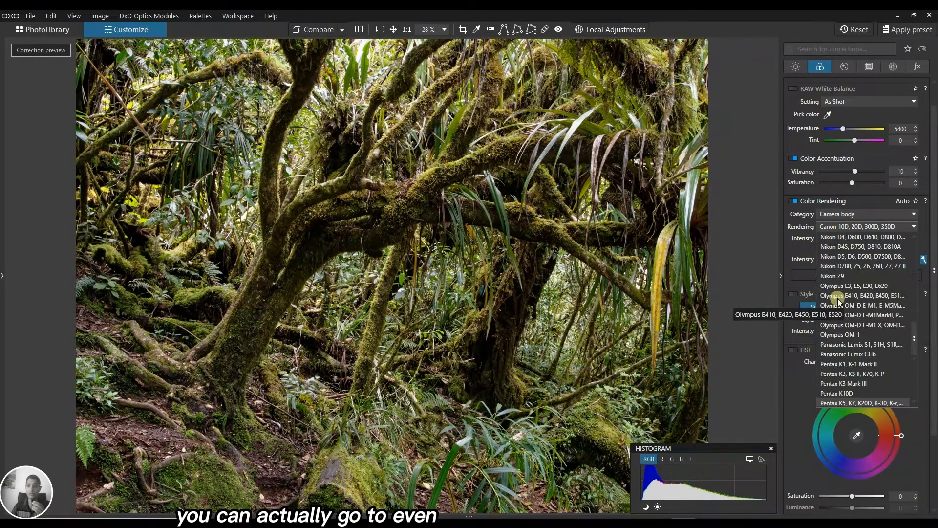
click(838, 226)
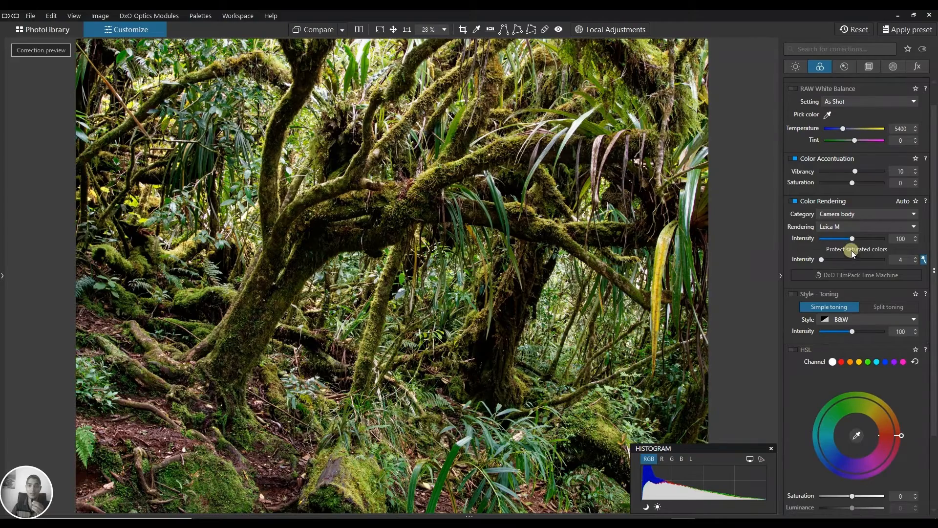
click(868, 225)
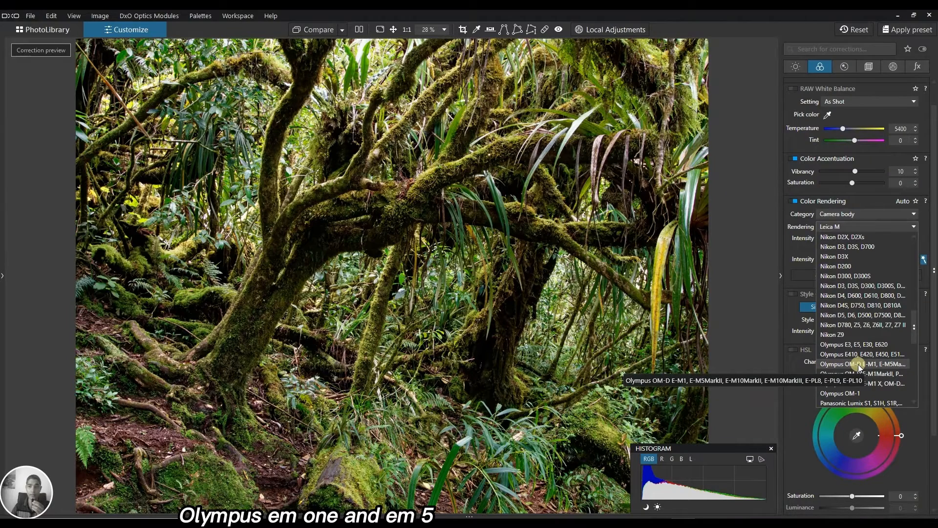
click(862, 363)
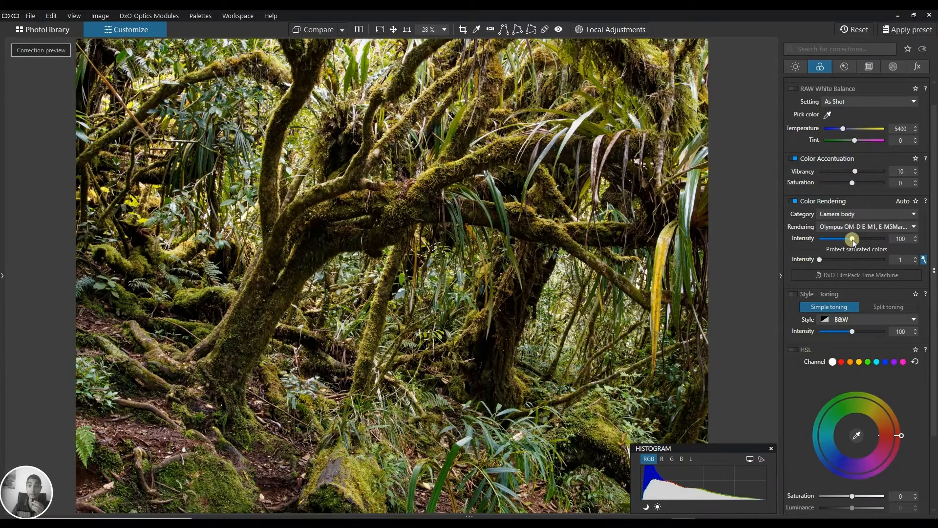
Step: Adjust the Olympus rendering intensity and settle it around 64
drag(879, 238, 842, 238)
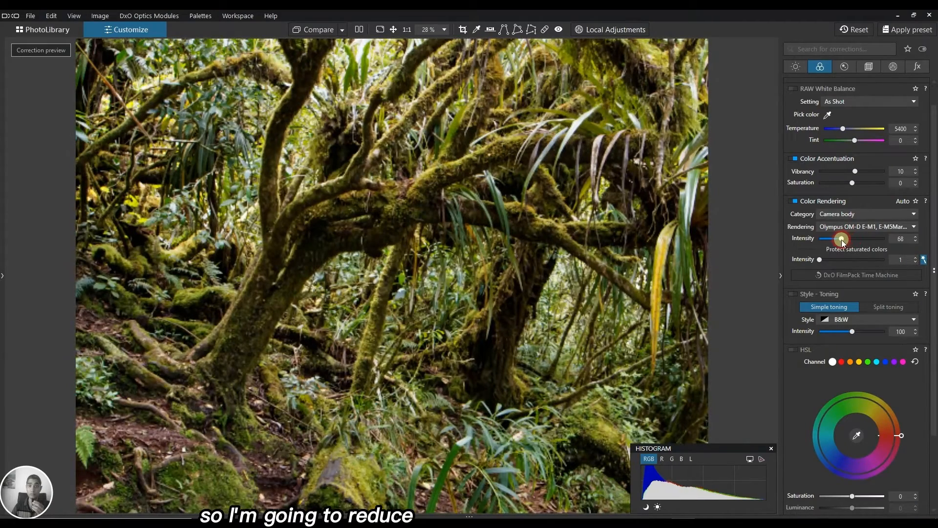
drag(841, 239, 863, 238)
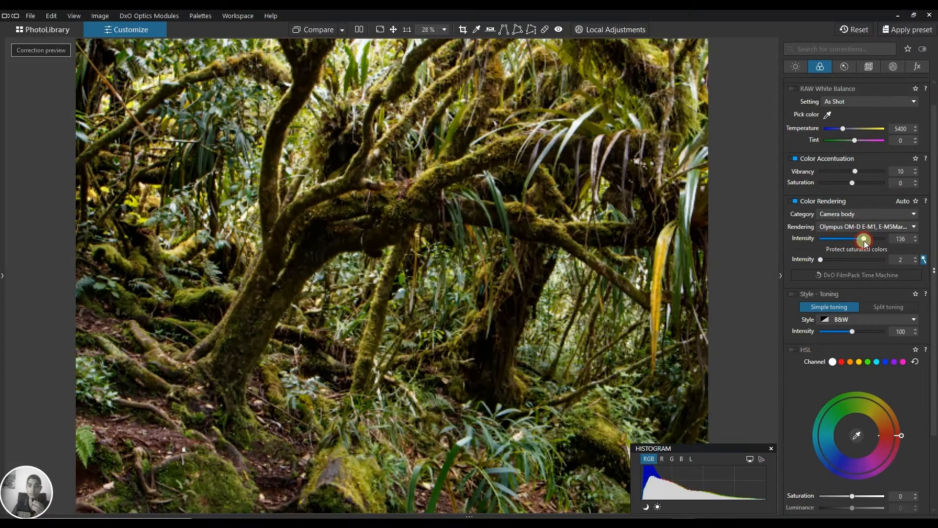
drag(863, 238, 835, 238)
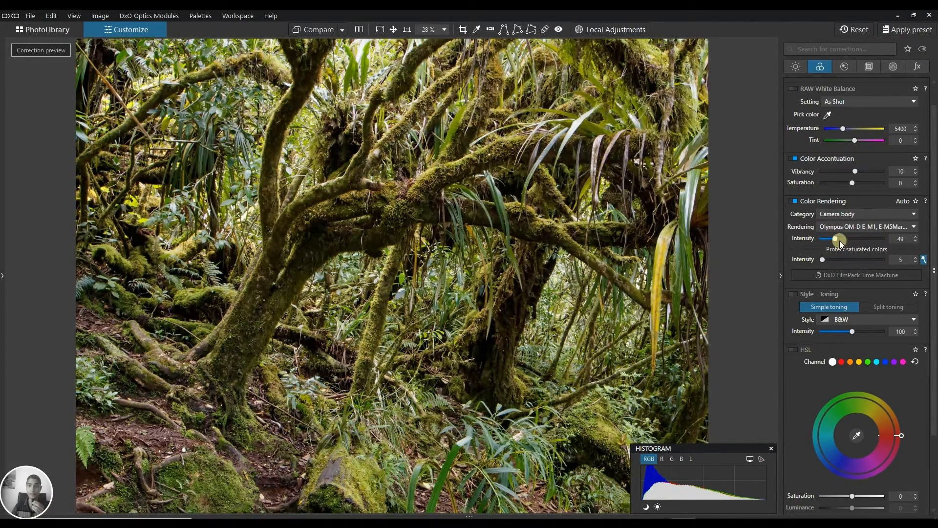
drag(830, 238, 840, 238)
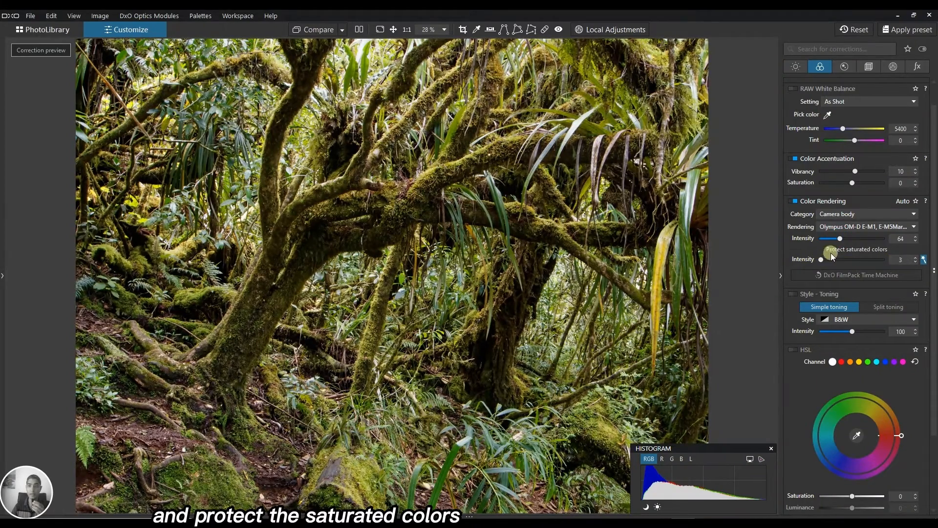
mouse_move(818, 263)
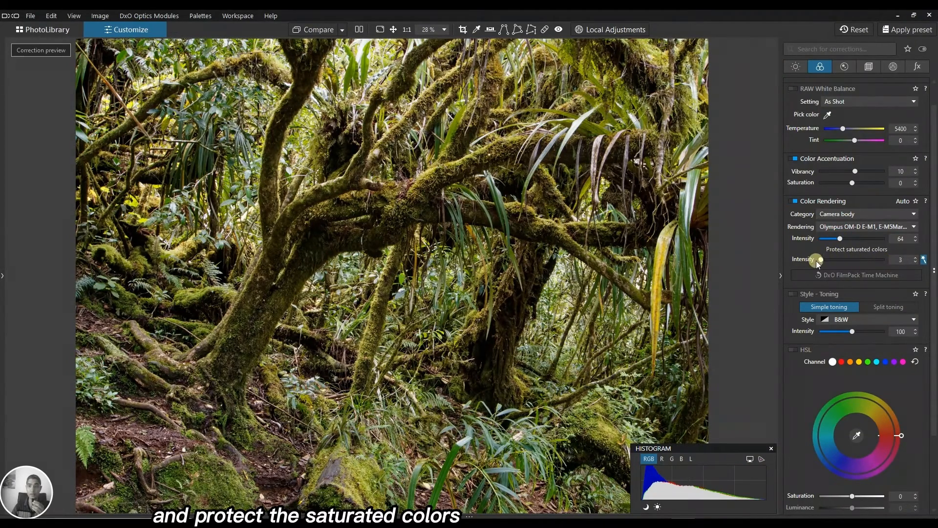
Step: Set the protect-saturated-colours intensity to 75
drag(821, 260, 858, 260)
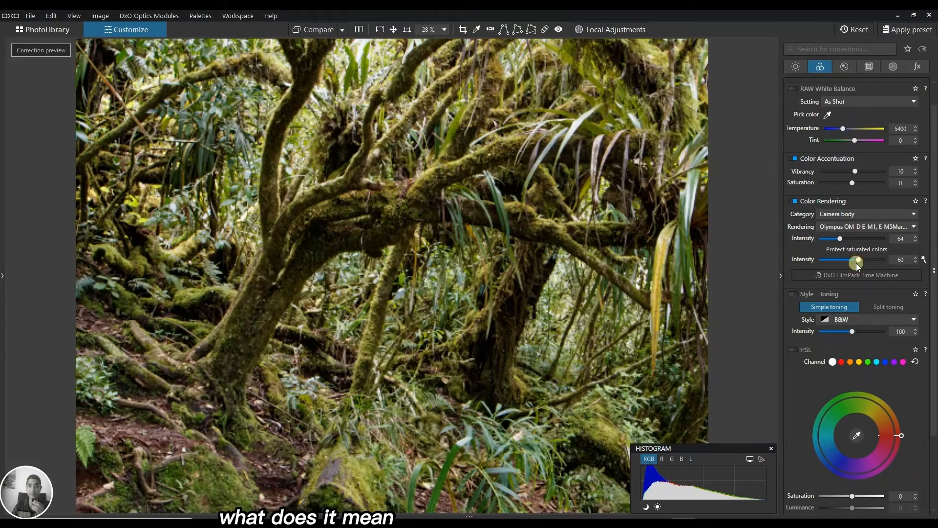
drag(858, 259, 884, 259)
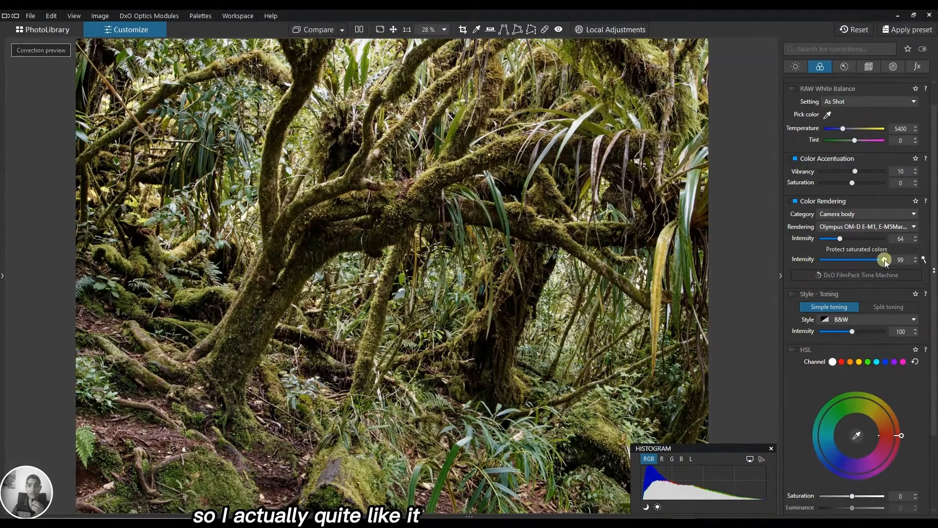
drag(885, 259, 890, 259)
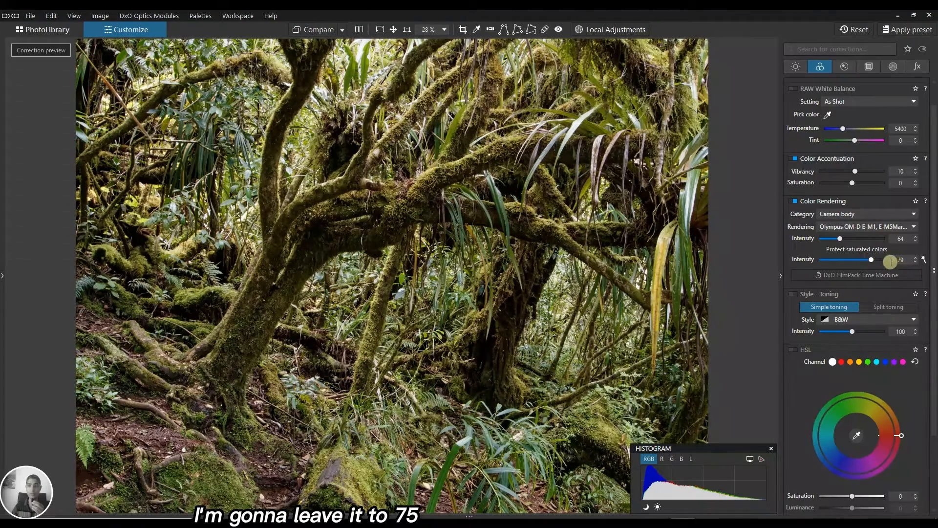
drag(889, 259, 870, 259)
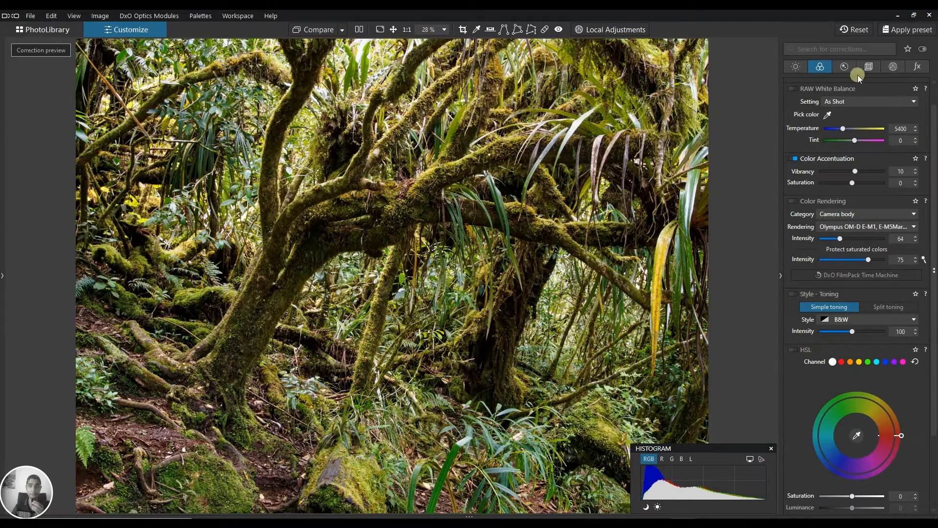
Step: Switch on Lens Sharpness in the Detail palette, judging the moss at 100% magnification
click(845, 66)
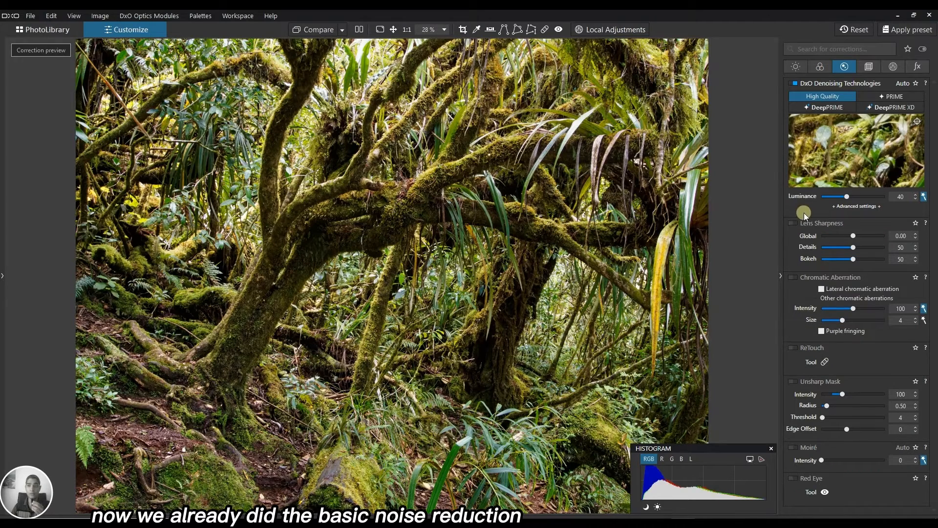
mouse_move(825, 106)
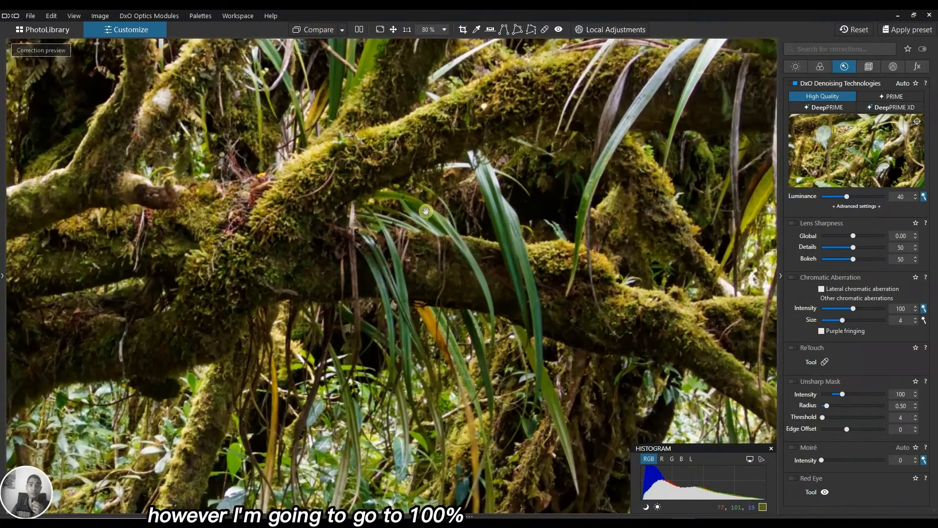
click(428, 29)
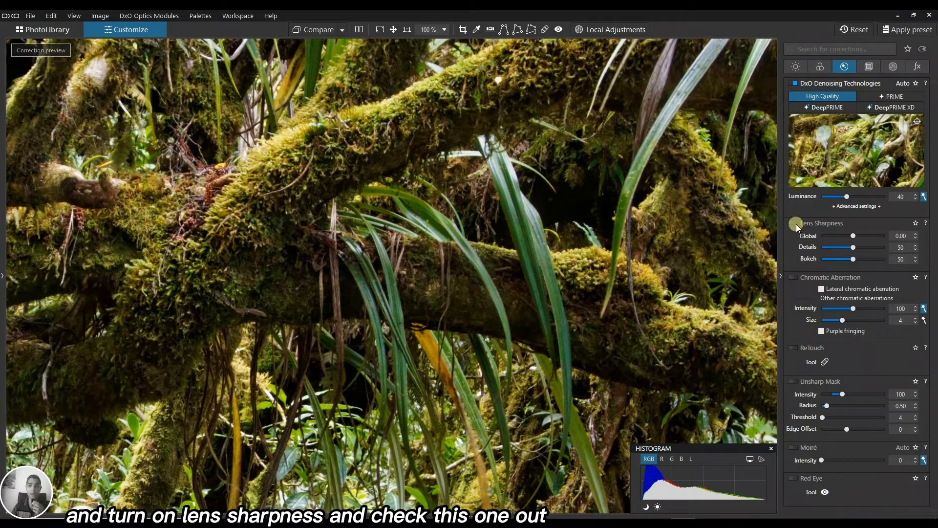
click(795, 223)
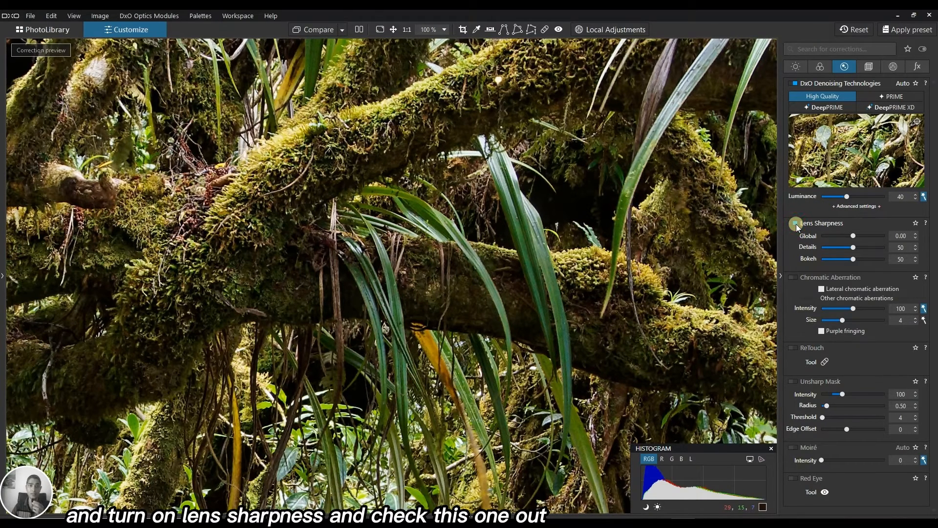
click(795, 223)
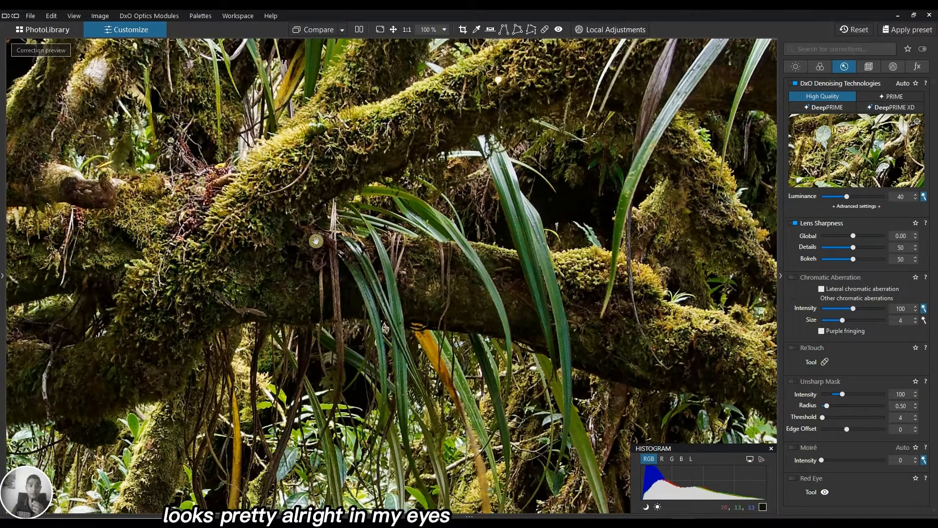
mouse_move(694, 248)
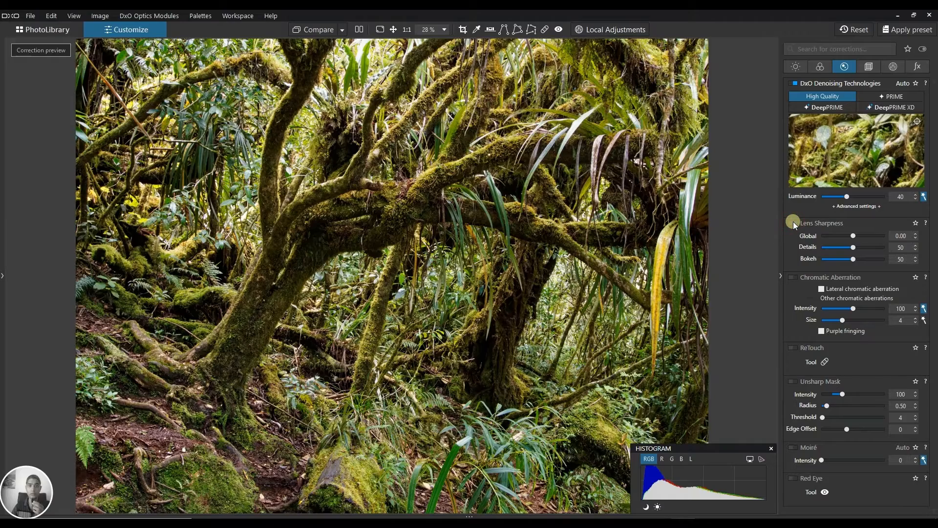
Step: Toggle Lens Sharpness off and on while zoomed on the mossy branches, leaving it enabled
click(793, 223)
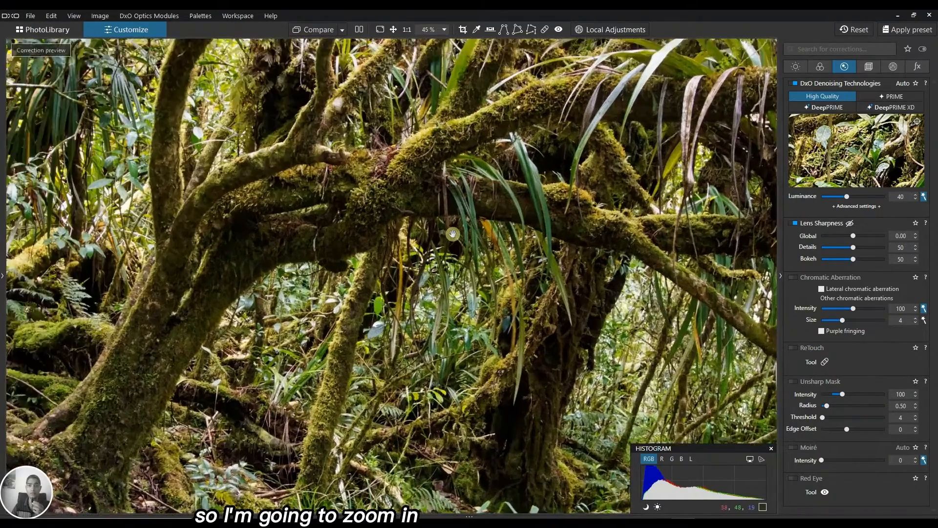
click(445, 29)
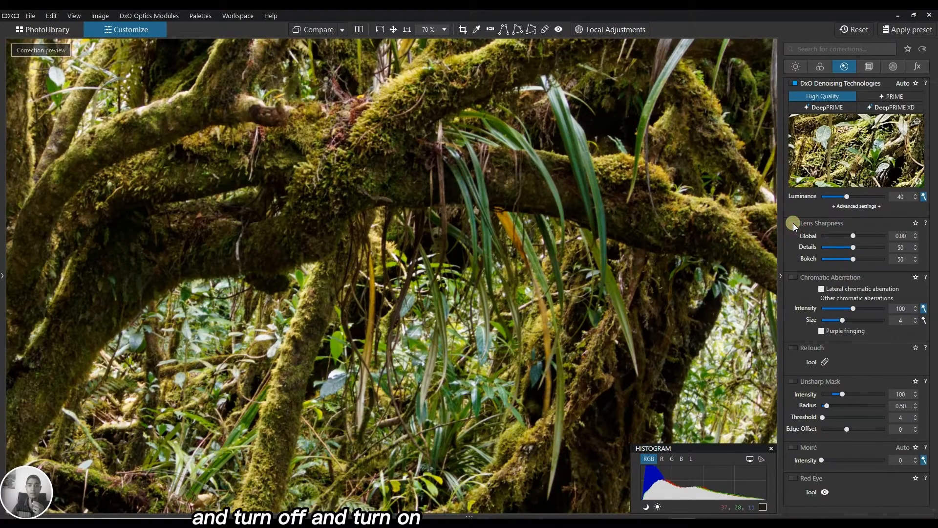
click(794, 223)
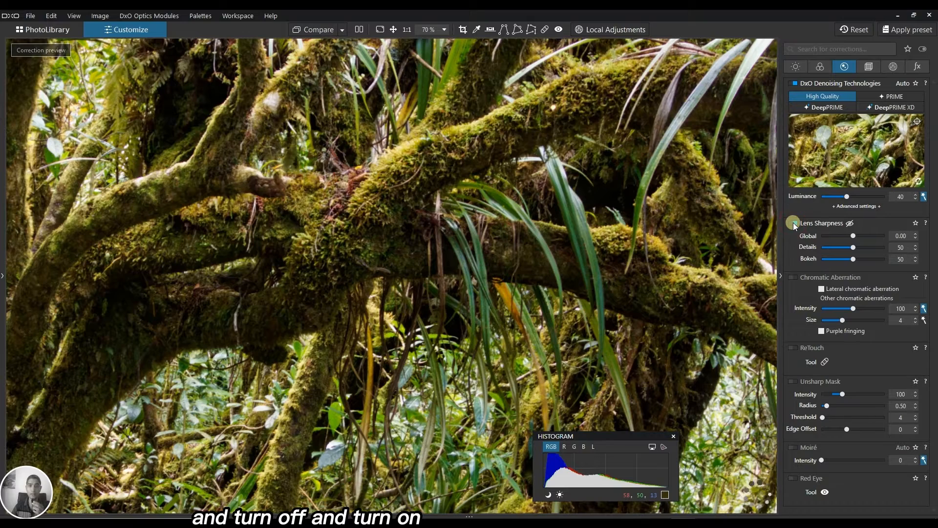
click(794, 223)
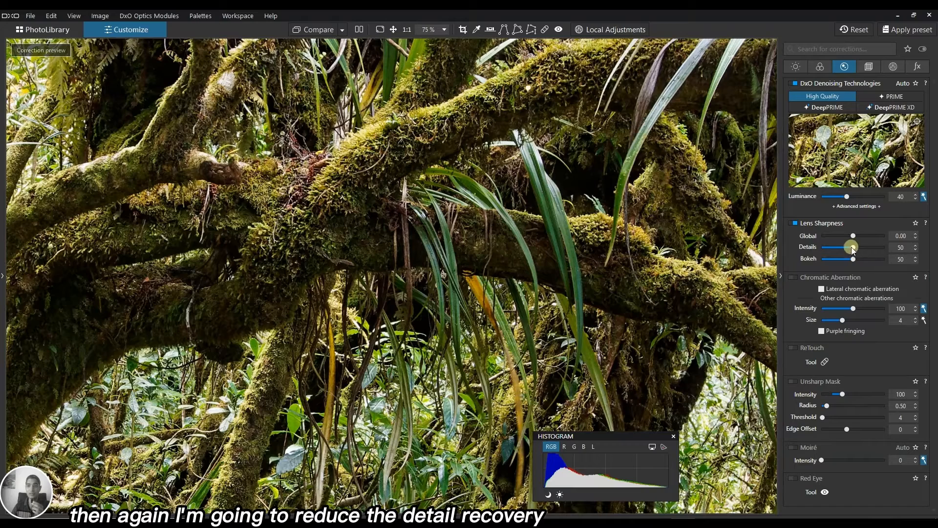
Step: Set Lens Sharpness Details to 25 and Global to -0.28
drag(852, 248, 838, 247)
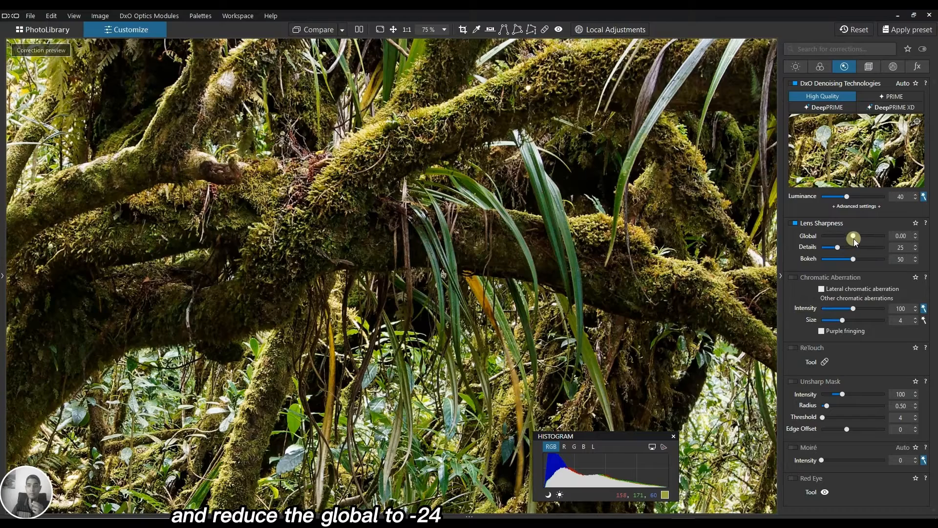
drag(854, 236, 850, 235)
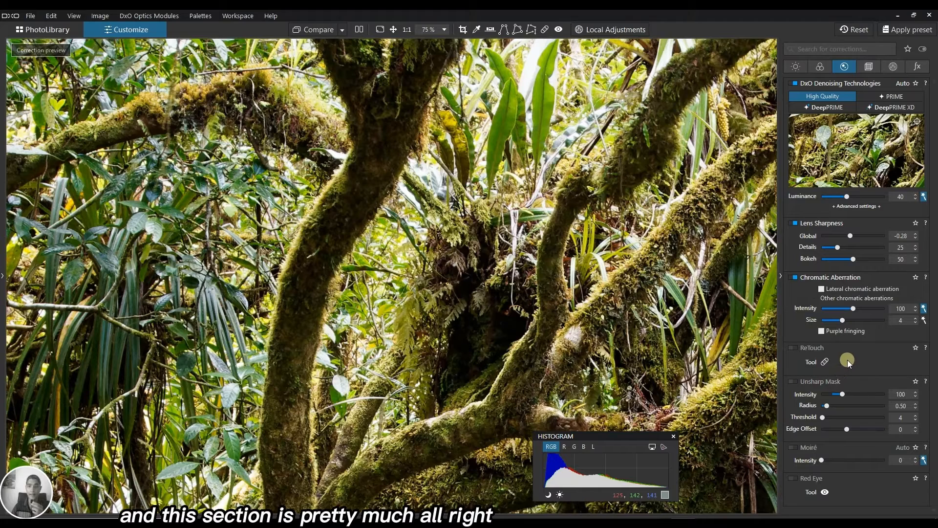
Step: Enable the Crop correction with an unconstrained ratio in the Geometry palette
click(867, 67)
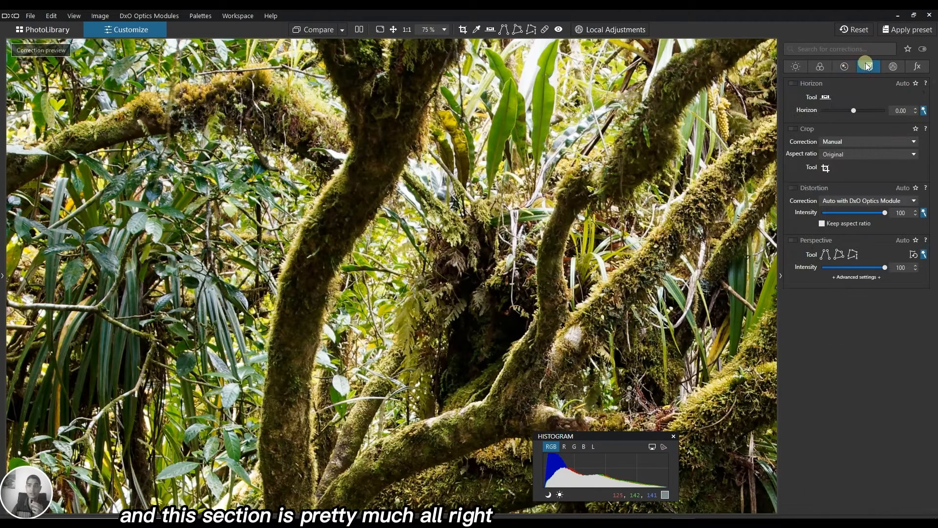
click(866, 67)
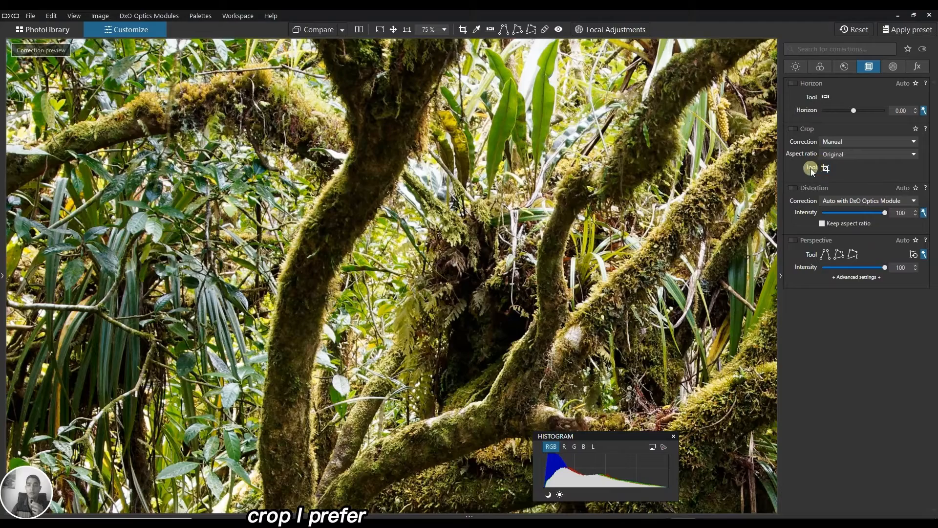
click(827, 167)
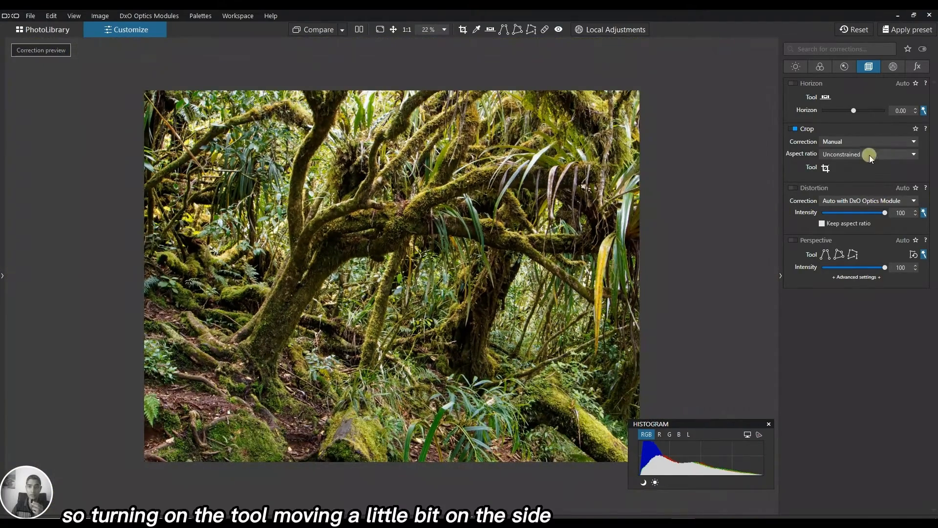
mouse_move(826, 167)
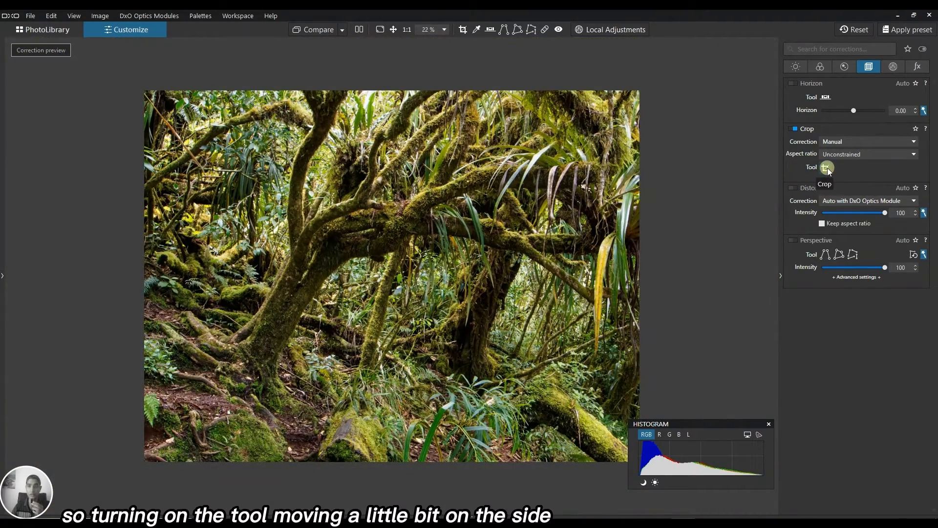
Step: Crop the photo by pulling the right edge inward and trimming a little from the left
click(824, 167)
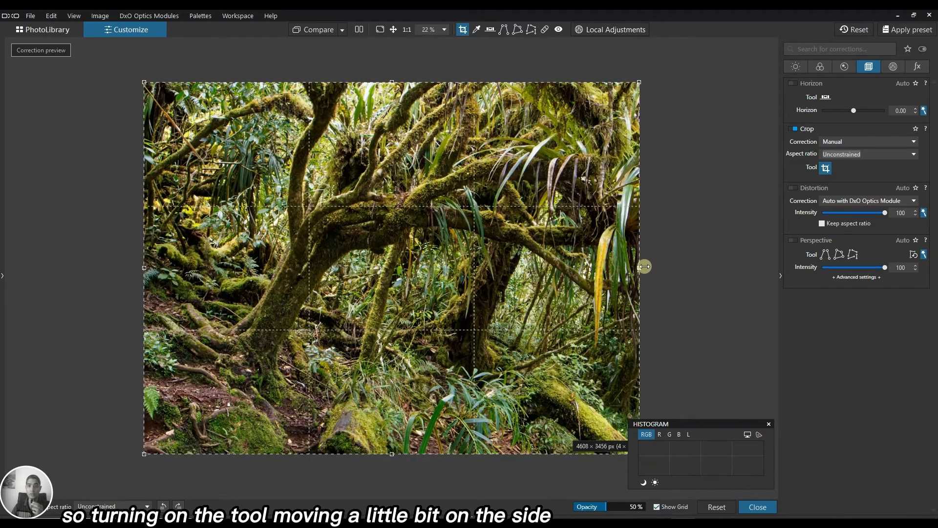
drag(640, 266, 593, 267)
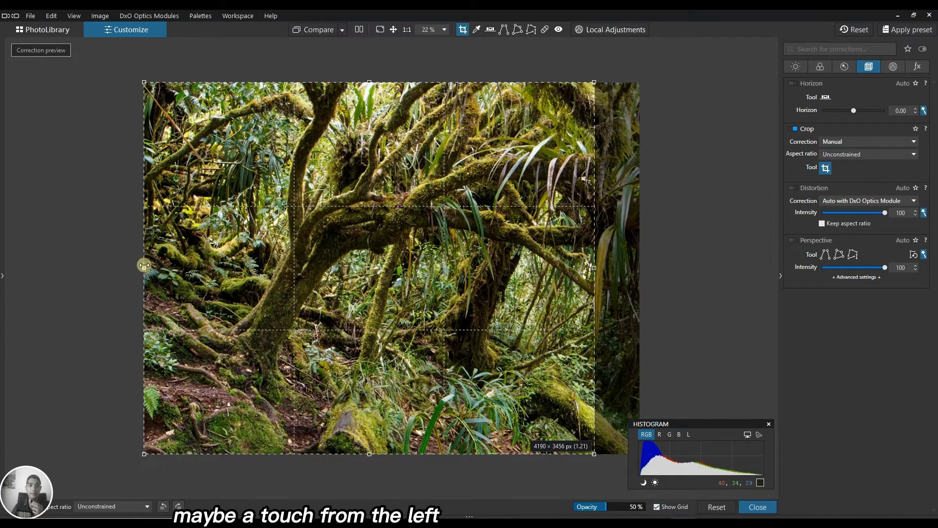
drag(144, 266, 157, 272)
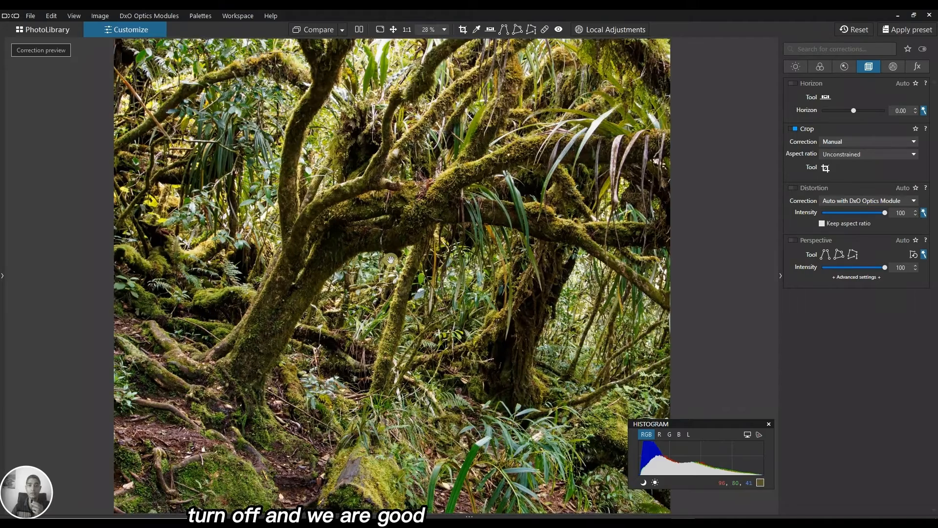
Step: Enable automatic Distortion correction with the DxO Optics Module at intensity 100
click(793, 188)
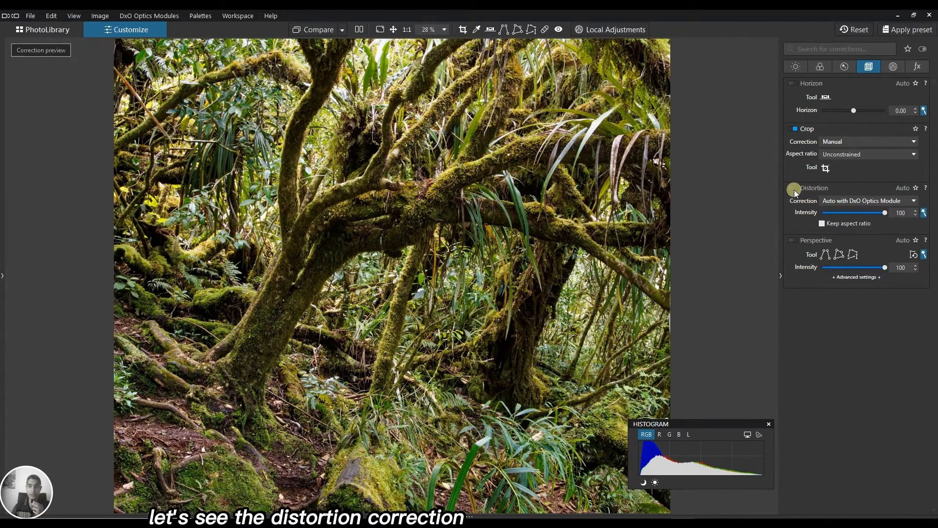
click(795, 188)
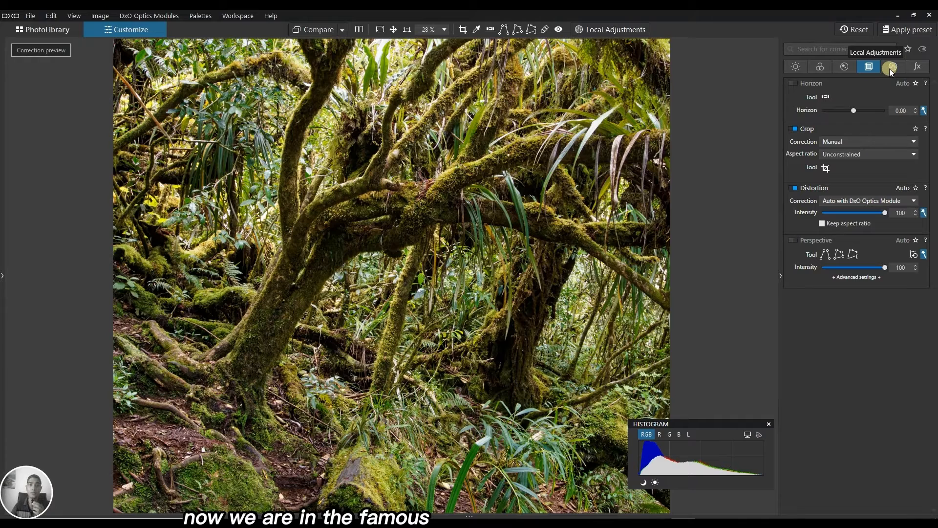
mouse_move(768, 65)
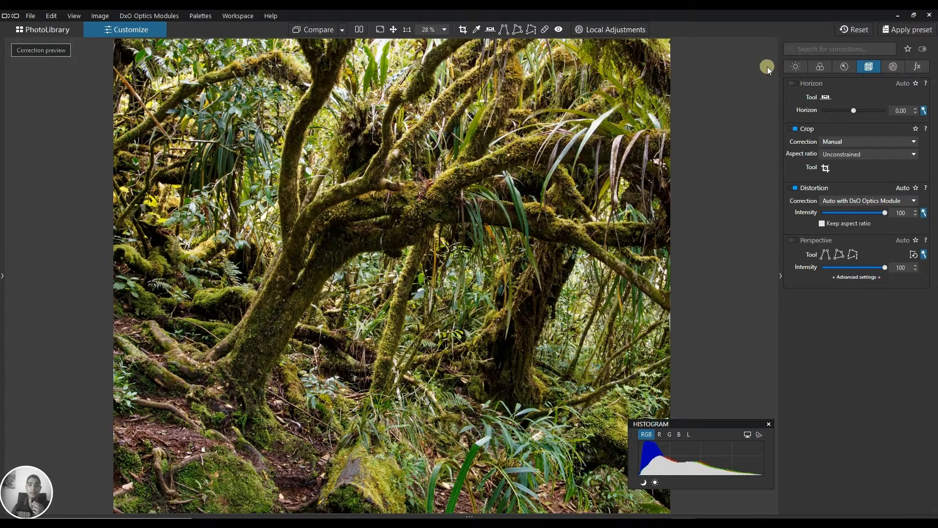
Step: Show the Local Adjustments palette and enter local adjustment mode on the photo
click(892, 66)
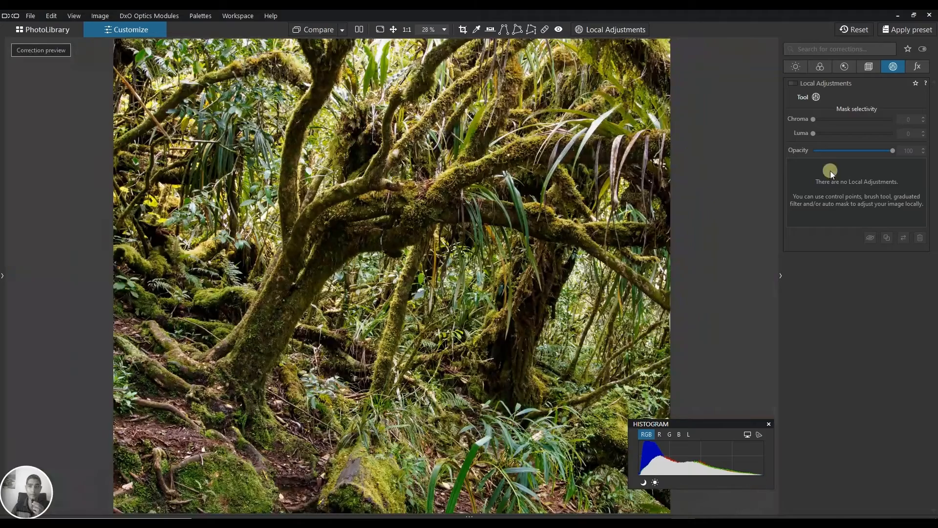
click(614, 29)
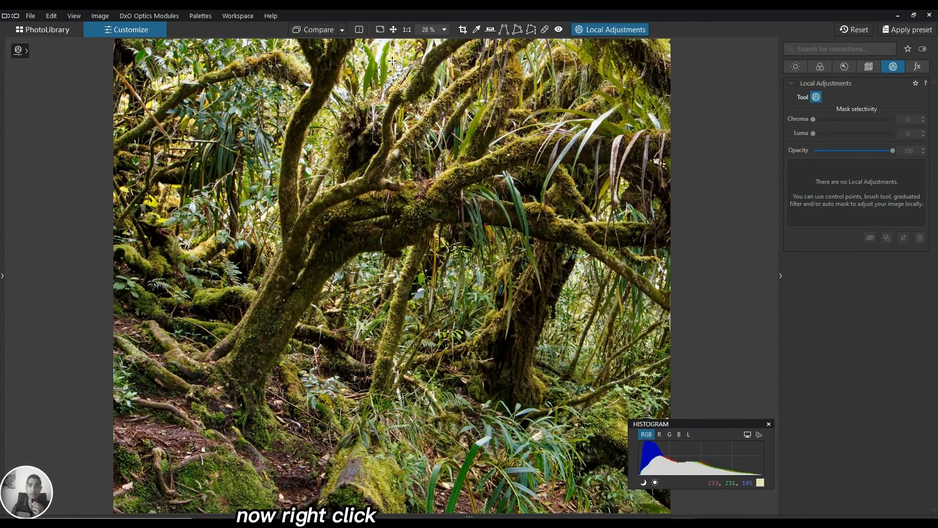
Step: Place a control line across the photo and show its mask
right_click(391, 61)
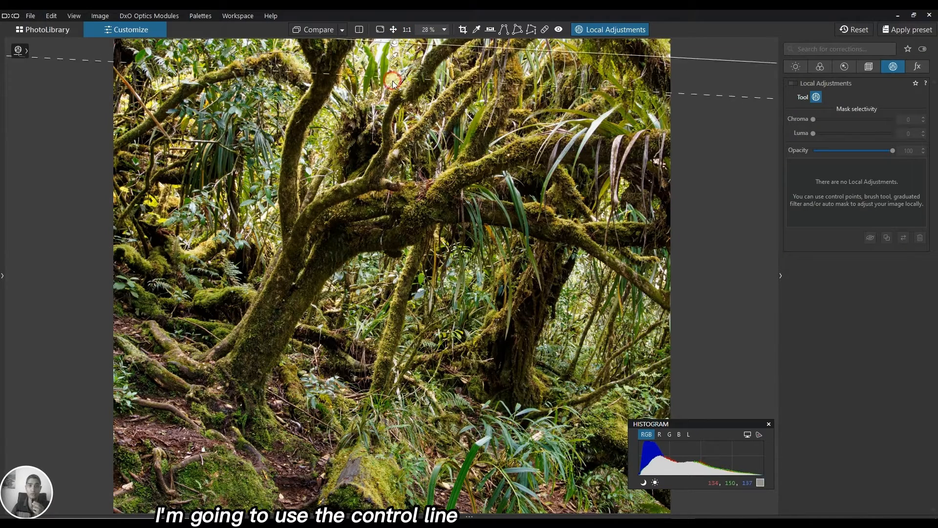
click(394, 79)
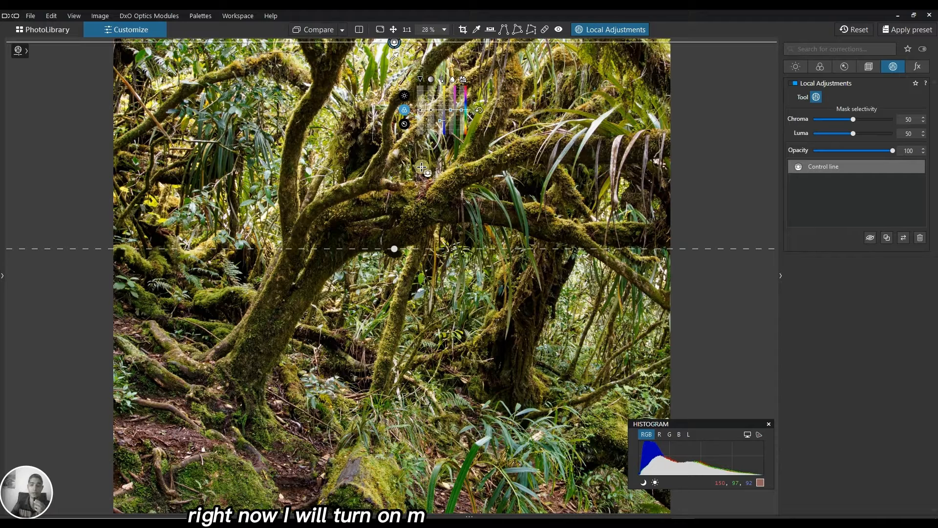
click(404, 109)
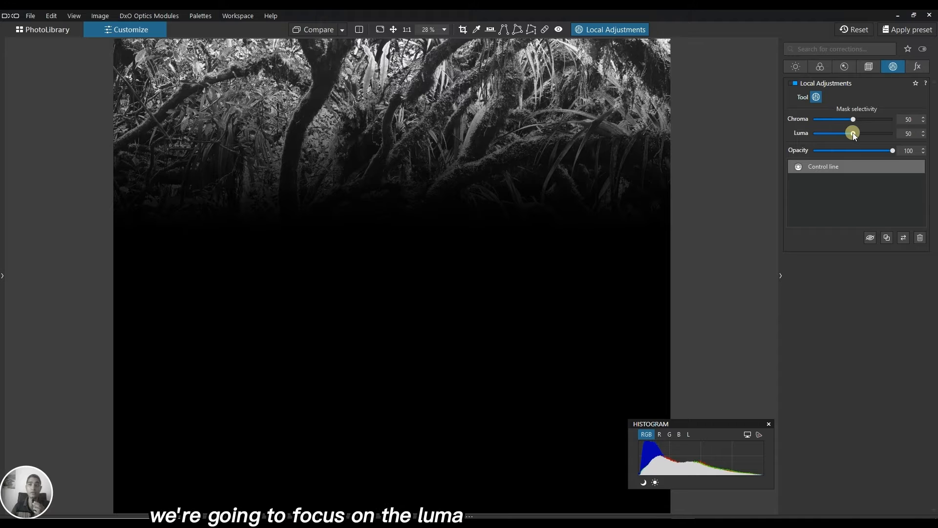
Step: Set the control line mask selectivity to chroma 17 and luma 64, checking it at 40% zoom
drag(854, 133, 862, 132)
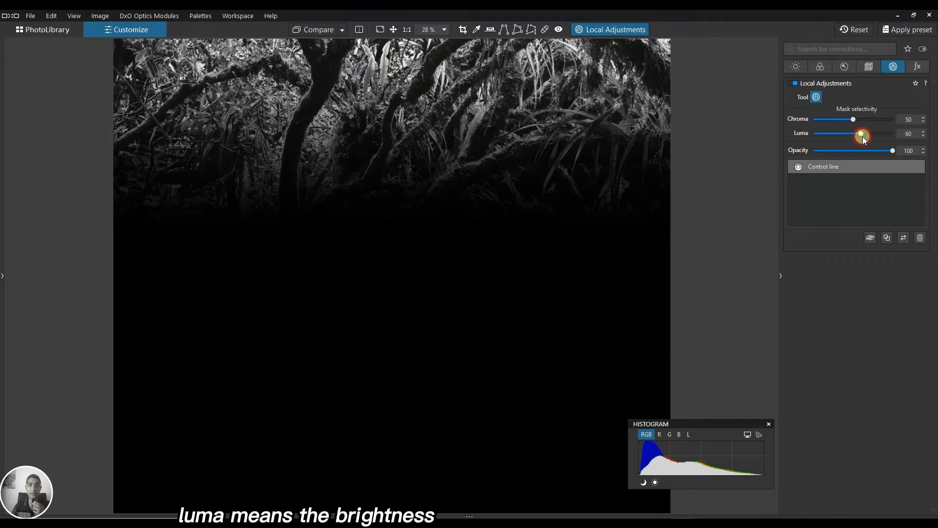
drag(860, 135, 868, 136)
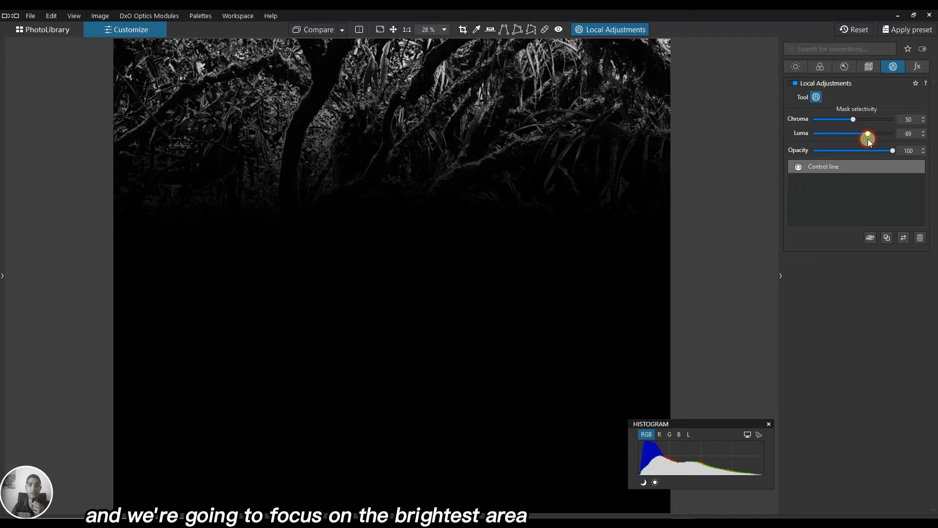
drag(868, 138, 860, 138)
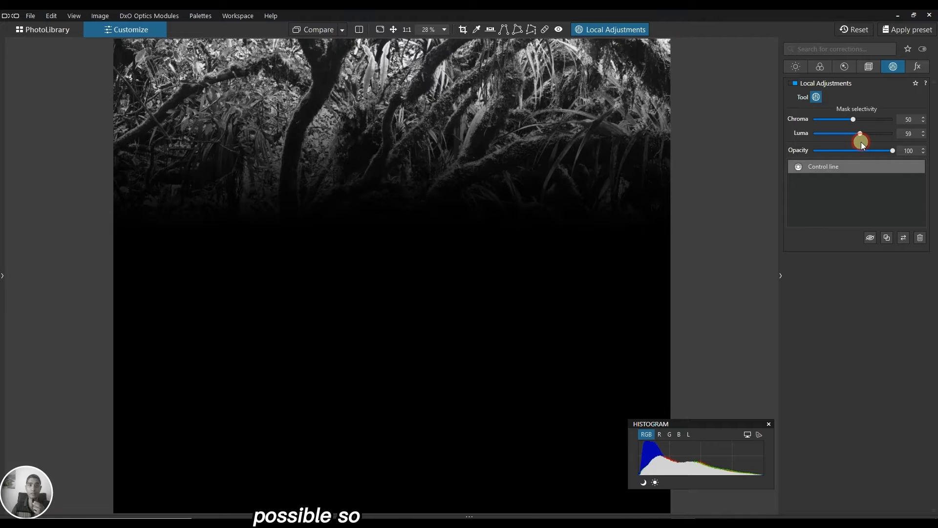
drag(852, 118, 838, 118)
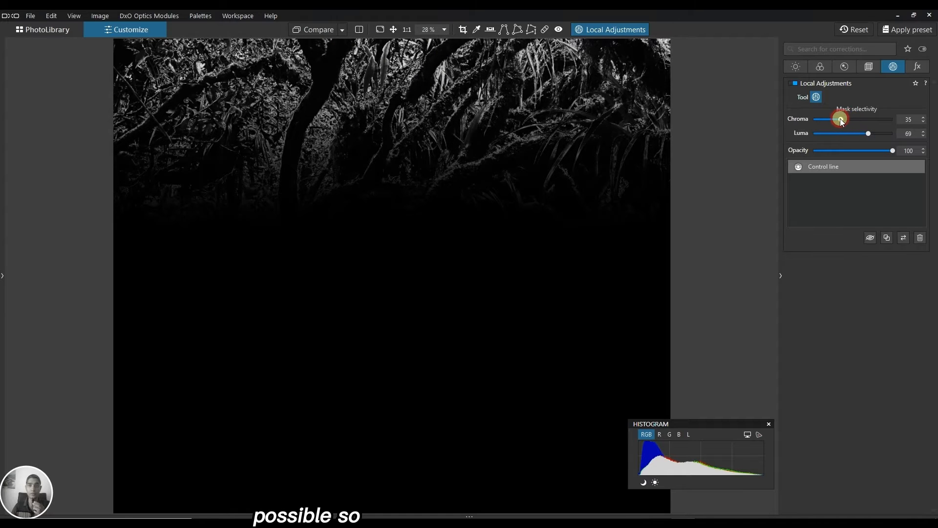
drag(839, 119, 825, 118)
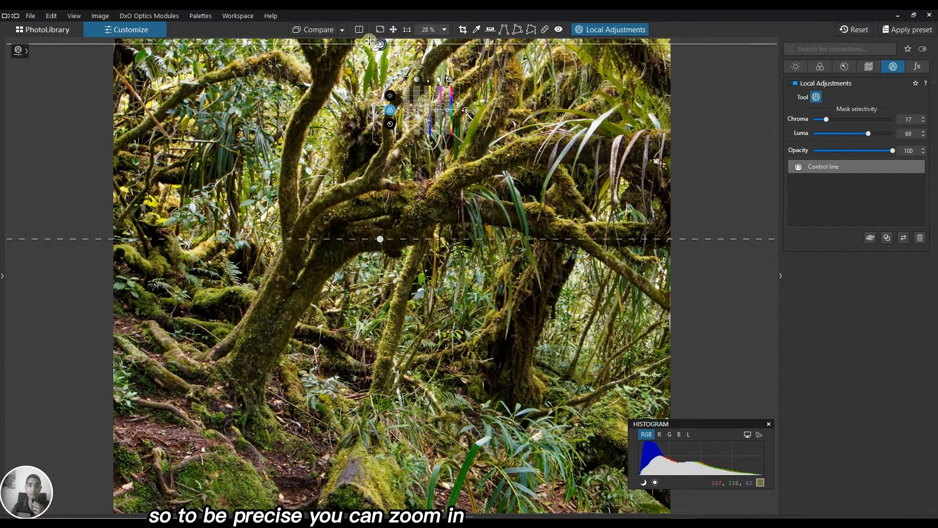
click(428, 29)
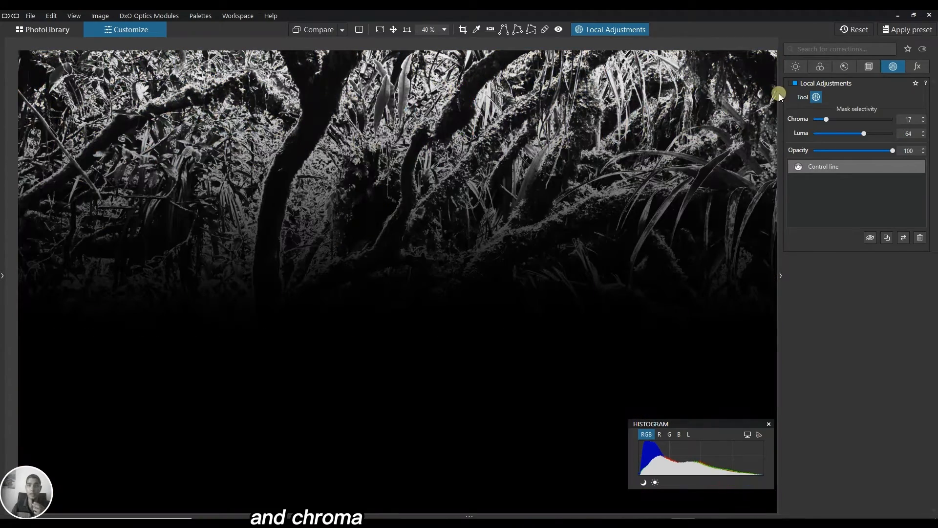
Step: Settle the mask's chroma at 34 and darken the masked foliage's exposure to about -2
drag(826, 119, 846, 119)
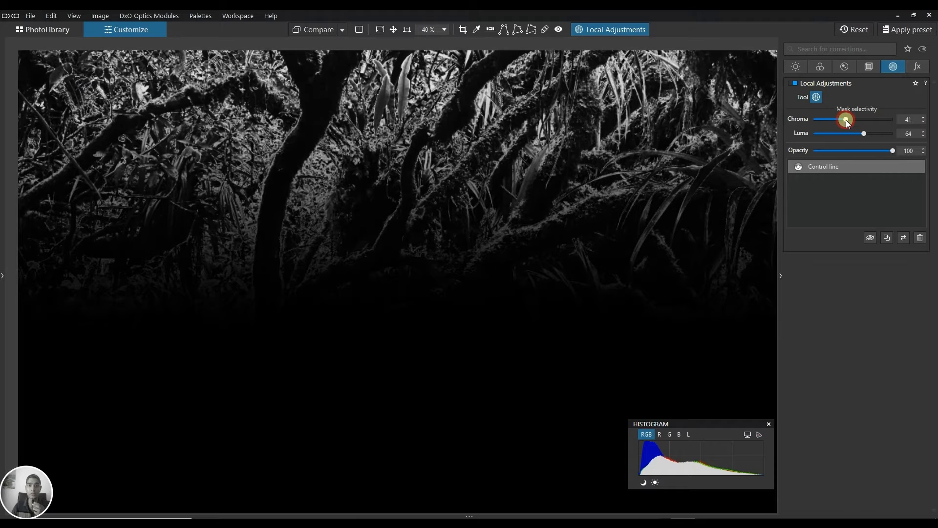
drag(845, 119, 822, 119)
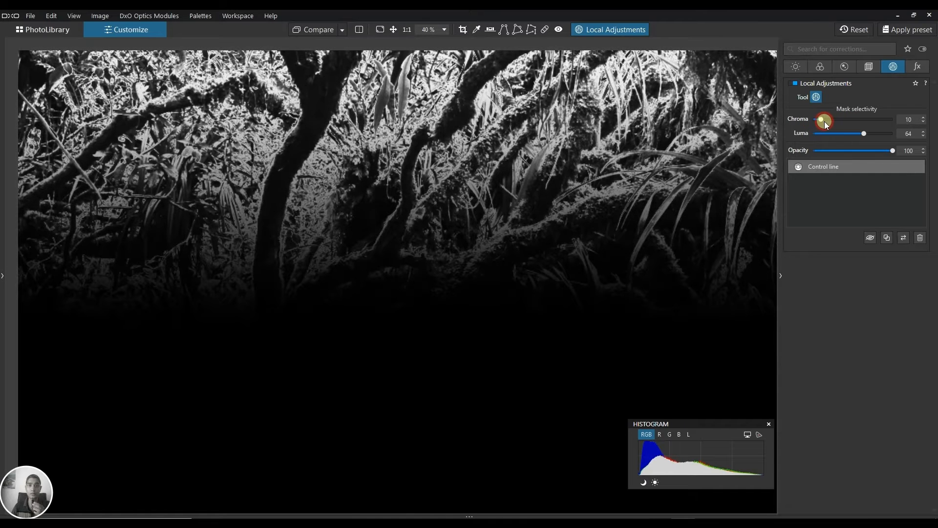
drag(820, 120, 841, 124)
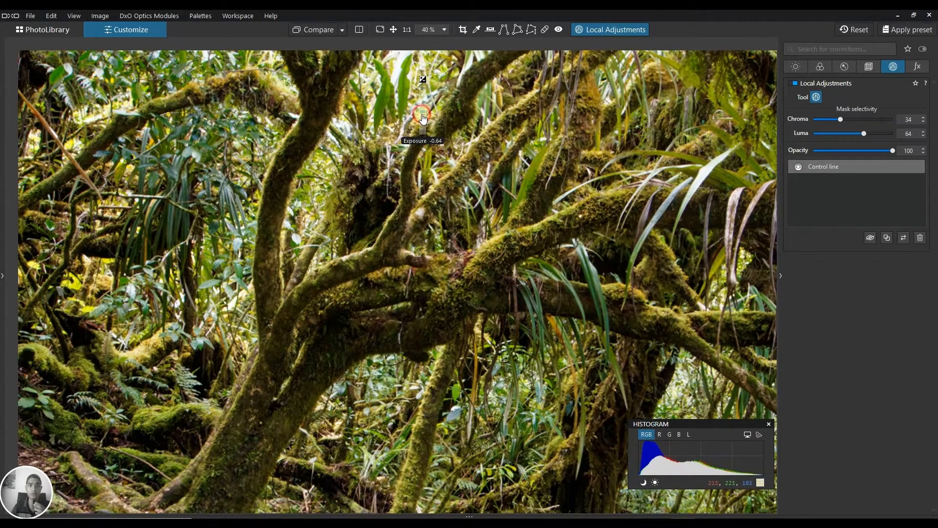
drag(422, 113, 422, 129)
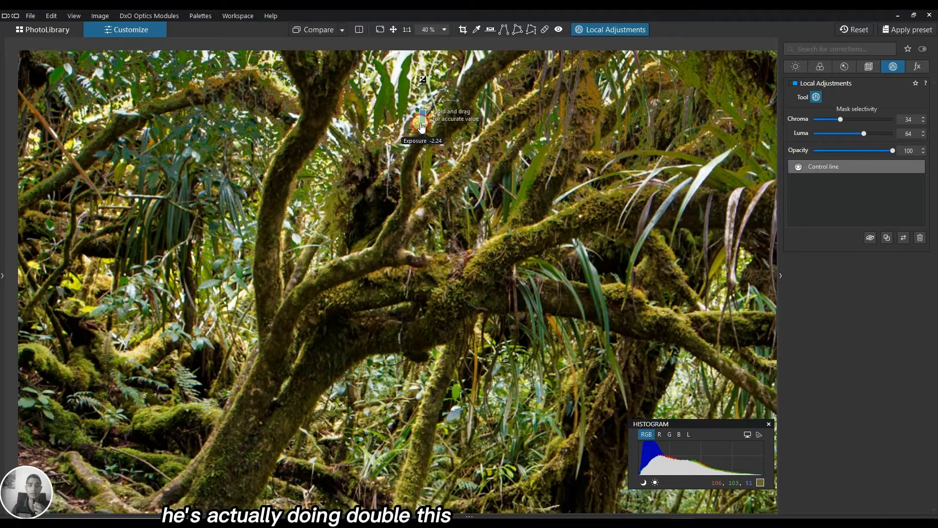
drag(420, 126, 419, 114)
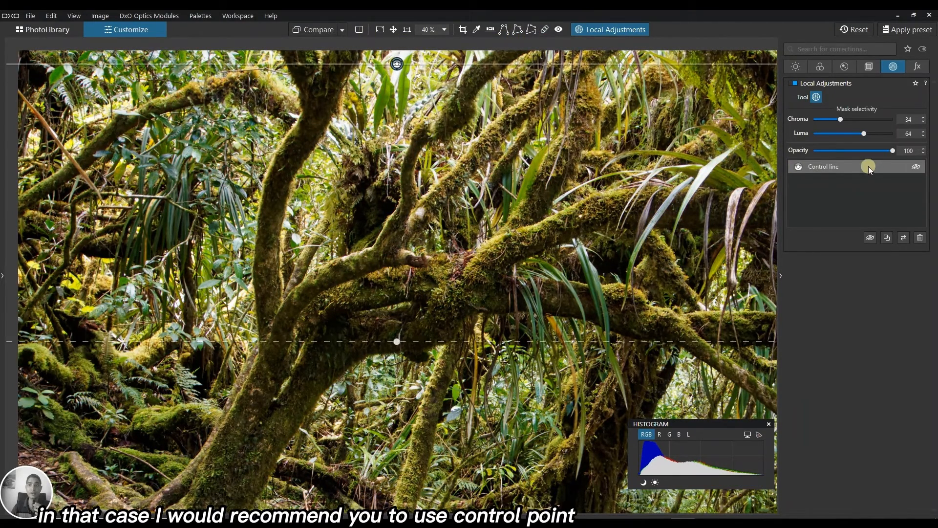
Step: Add a control point on the bright upper foliage and enlarge its radius to cover the top area
click(920, 237)
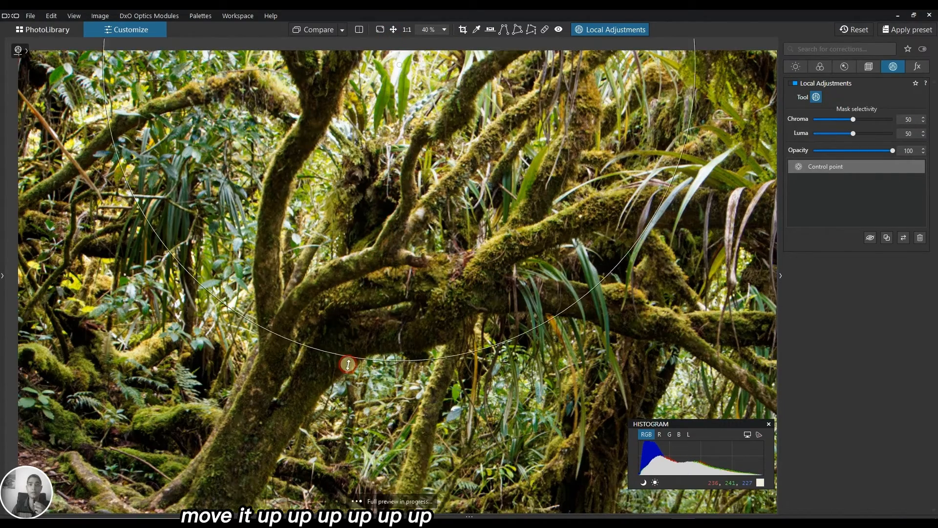
drag(347, 364, 398, 65)
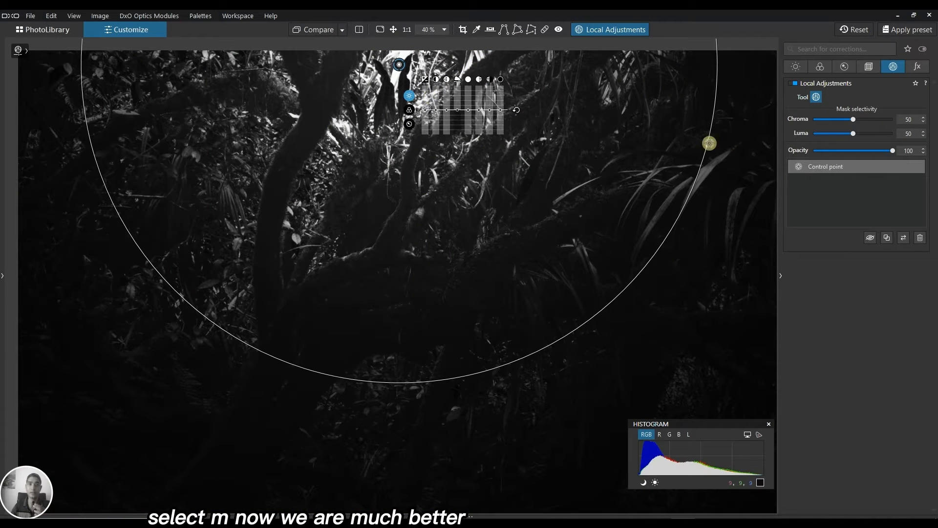
drag(710, 143, 635, 134)
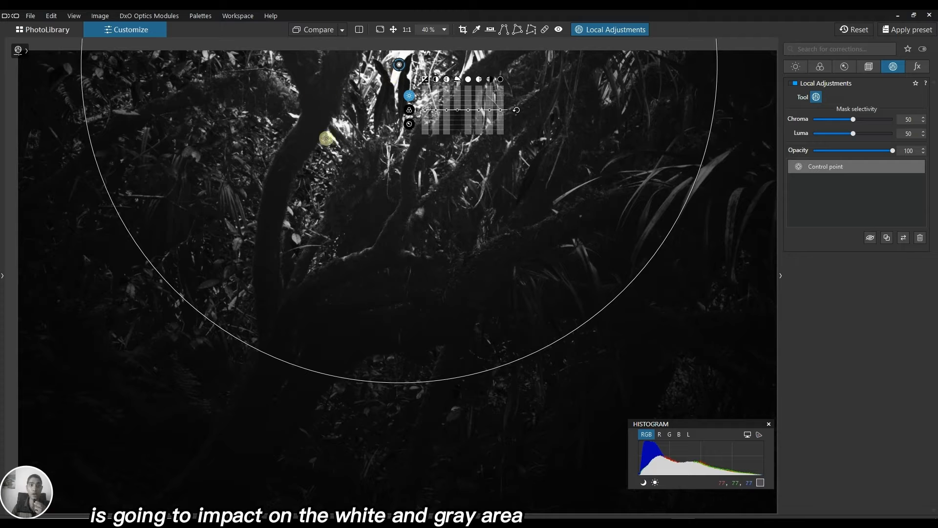
drag(327, 139, 305, 143)
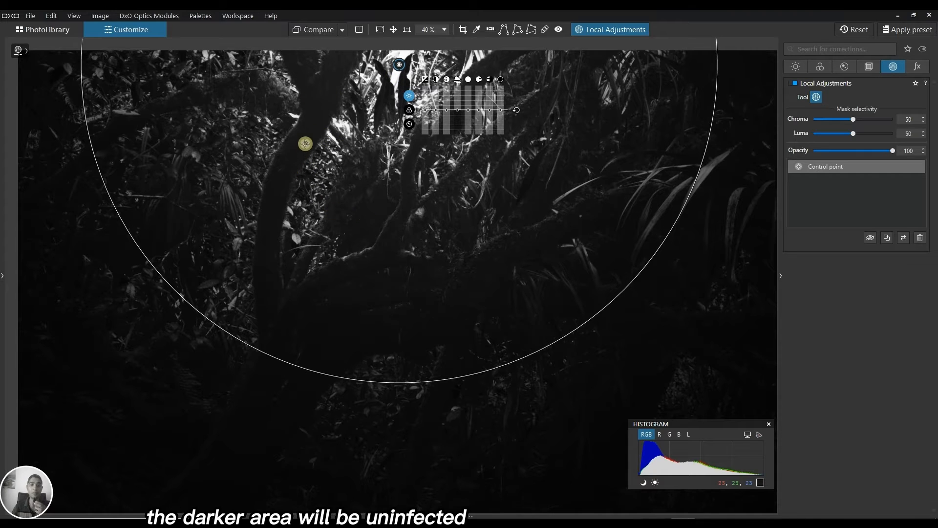
drag(304, 144, 648, 185)
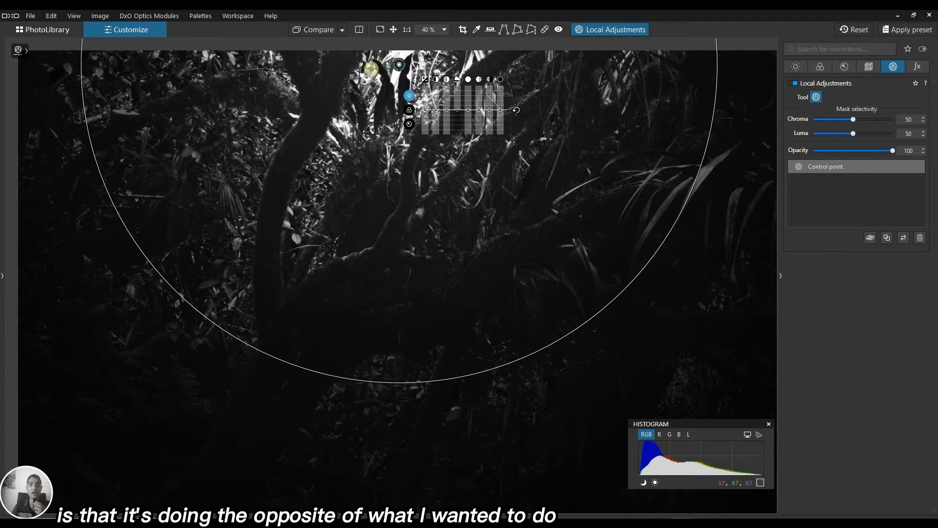
drag(371, 70, 636, 284)
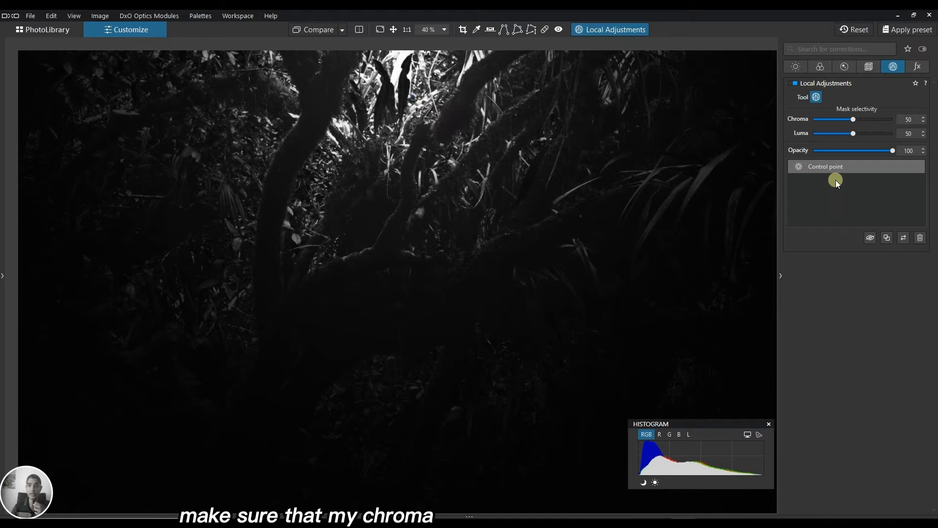
Step: Set the control point mask to chroma 58 with luma back at 50
drag(852, 118, 839, 118)
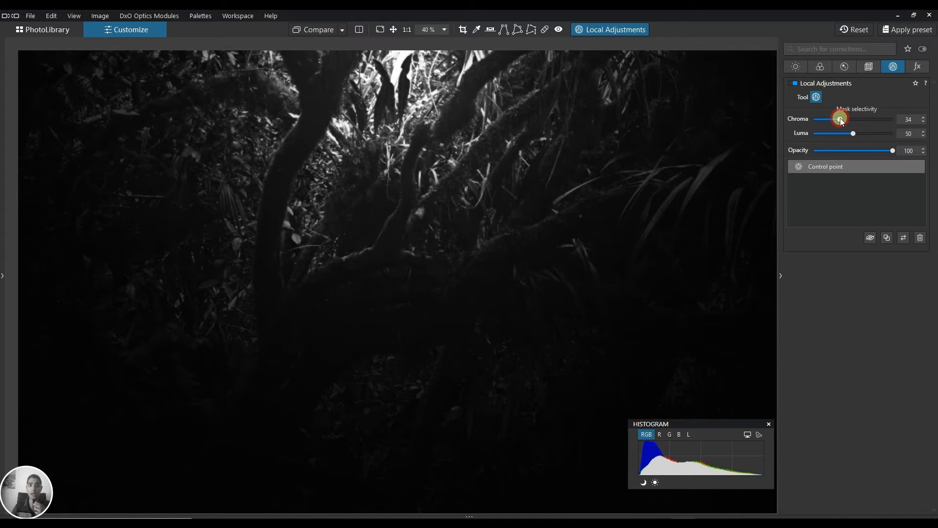
drag(839, 119, 856, 119)
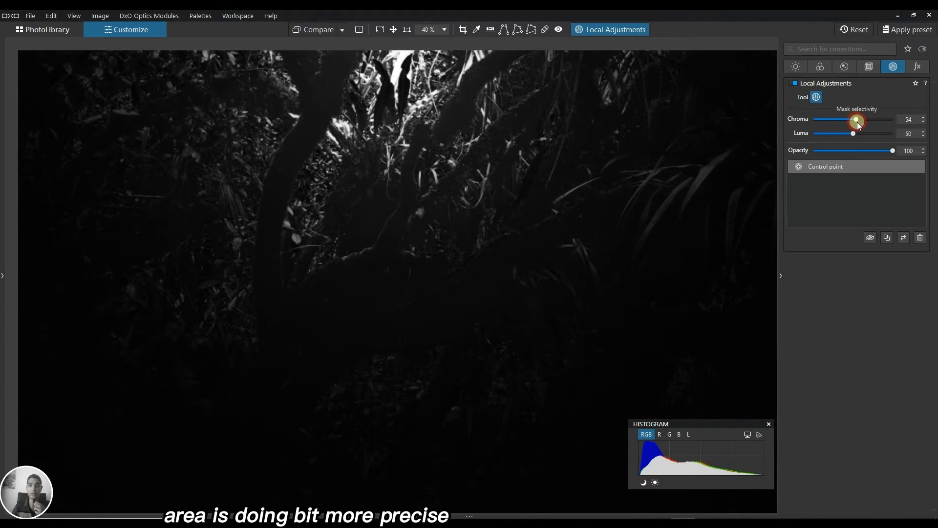
drag(858, 122, 852, 122)
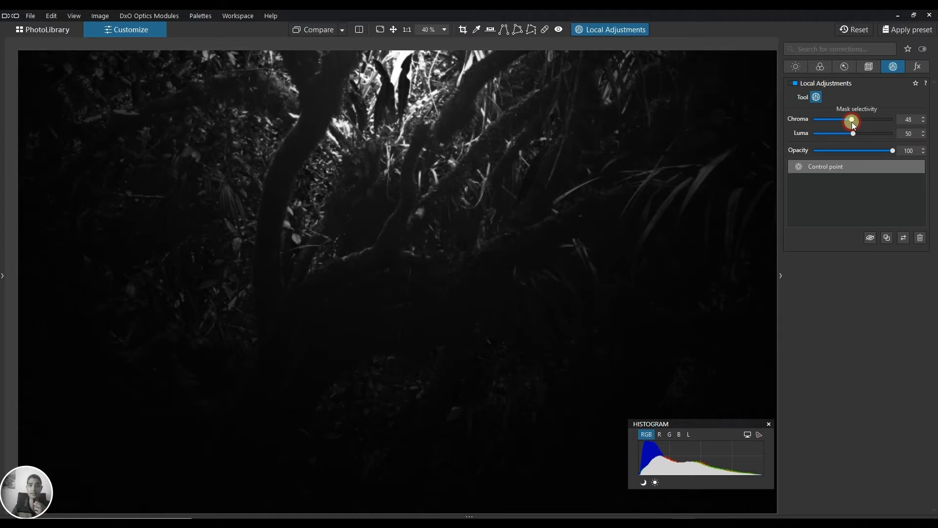
drag(851, 121, 859, 119)
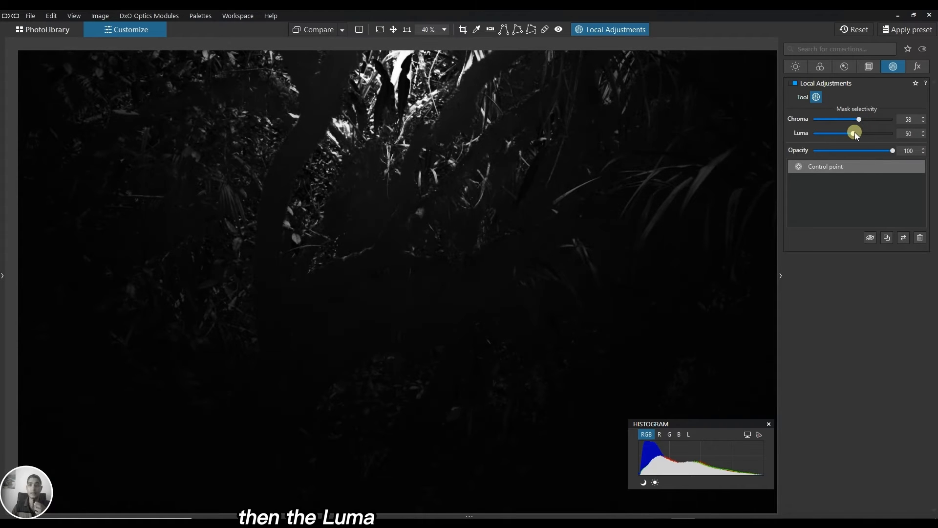
drag(853, 133, 858, 133)
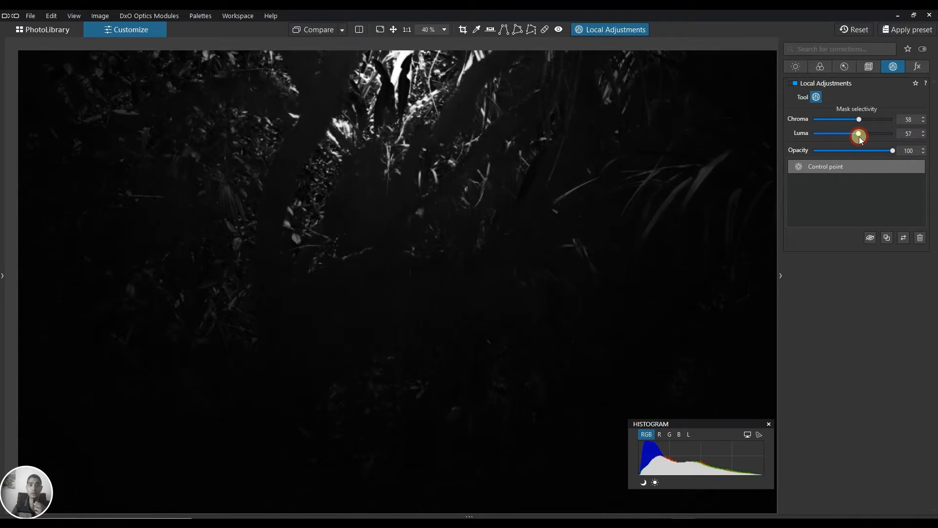
drag(859, 136, 852, 136)
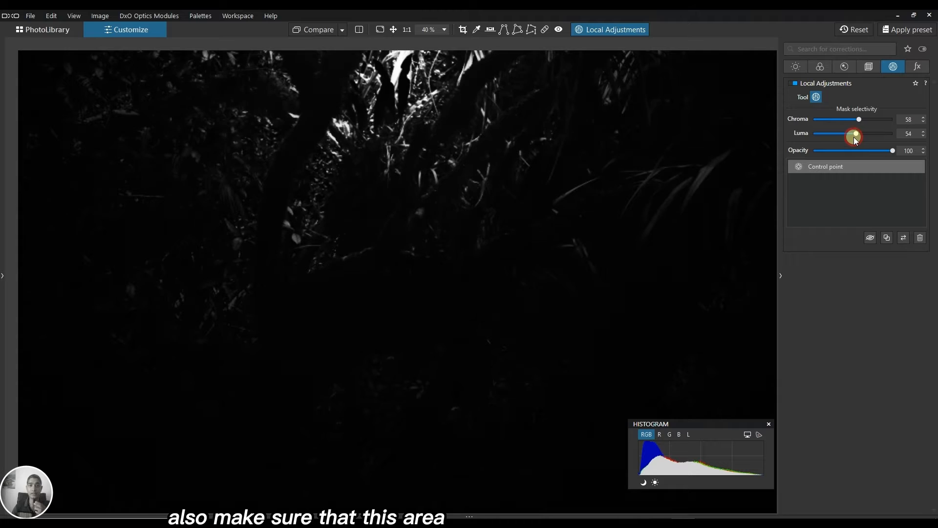
drag(857, 134, 853, 134)
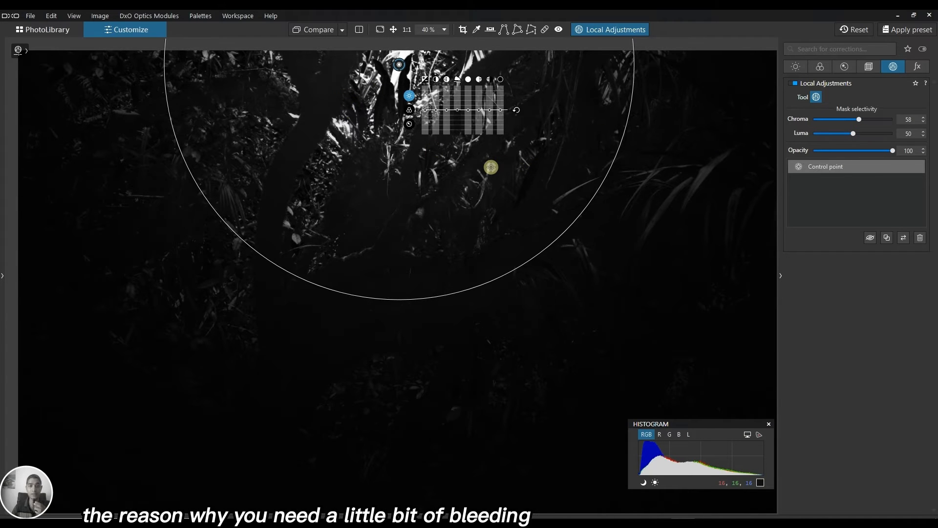
Step: Lower the control point's midtones slightly and set its exposure to about -0.48
drag(490, 167, 430, 157)
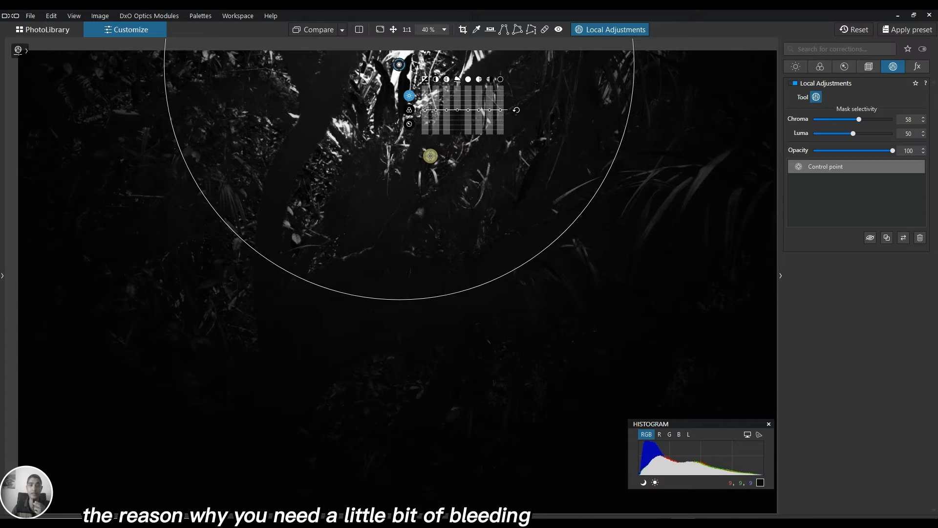
drag(431, 157, 438, 145)
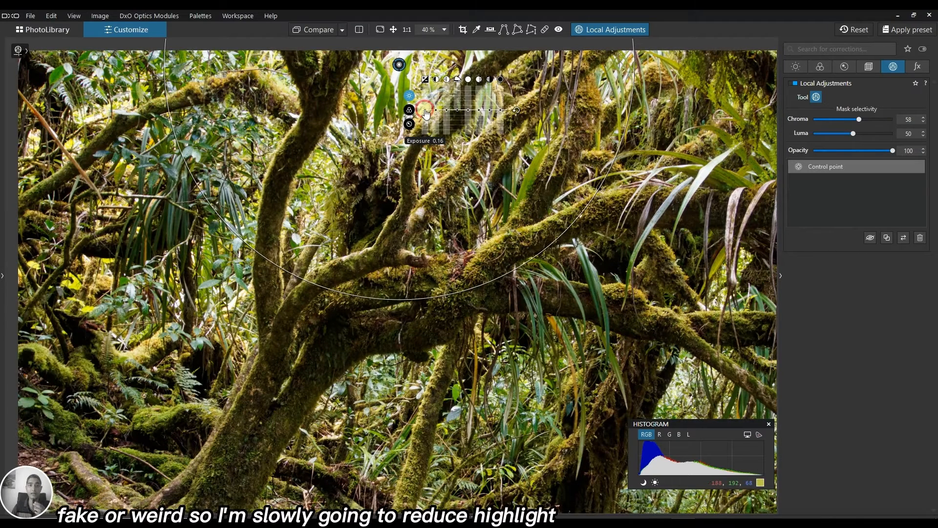
drag(425, 110, 433, 110)
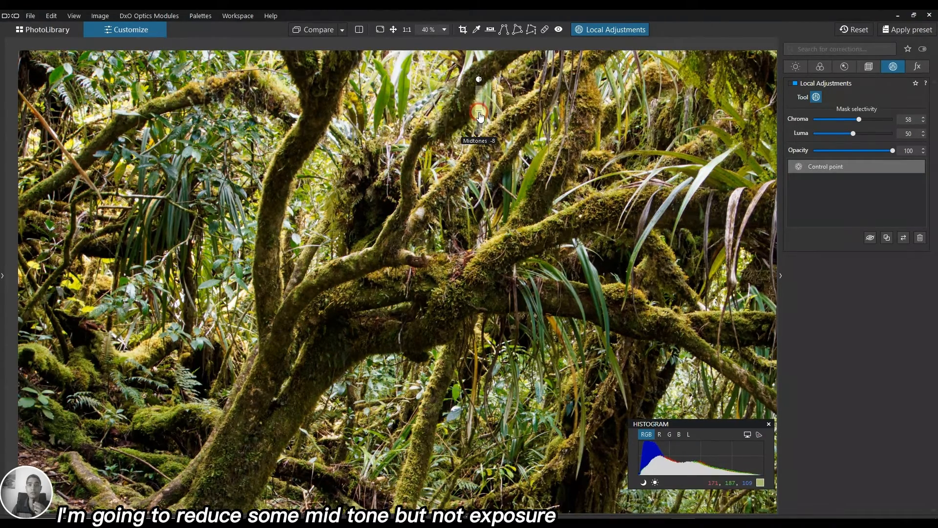
drag(478, 113, 479, 118)
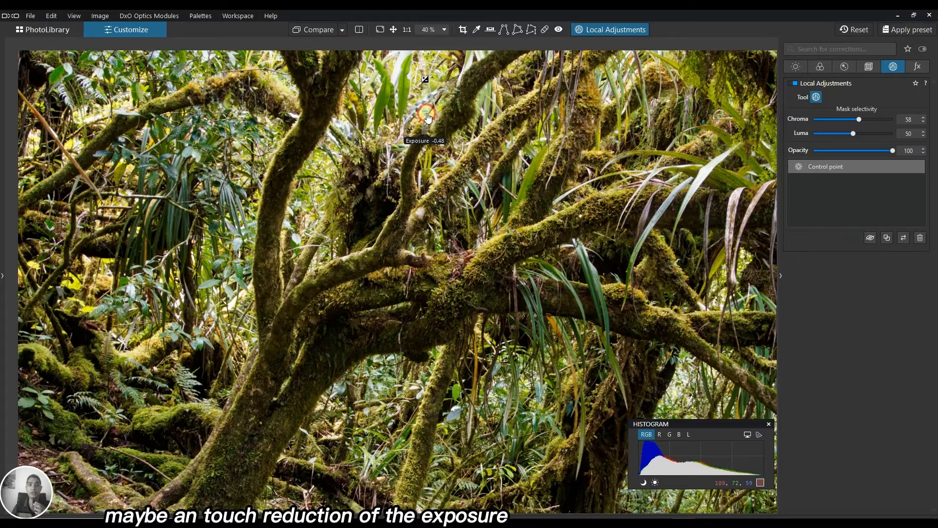
click(426, 115)
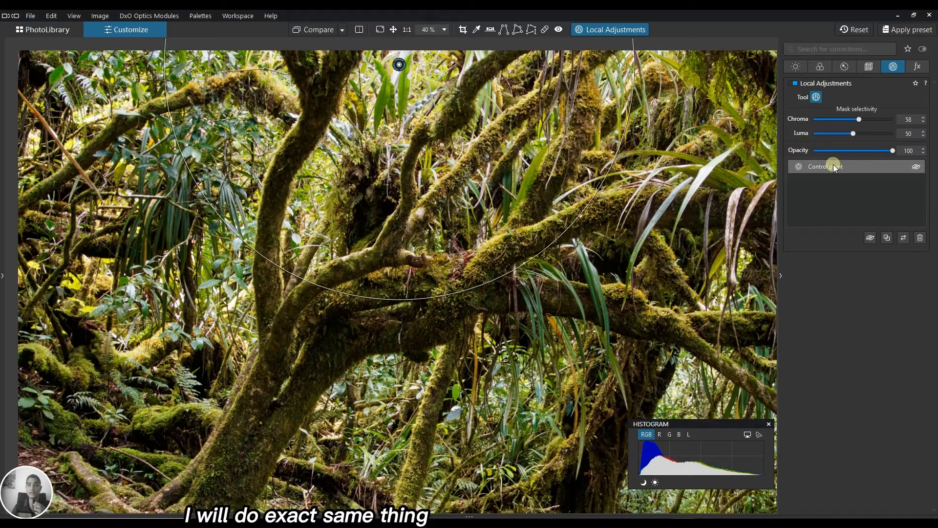
Step: Place a second control point on the bright right-side leaves and resize its radius
click(886, 237)
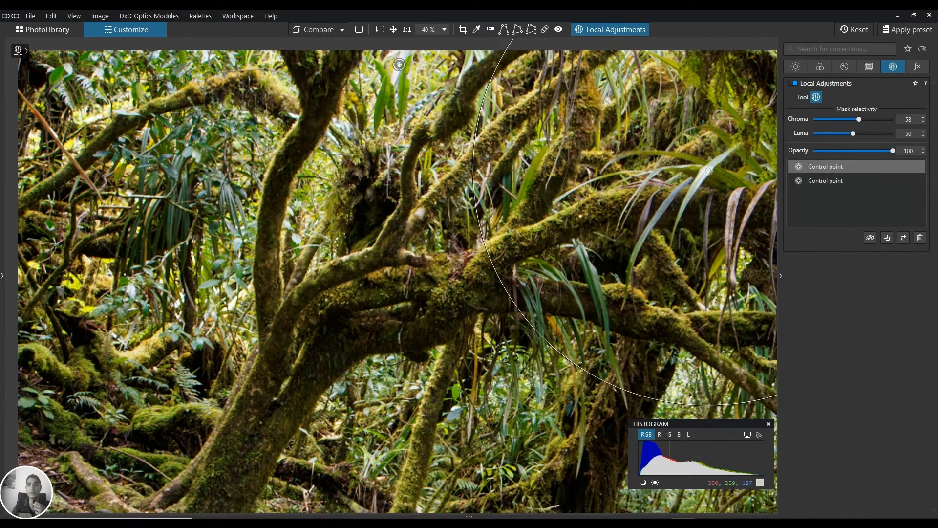
click(707, 170)
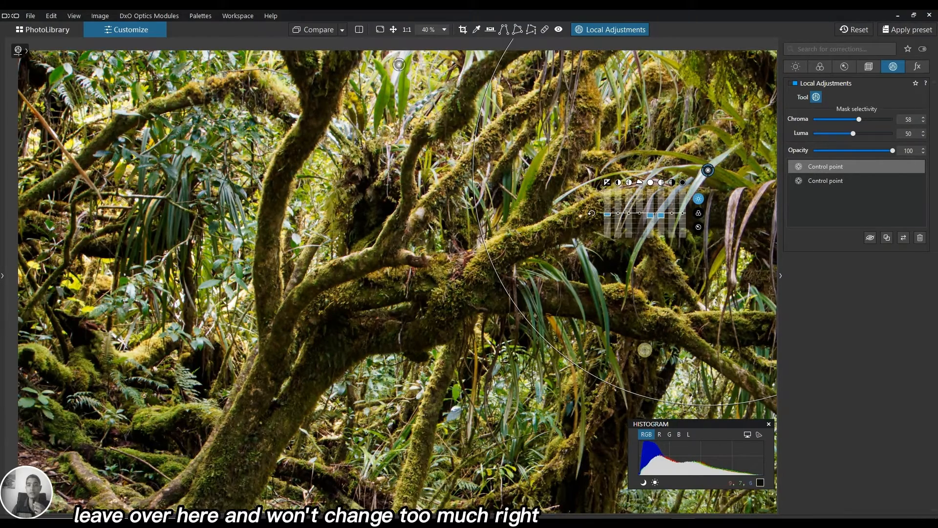
drag(644, 350, 518, 296)
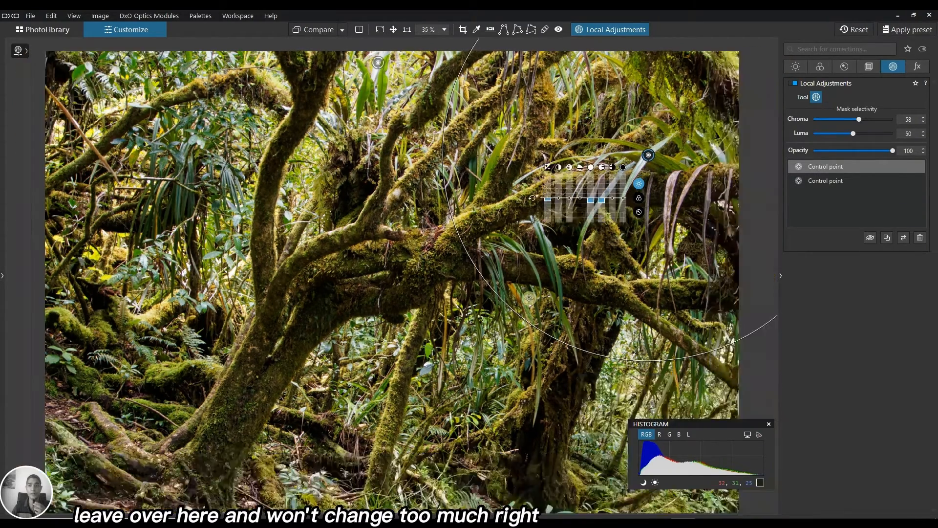
click(430, 29)
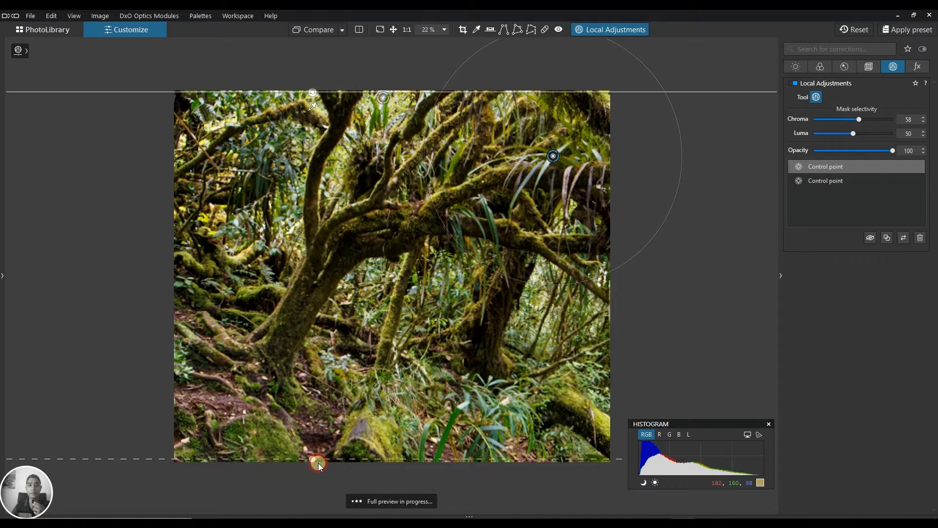
click(552, 156)
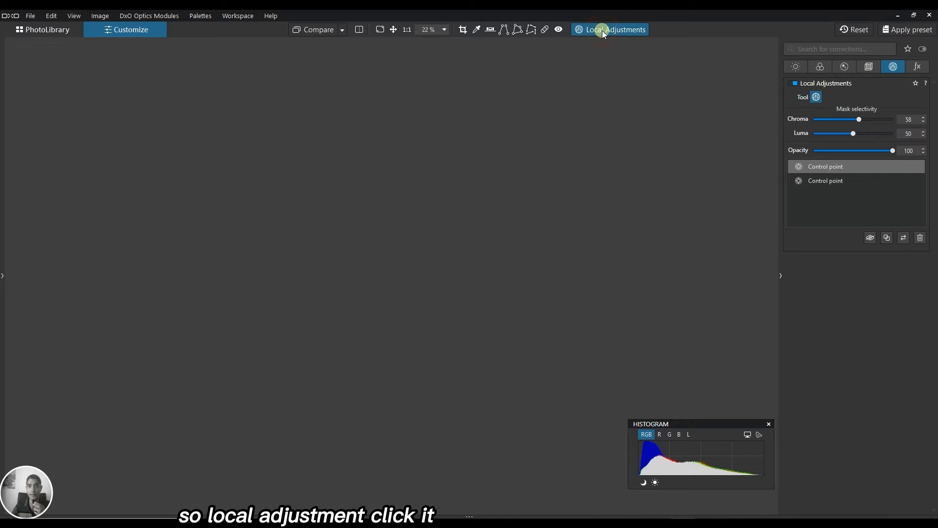
Step: Re-enable Local Adjustments and draw a control line across the photo's middle
click(610, 30)
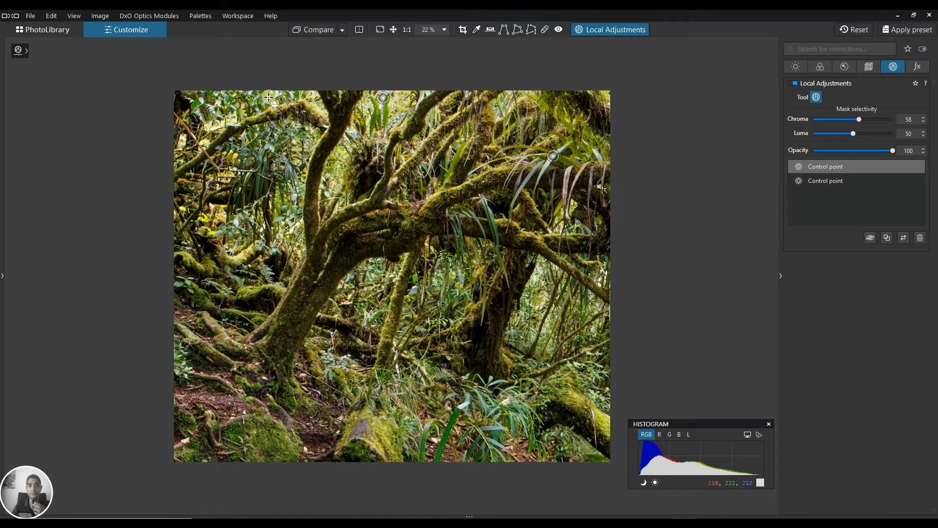
right_click(254, 333)
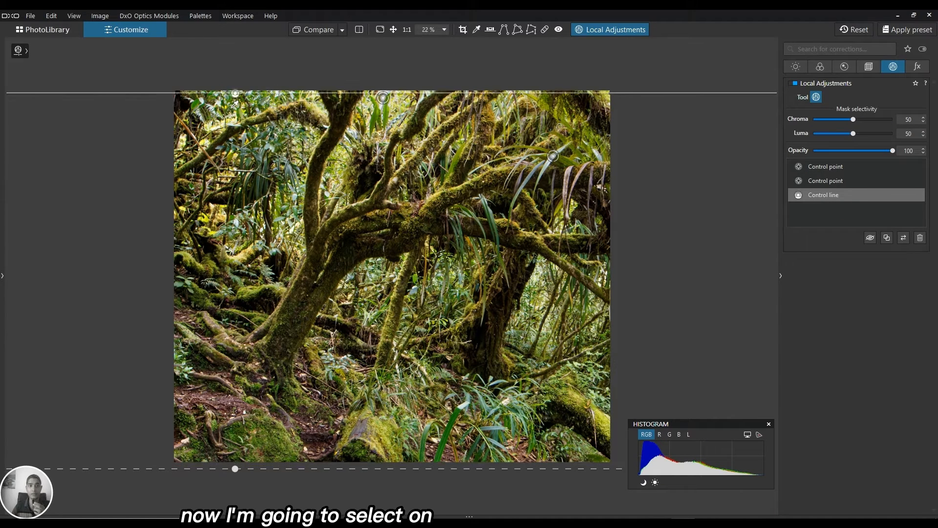
drag(383, 98, 333, 253)
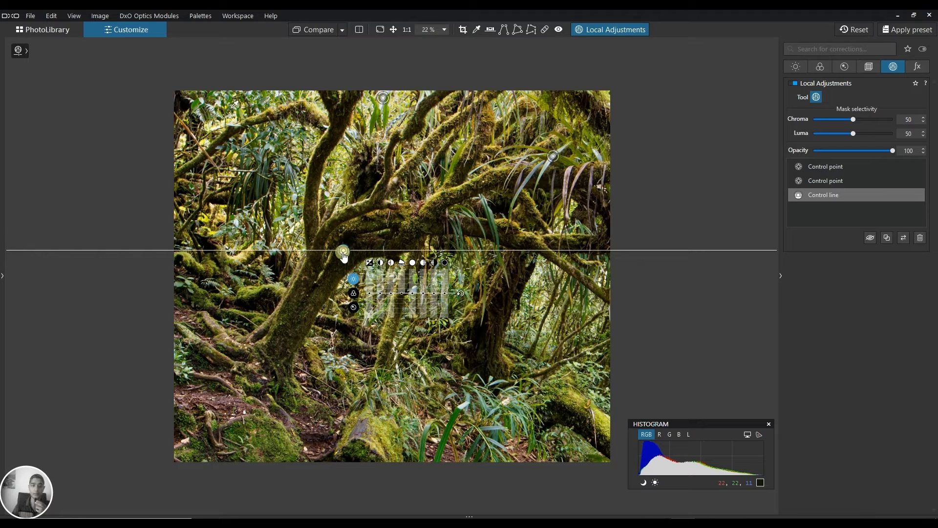
Step: Show the control line's mask and set its selectivity to luma 99, chroma 61
key(m)
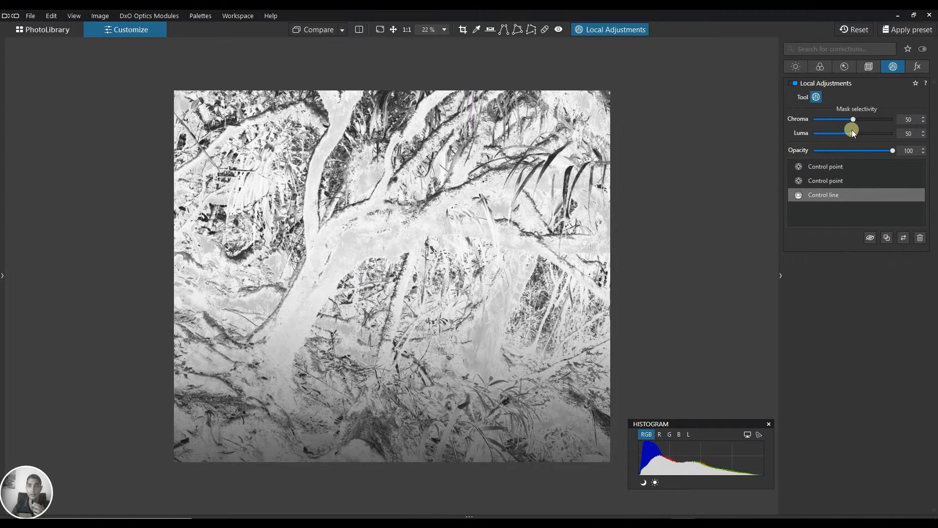
drag(849, 133, 863, 133)
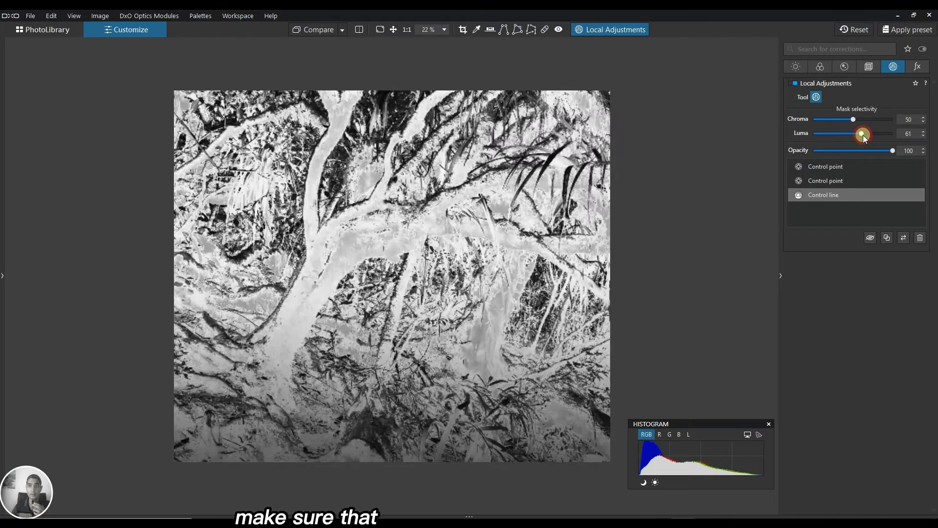
drag(862, 134, 853, 135)
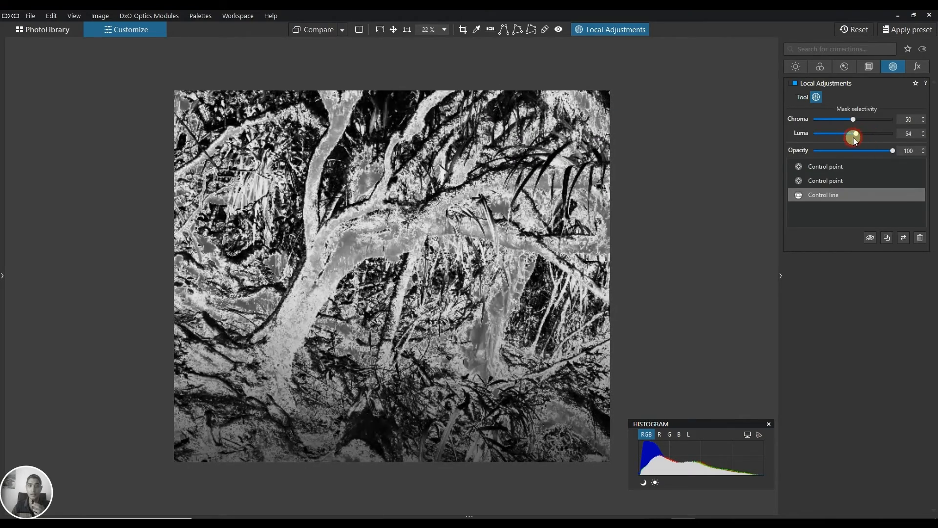
drag(853, 134, 878, 134)
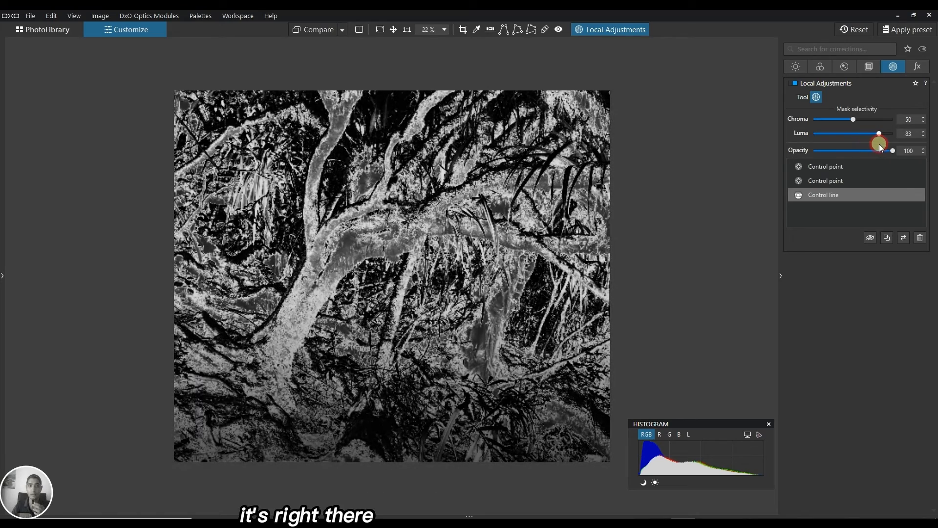
drag(878, 133, 888, 133)
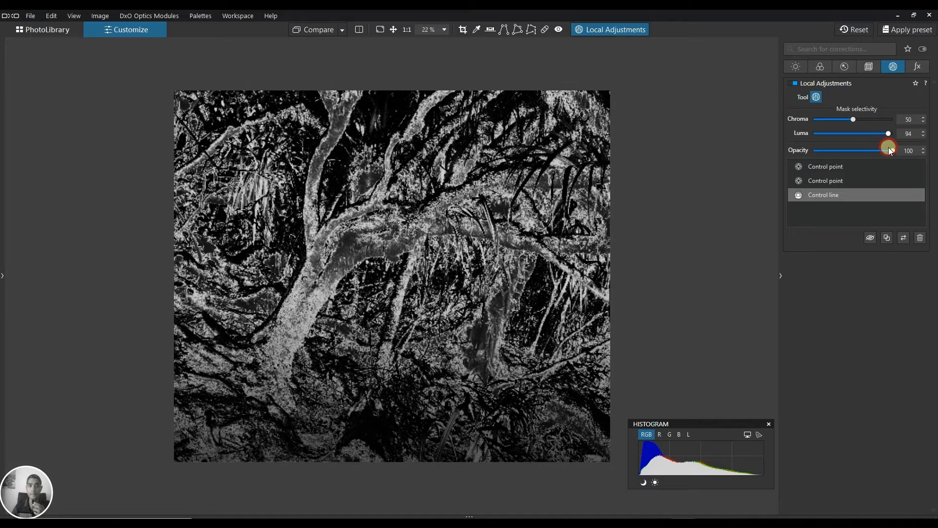
drag(888, 133, 891, 133)
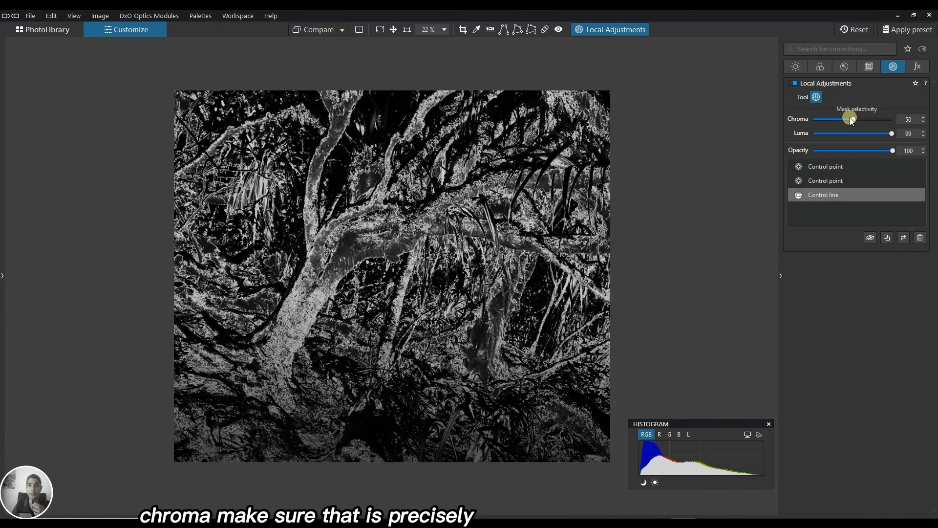
drag(851, 120, 838, 119)
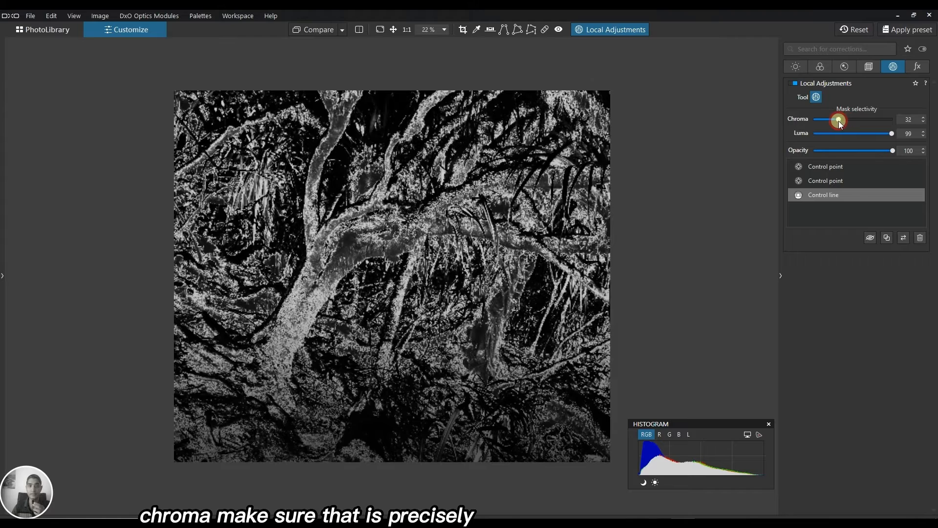
drag(838, 120, 867, 119)
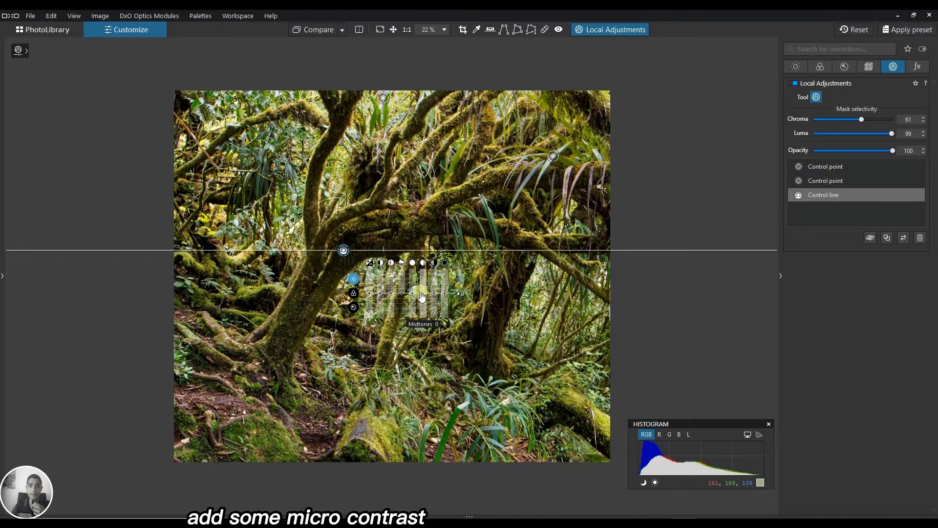
Step: Raise Microcontrast in the control line's equalizer, leaving midtones at 0
drag(423, 293, 388, 298)
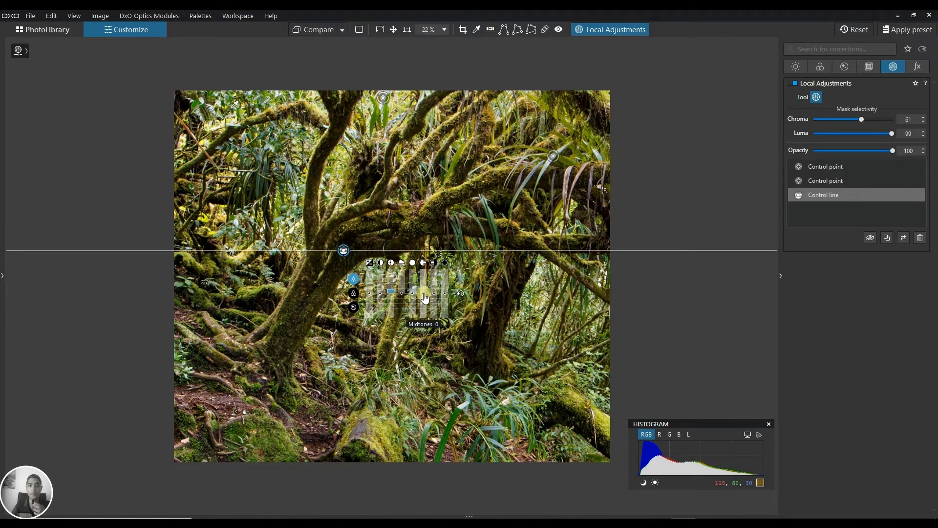
drag(425, 292, 442, 292)
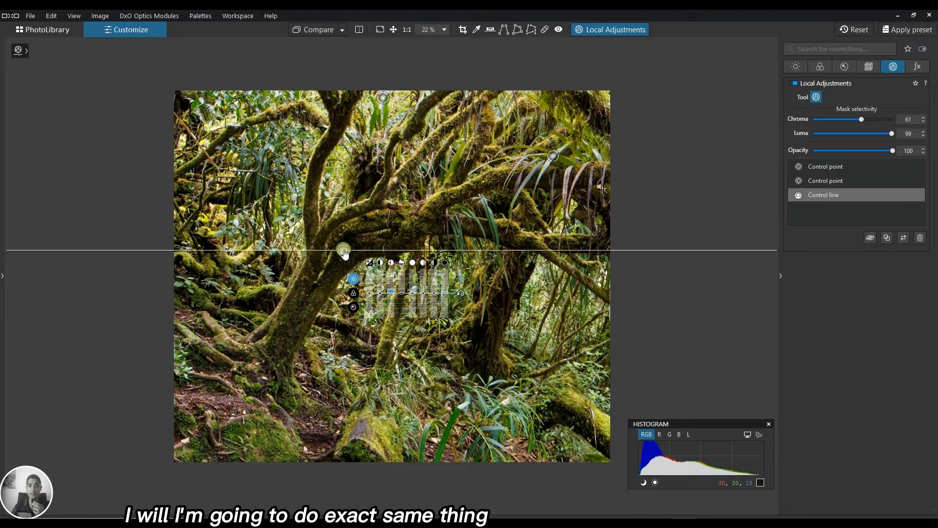
Step: Duplicate the control line mask and drag the copy onto the brightest branches
double_click(344, 248)
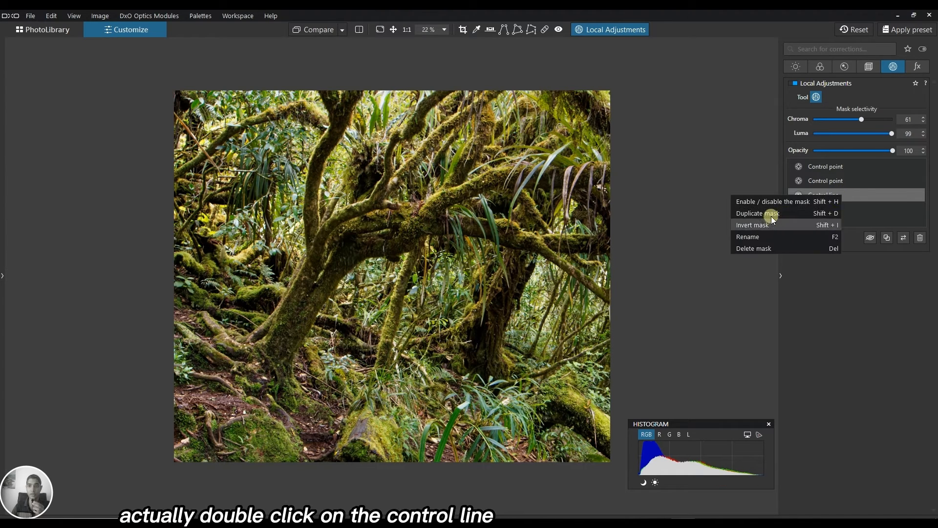
double_click(345, 251)
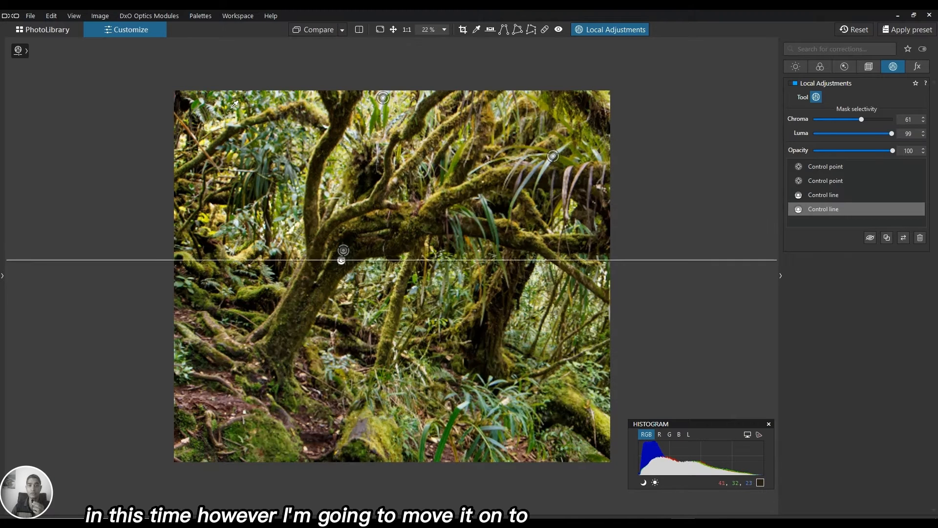
drag(341, 259, 379, 392)
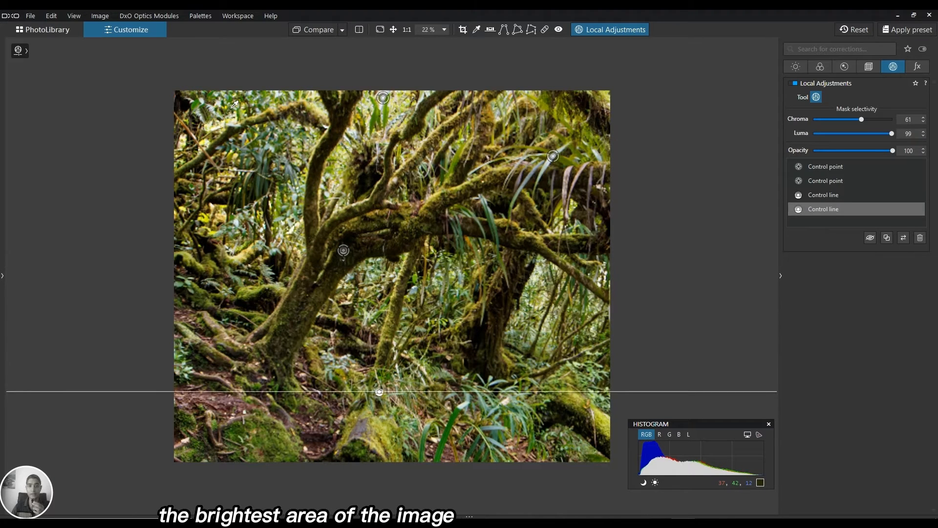
drag(379, 392, 295, 229)
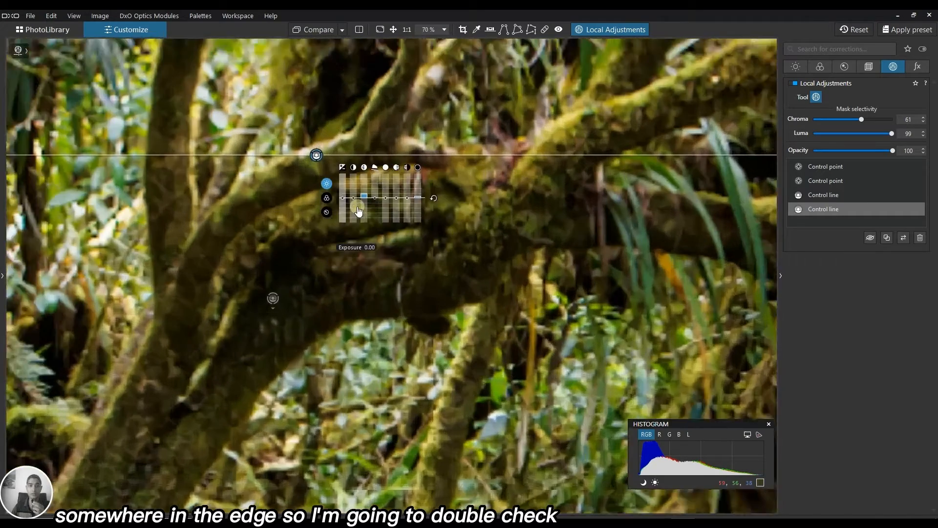
Step: Zoom into the bright area and show the copied line's mask
click(444, 29)
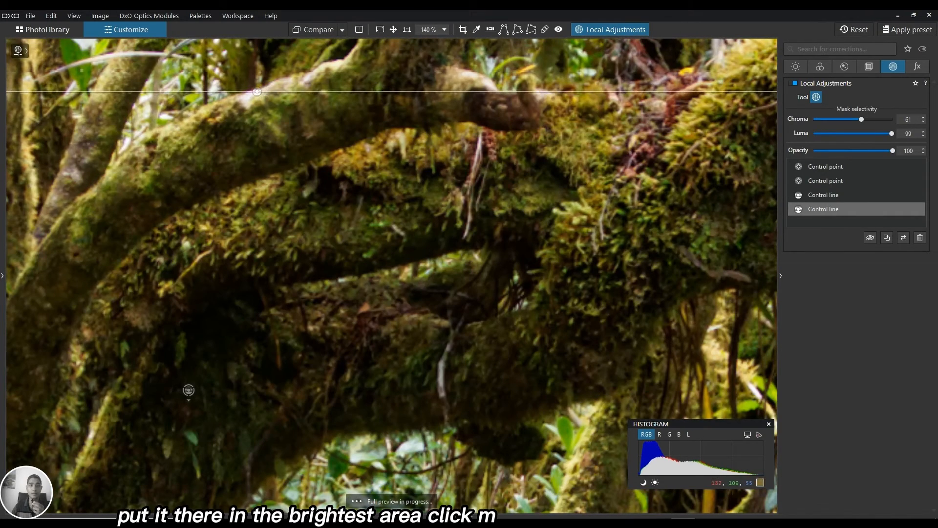
click(256, 92)
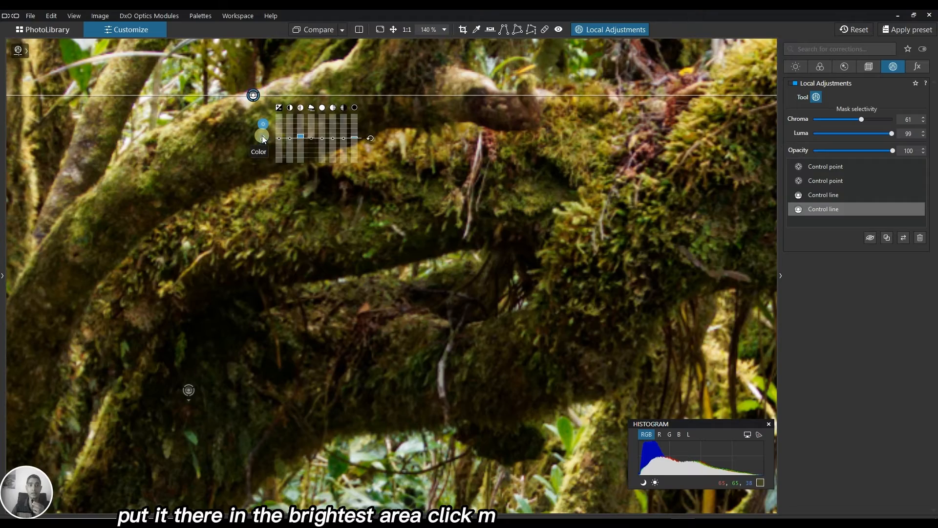
key(m)
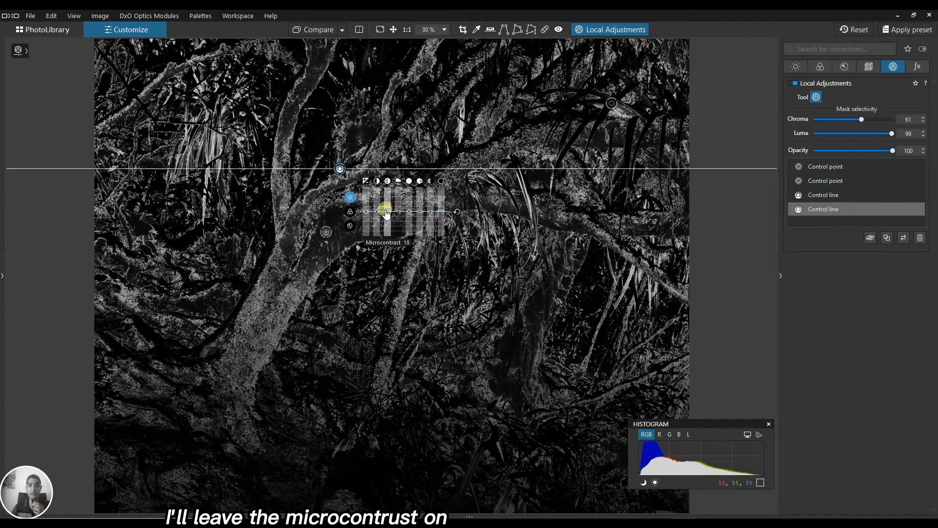
Step: Adjust the copied line's Highlights in the equalizer and invert its mask
drag(386, 212, 440, 211)
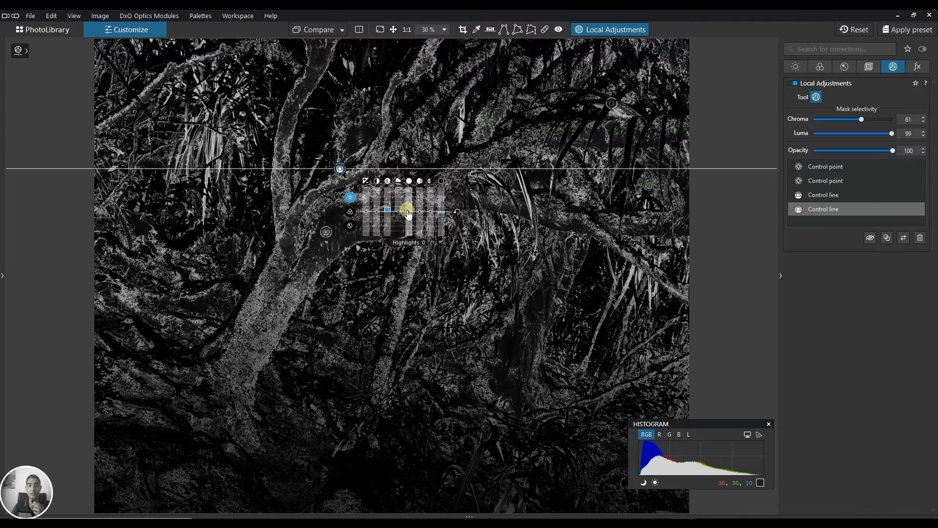
drag(387, 211, 409, 211)
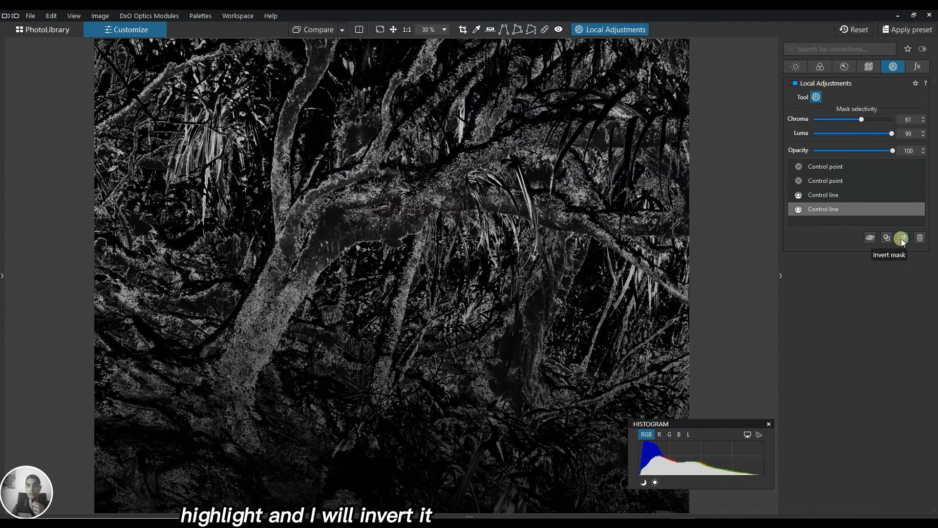
click(900, 238)
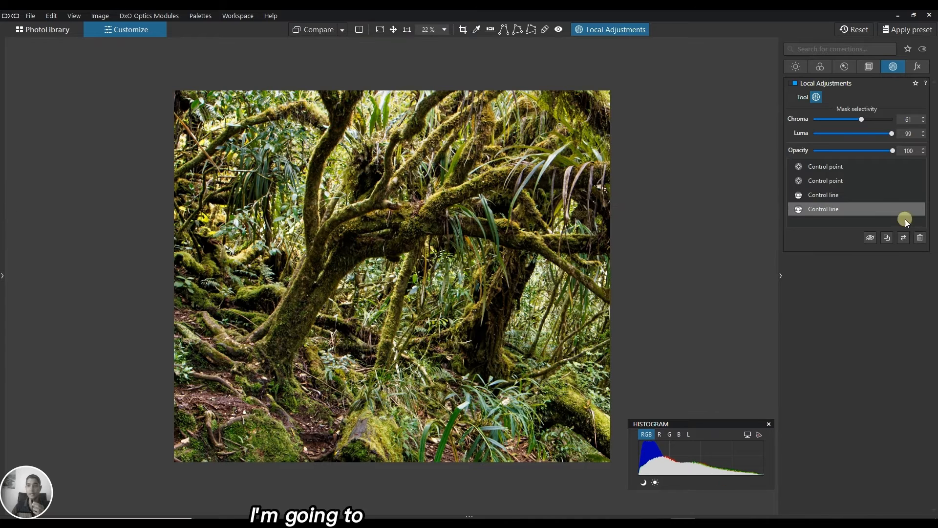
click(824, 209)
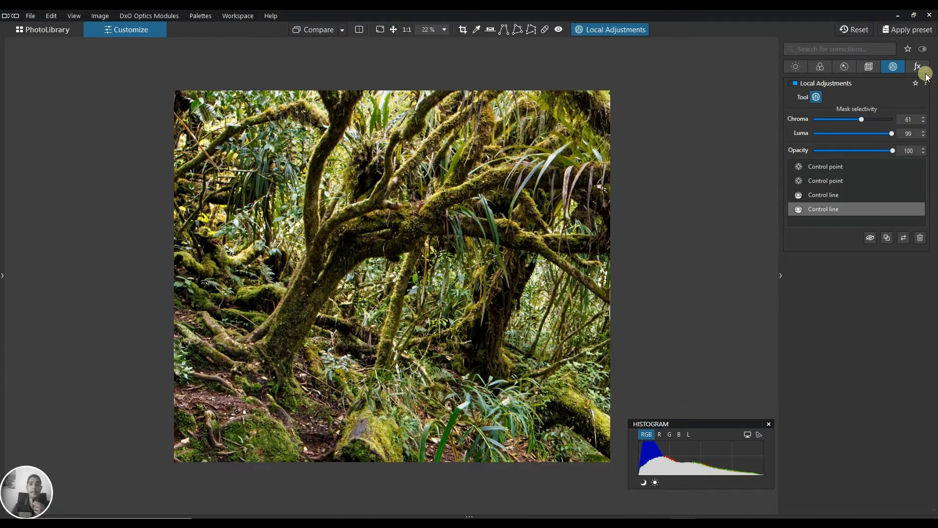
Step: Enable the global Tone Curve in the Light palette with gamma 1.05
click(796, 66)
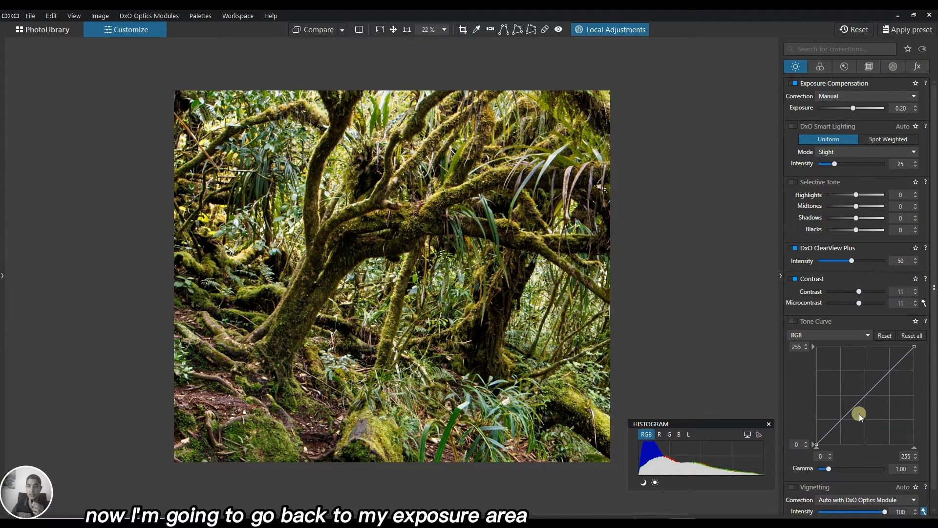
drag(860, 413, 860, 440)
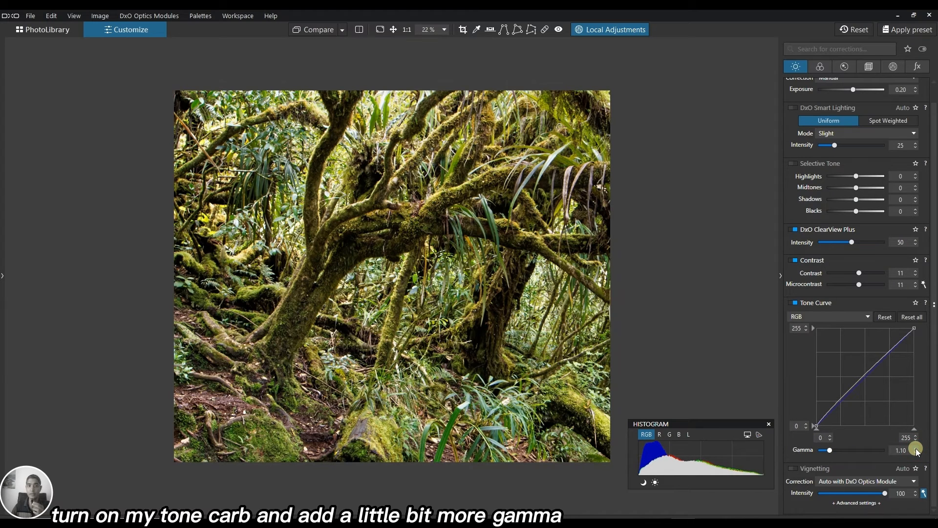
drag(916, 449, 914, 453)
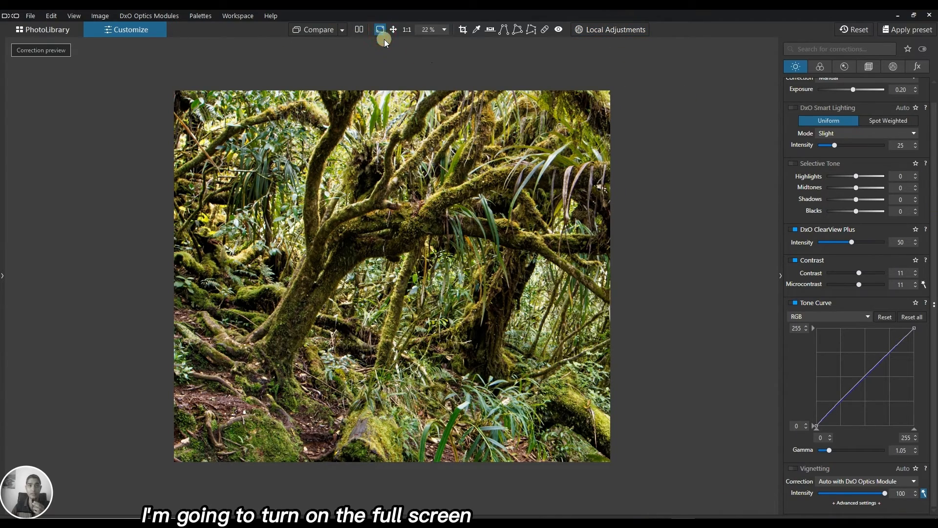
Step: Display the finished forest photo full screen
click(381, 30)
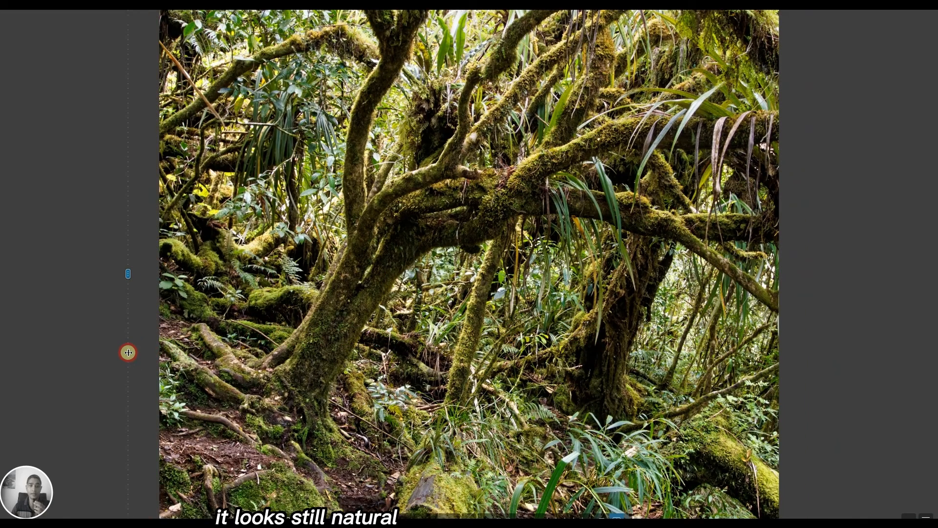